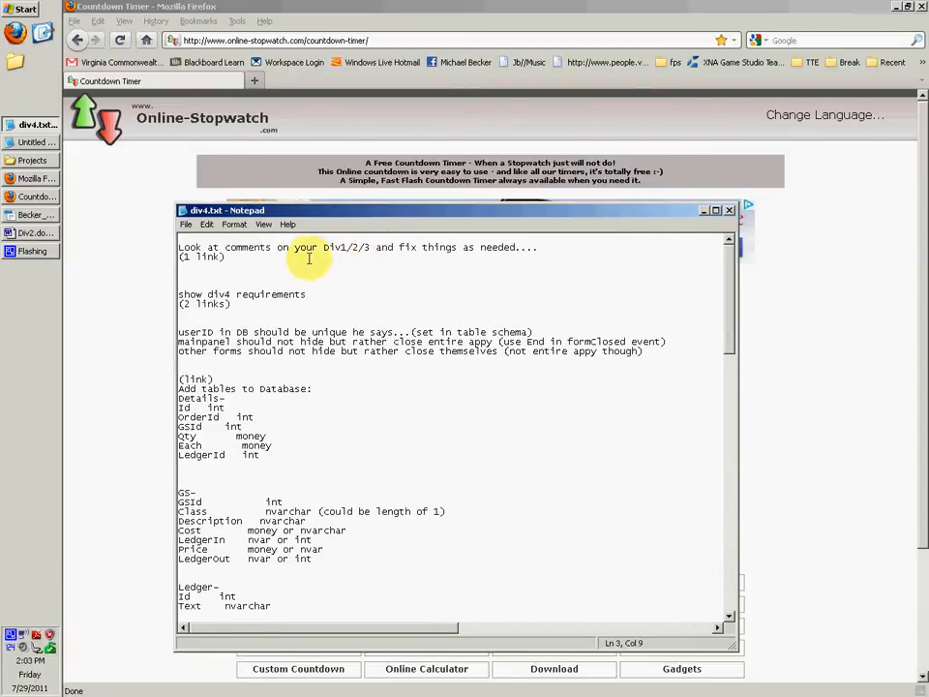
Scroll the INFO465 page to the Dlv #4 section and highlight item 4.
{"action": "scroll", "scroll_direction": "down", "scroll_amount": 3}
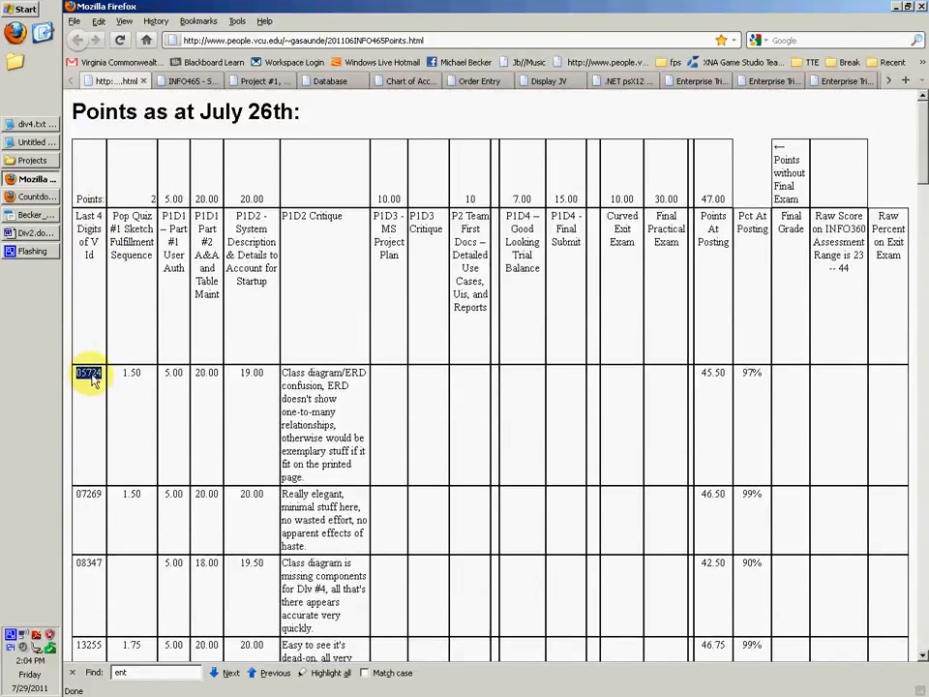
{"action": "scroll", "scroll_direction": "down", "scroll_amount": 3}
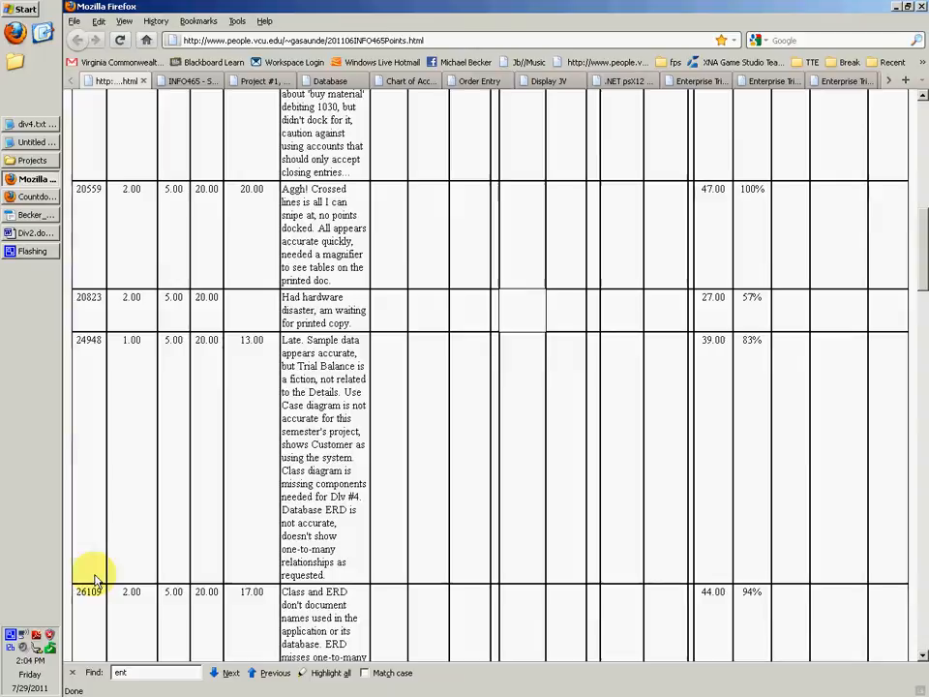
{"action": "scroll", "scroll_direction": "down", "scroll_amount": 3}
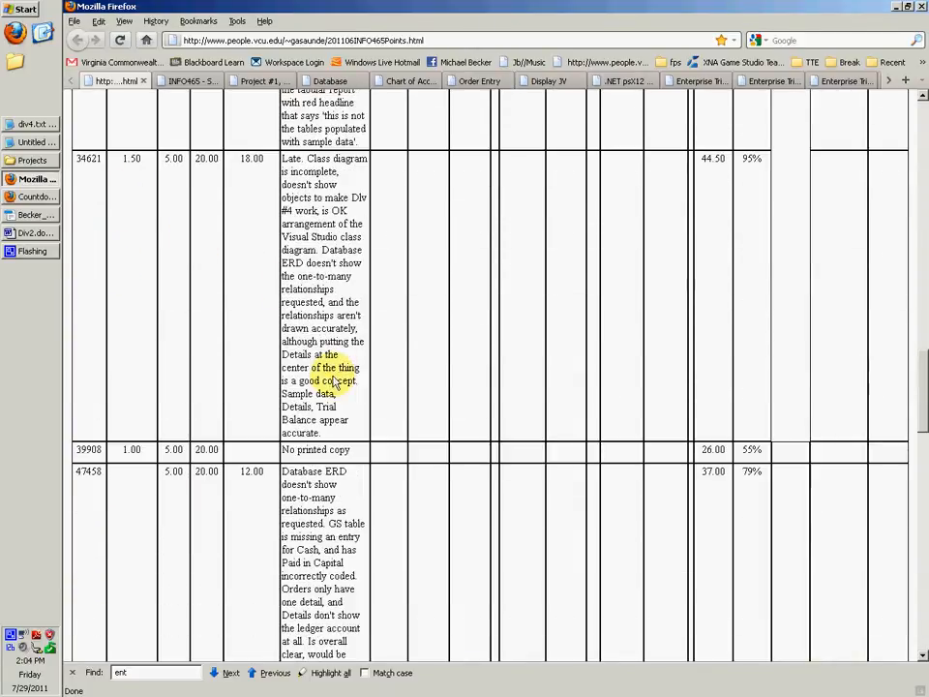
{"action": "scroll", "scroll_direction": "down", "scroll_amount": 3}
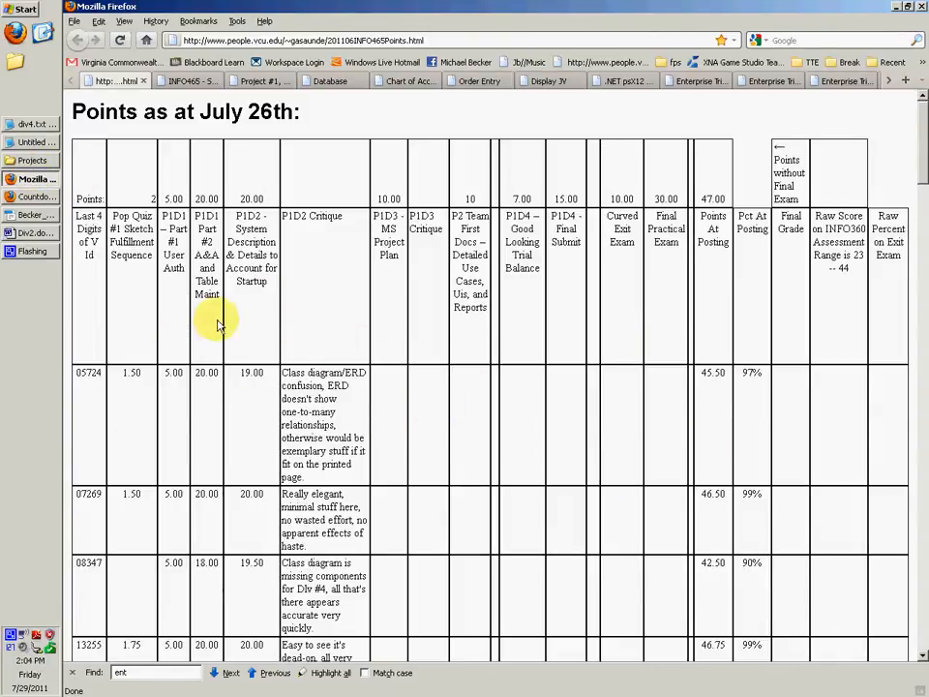
{"action": "mouse_move", "coordinate": [39, 179]}
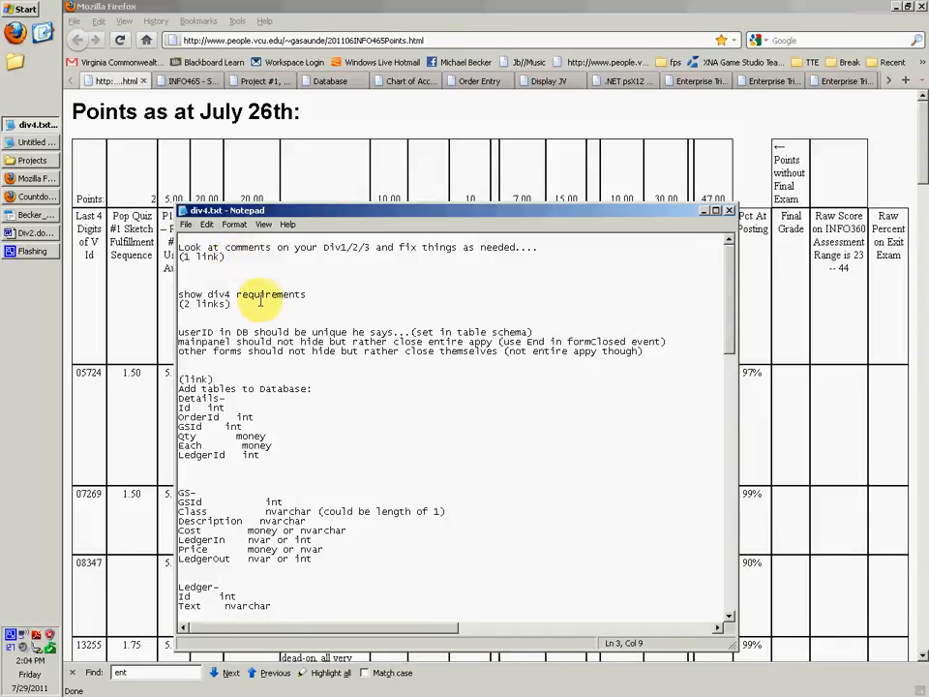
{"action": "left_click_drag", "start_coordinate": [179, 294], "coordinate": [233, 303]}
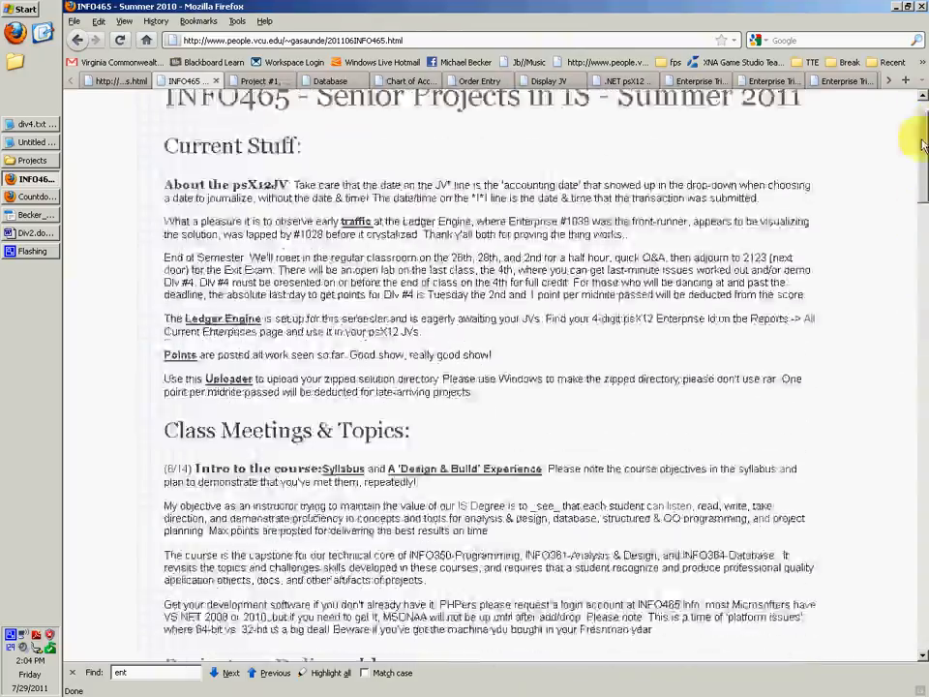
{"action": "scroll", "scroll_direction": "down", "scroll_amount": 3}
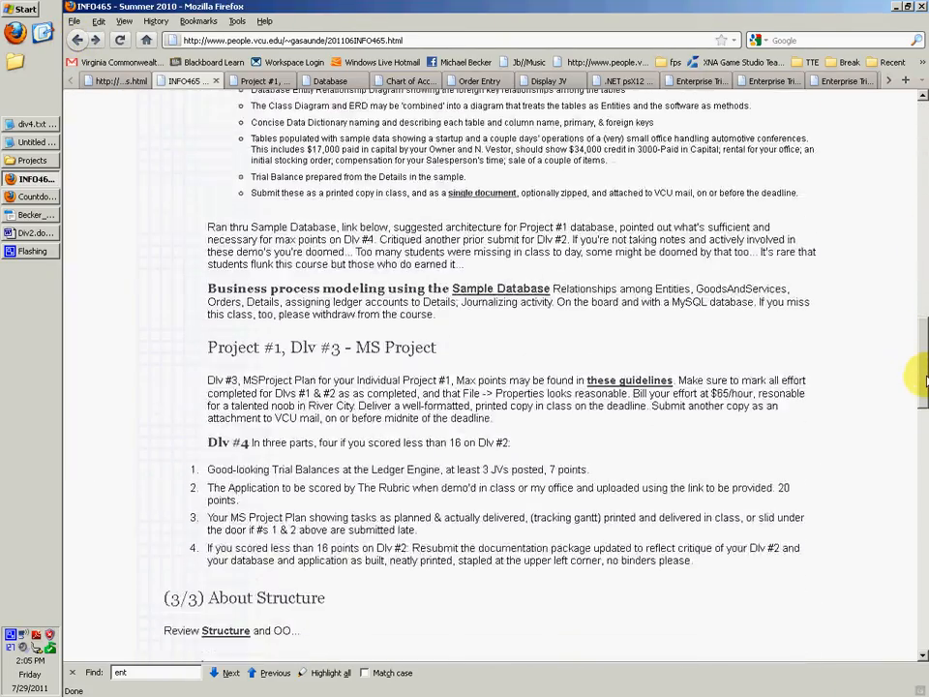
{"action": "scroll", "scroll_direction": "down", "scroll_amount": 3}
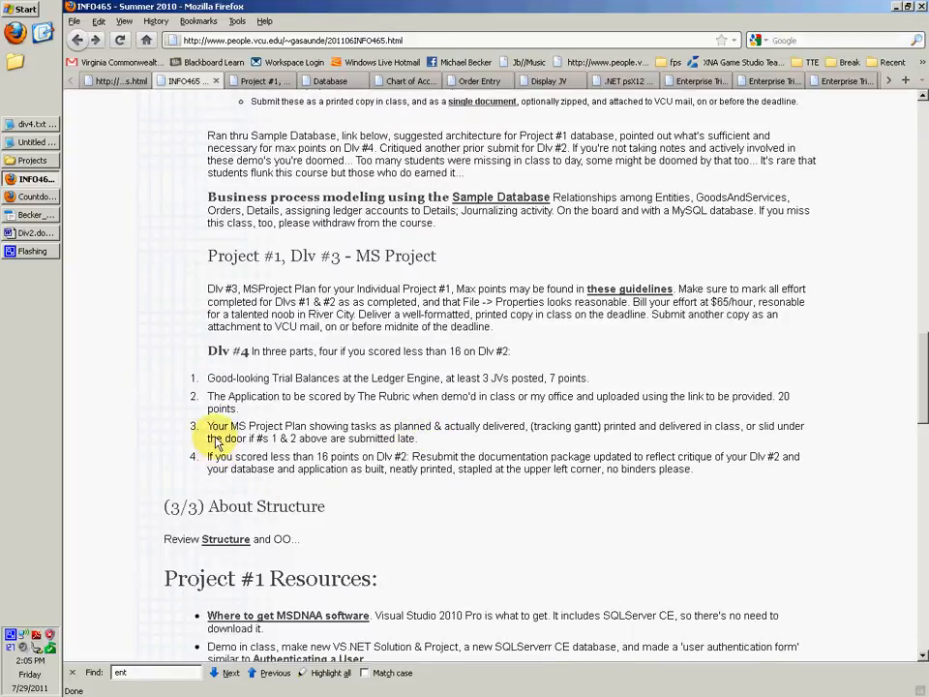
{"action": "mouse_move", "coordinate": [387, 426]}
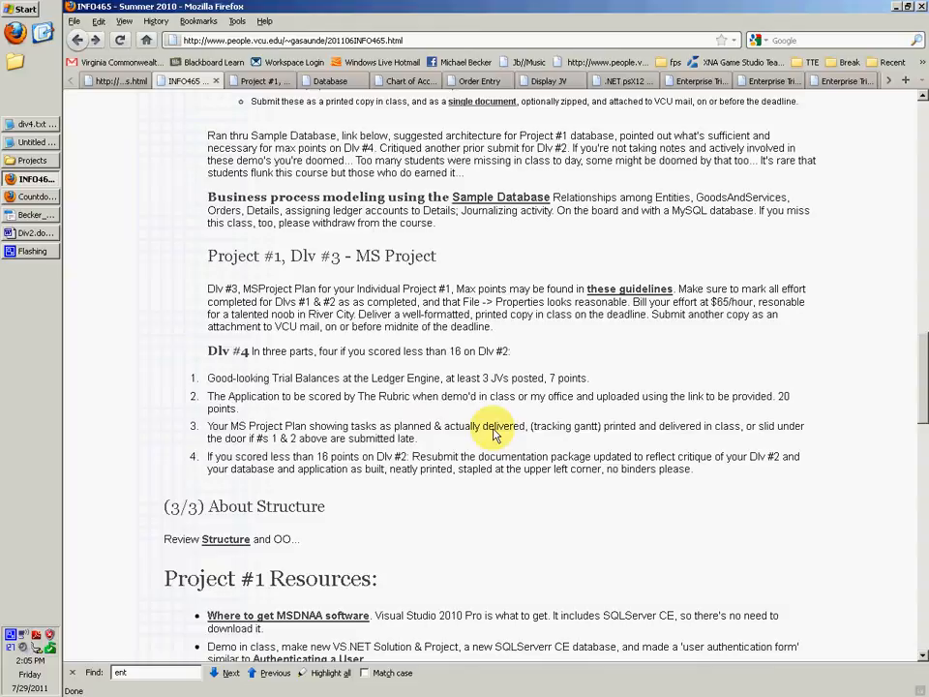
{"action": "mouse_move", "coordinate": [629, 431]}
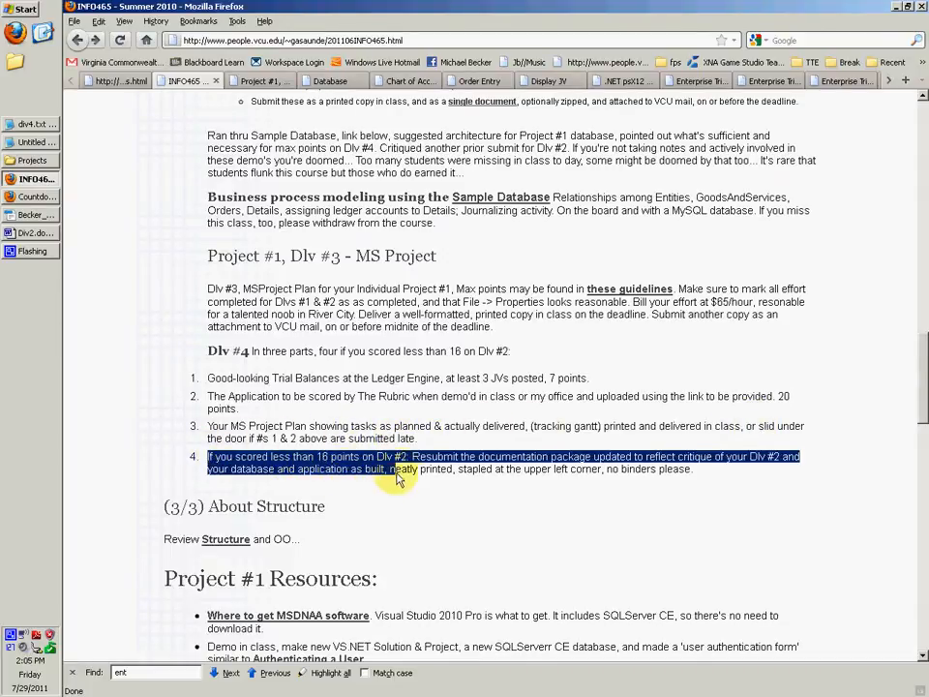
{"action": "left_click", "coordinate": [218, 462]}
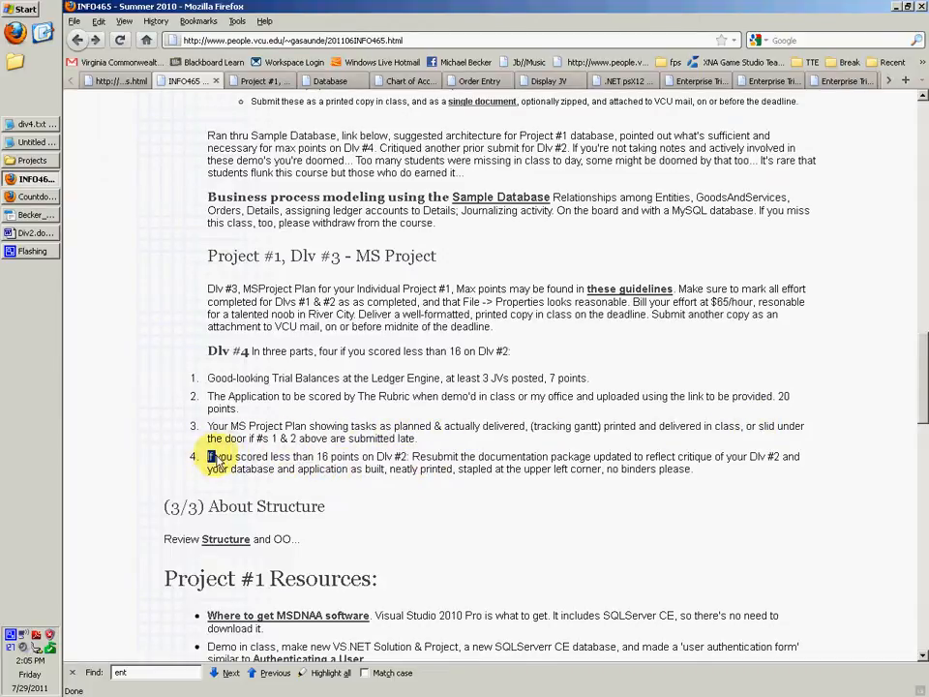
{"action": "left_click_drag", "start_coordinate": [208, 456], "coordinate": [633, 456]}
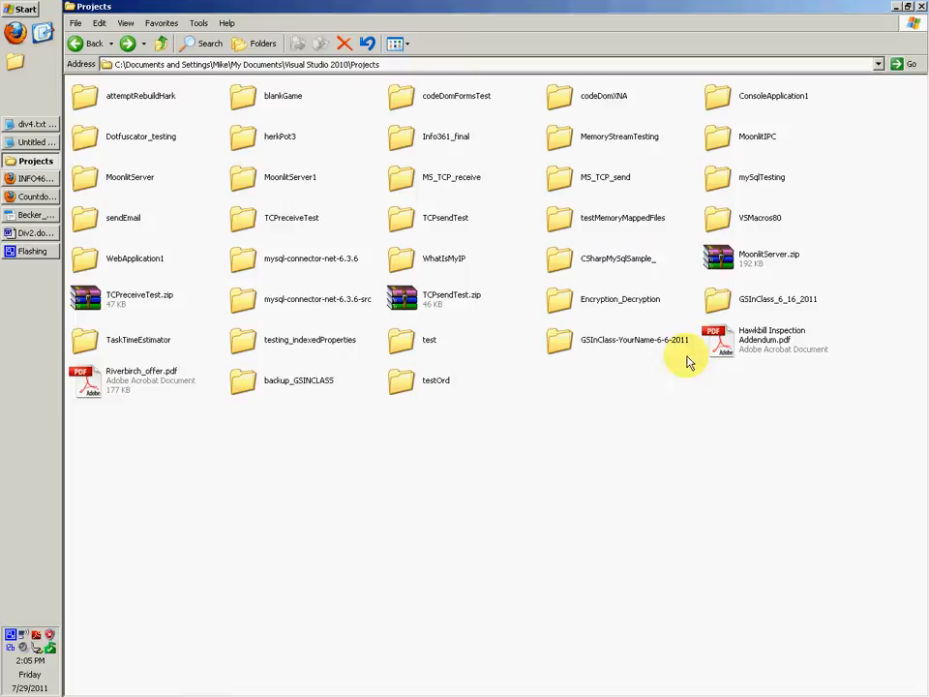
Open the GSInClass-YourName-6-6-2011 folder and launch its solution file.
{"action": "double_click", "coordinate": [635, 340]}
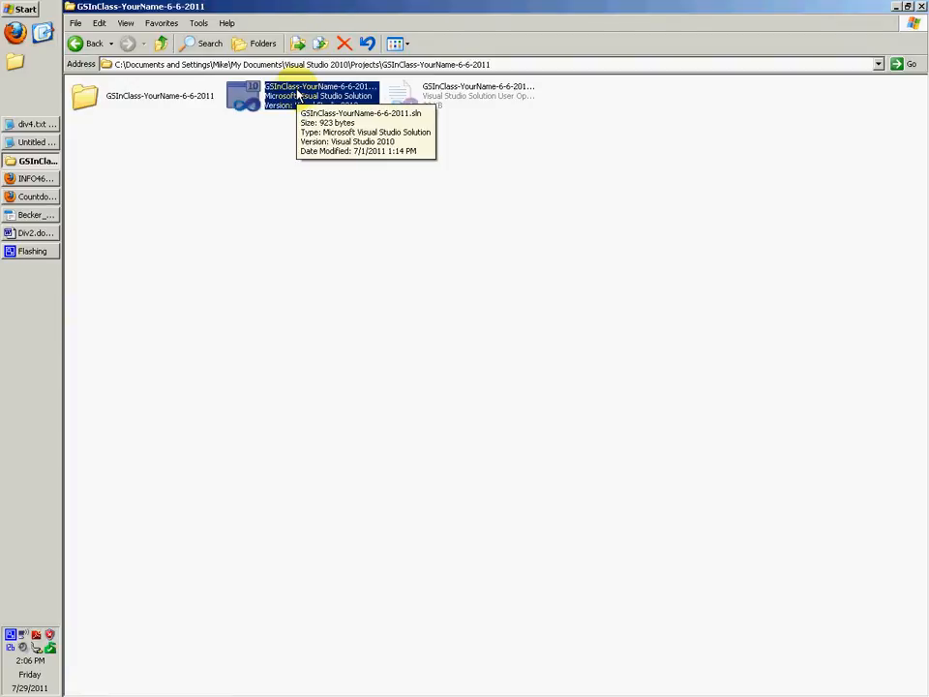
{"action": "mouse_move", "coordinate": [26, 169]}
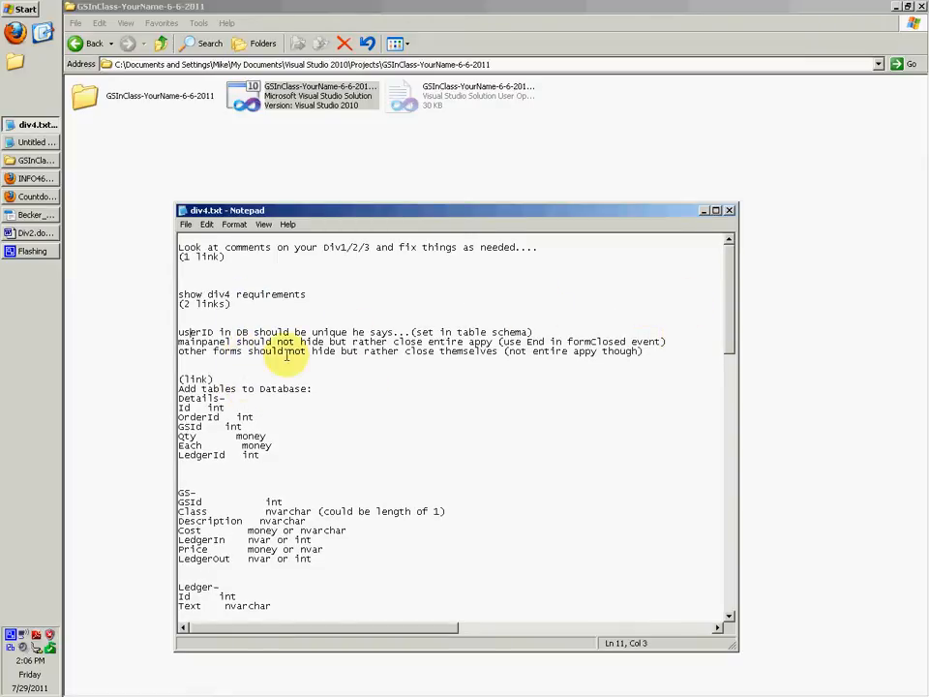
{"action": "left_click_drag", "start_coordinate": [178, 331], "coordinate": [668, 341]}
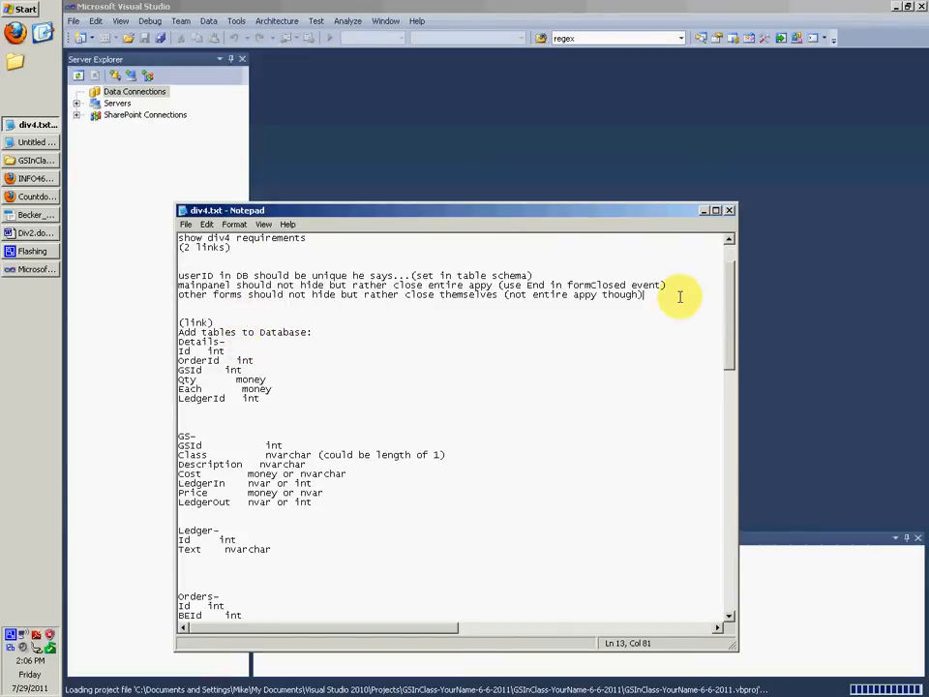
{"action": "mouse_move", "coordinate": [433, 295]}
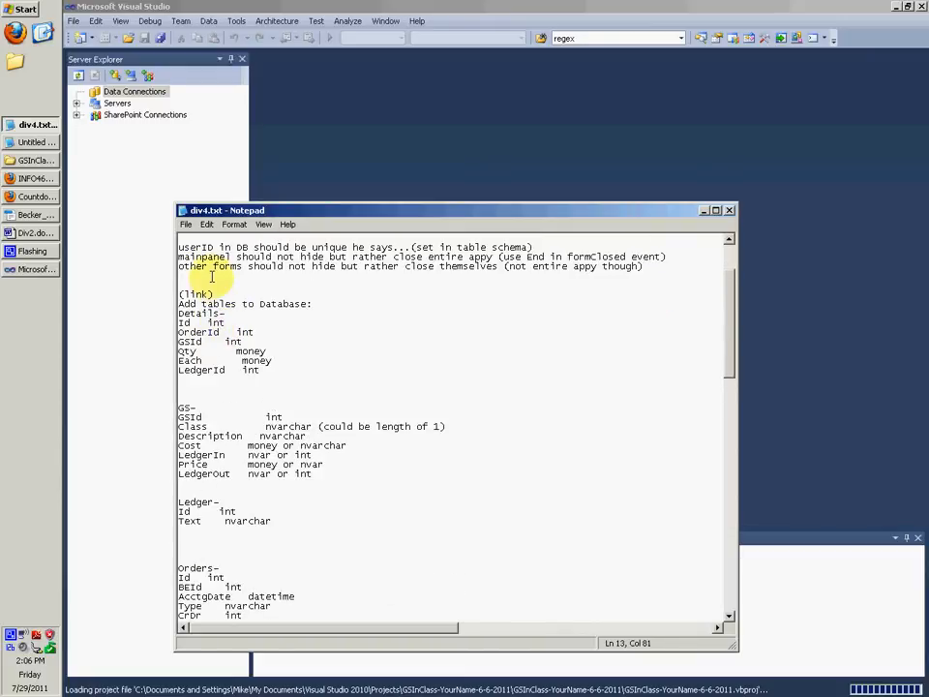
Let the GSInClass solution load, then close the ClassDiagram1.cd tab.
{"action": "scroll", "scroll_direction": "down", "scroll_amount": 3}
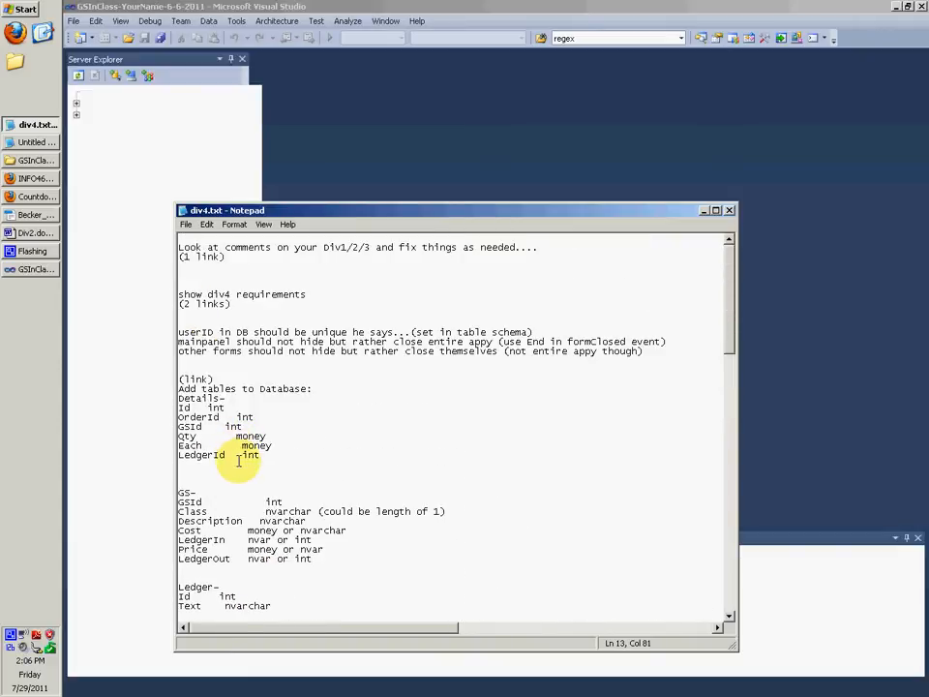
{"action": "scroll", "scroll_direction": "down", "scroll_amount": 3}
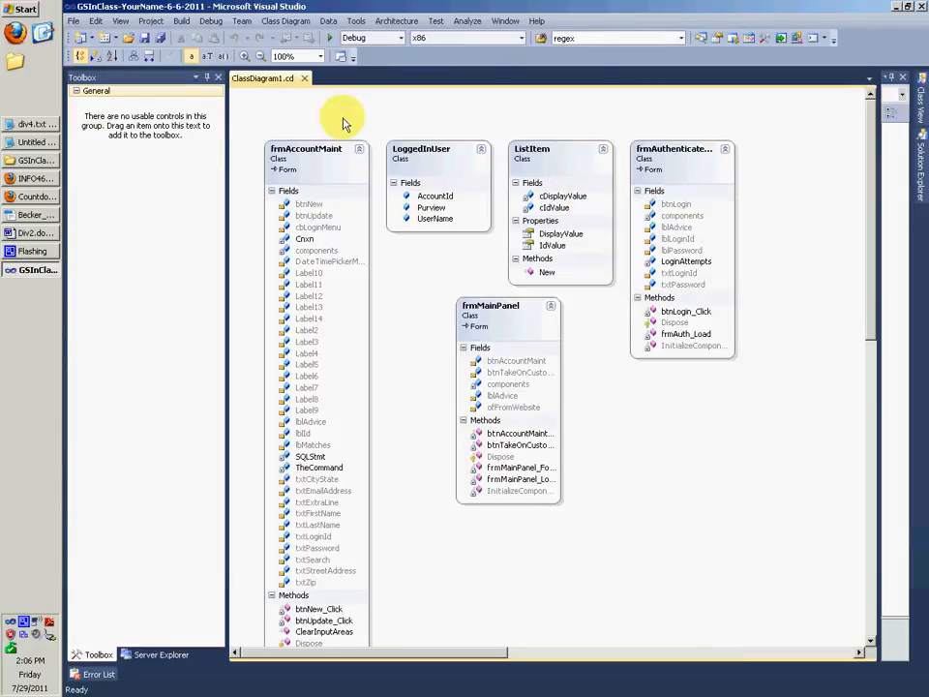
{"action": "left_click", "coordinate": [302, 81]}
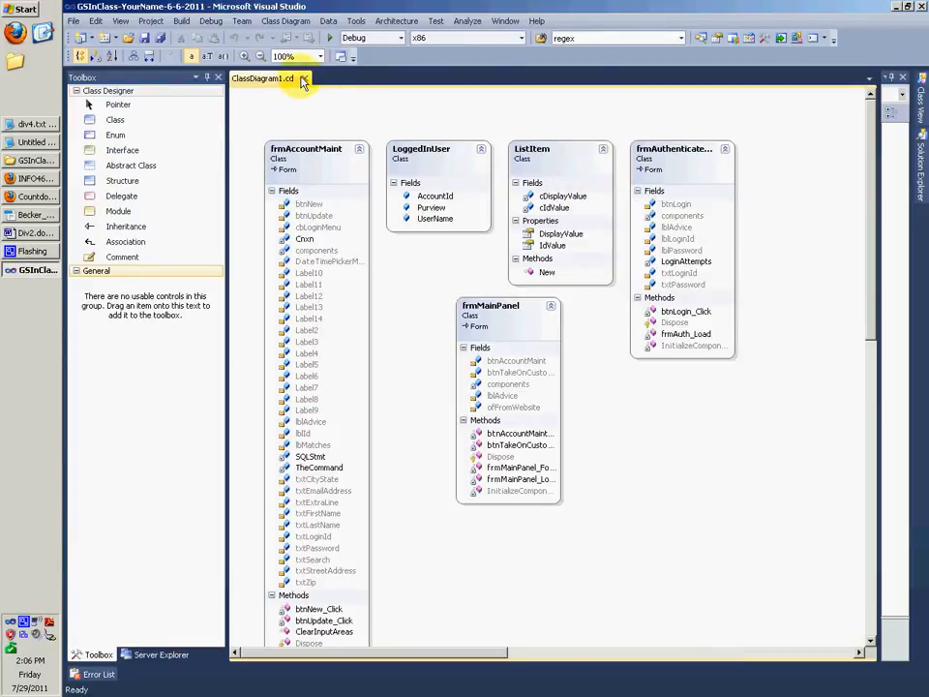
{"action": "left_click", "coordinate": [304, 77]}
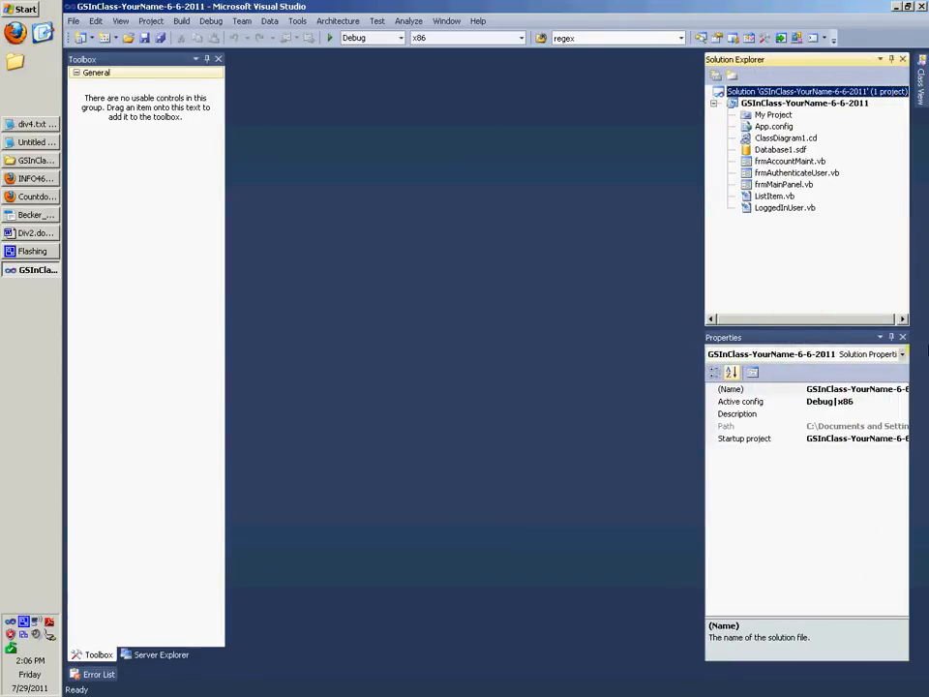
Select Database1.sdf in Solution Explorer to show its Content build action properties.
{"action": "left_click", "coordinate": [921, 72]}
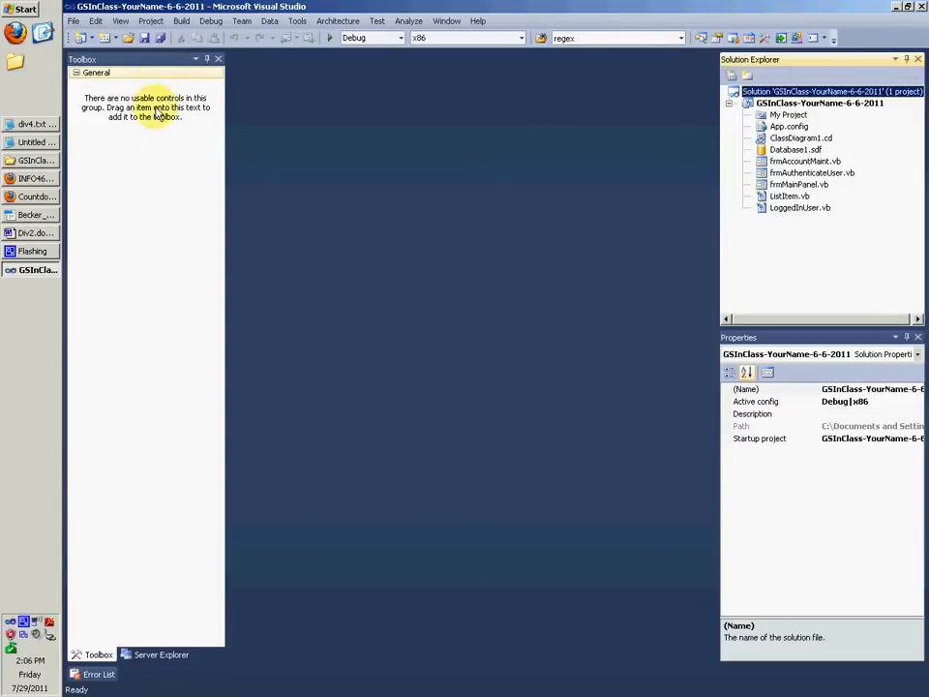
{"action": "mouse_move", "coordinate": [213, 157]}
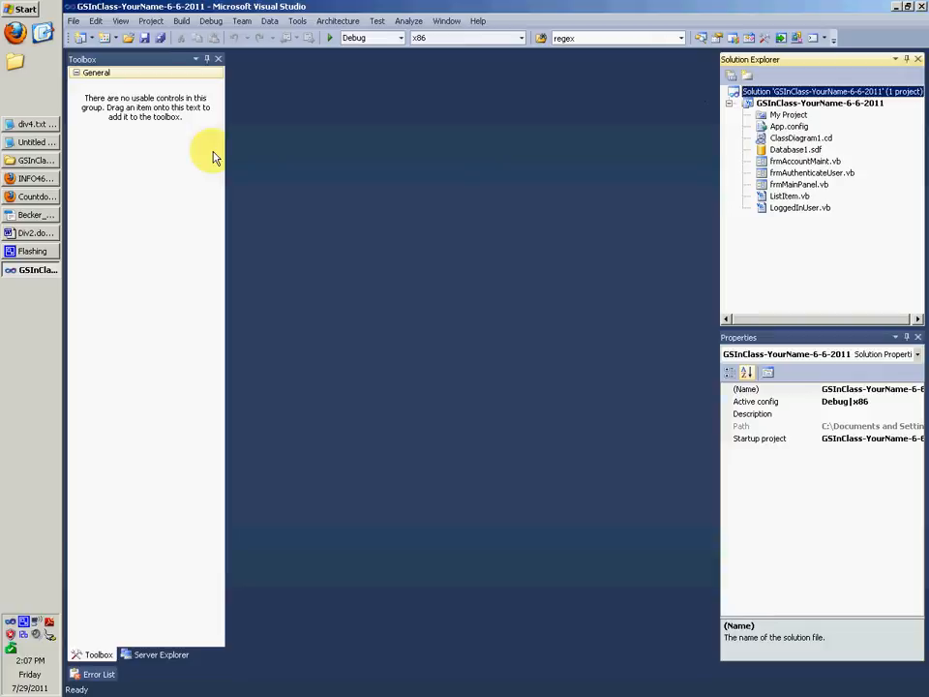
{"action": "left_click", "coordinate": [35, 124]}
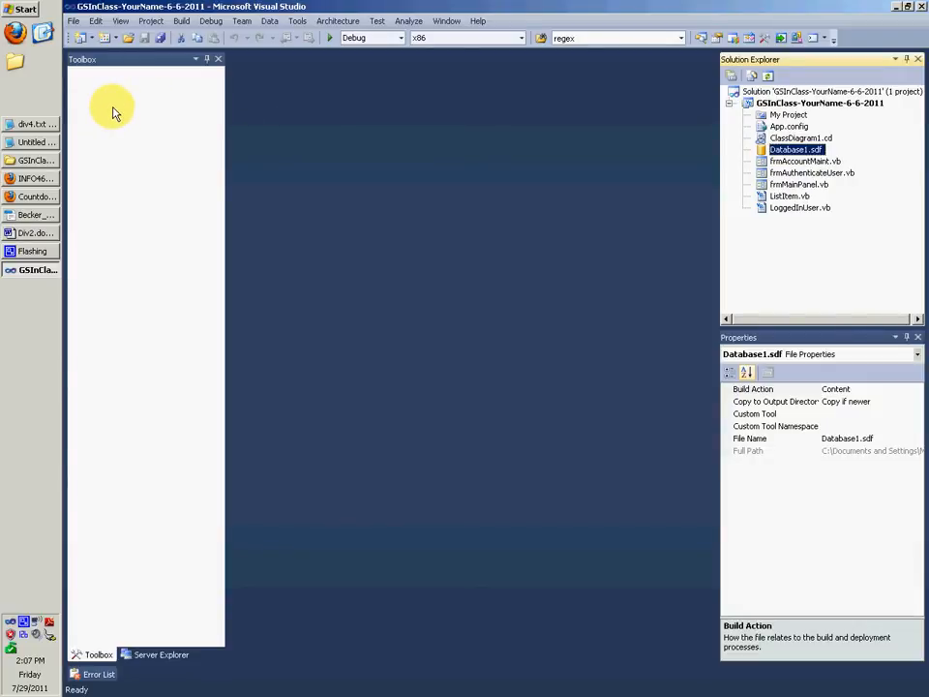
Edit the BE table in Database1.sdf and set LoginId's Unique value to Yes.
{"action": "left_click", "coordinate": [160, 654]}
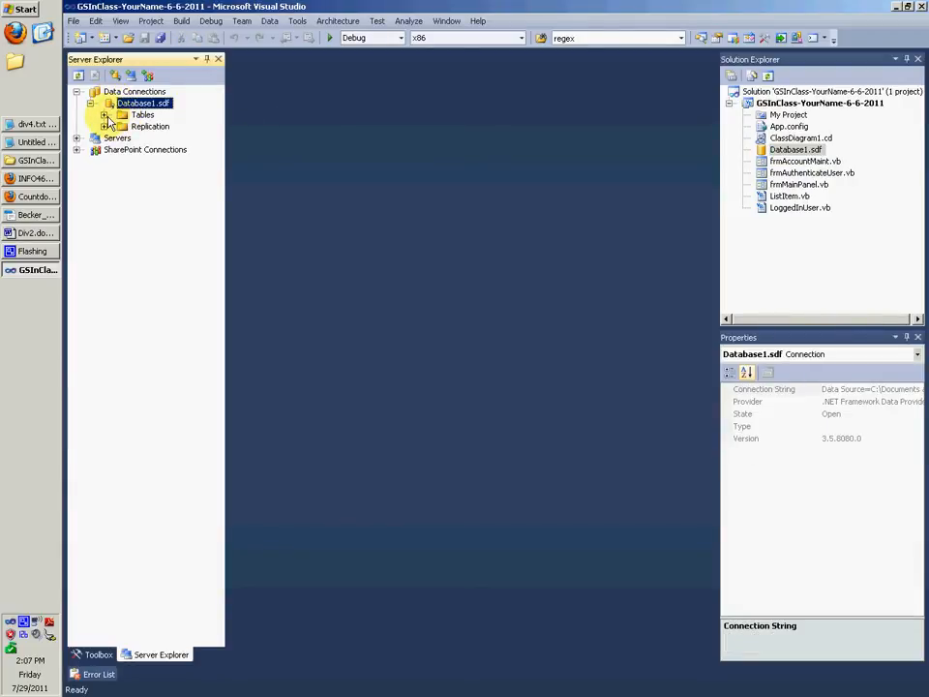
{"action": "right_click", "coordinate": [137, 130]}
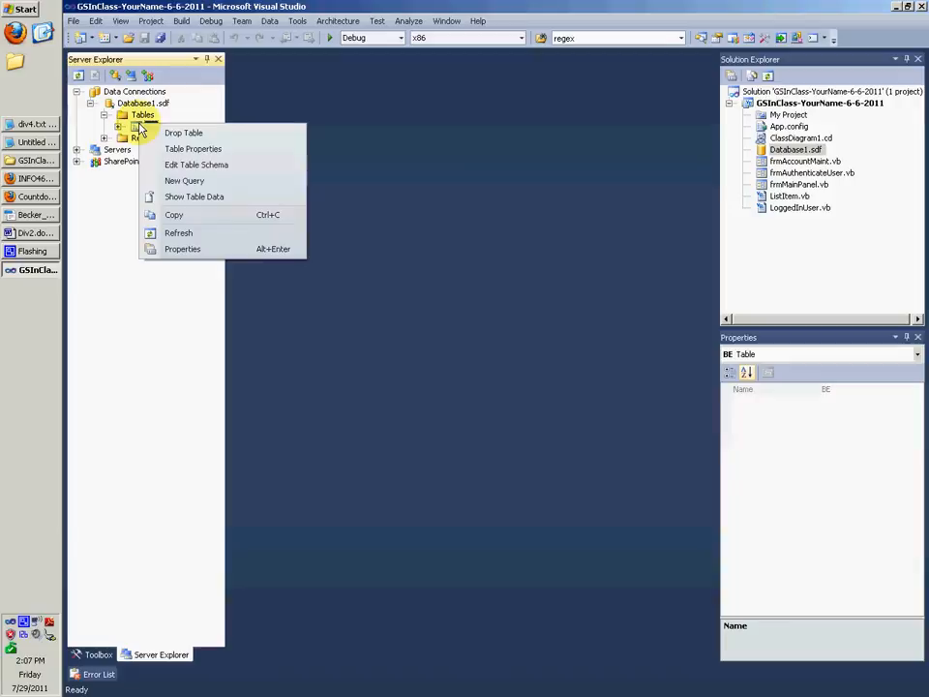
{"action": "mouse_move", "coordinate": [196, 165]}
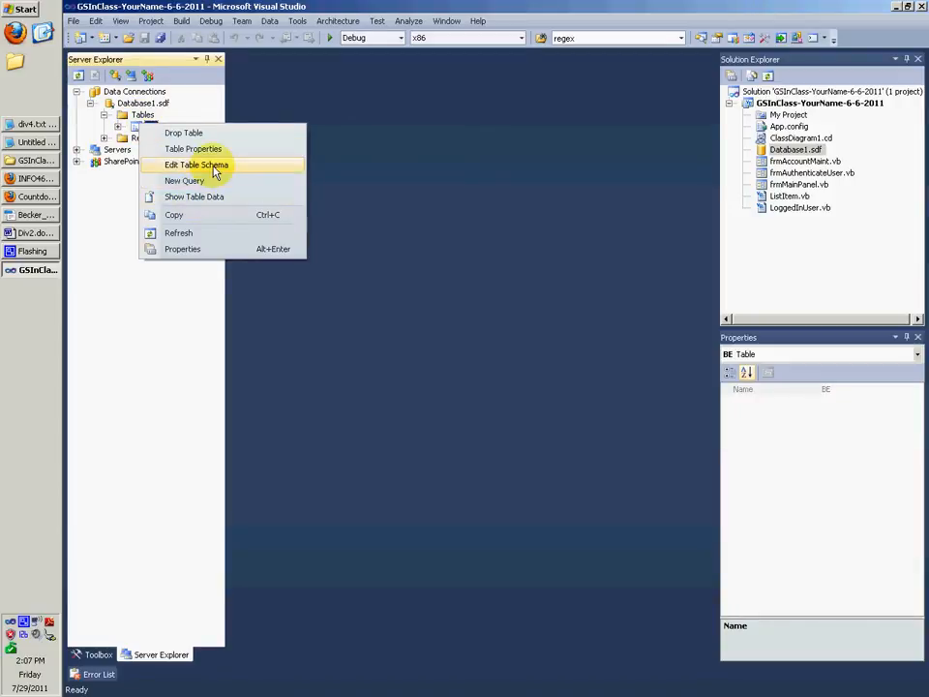
{"action": "left_click", "coordinate": [196, 164]}
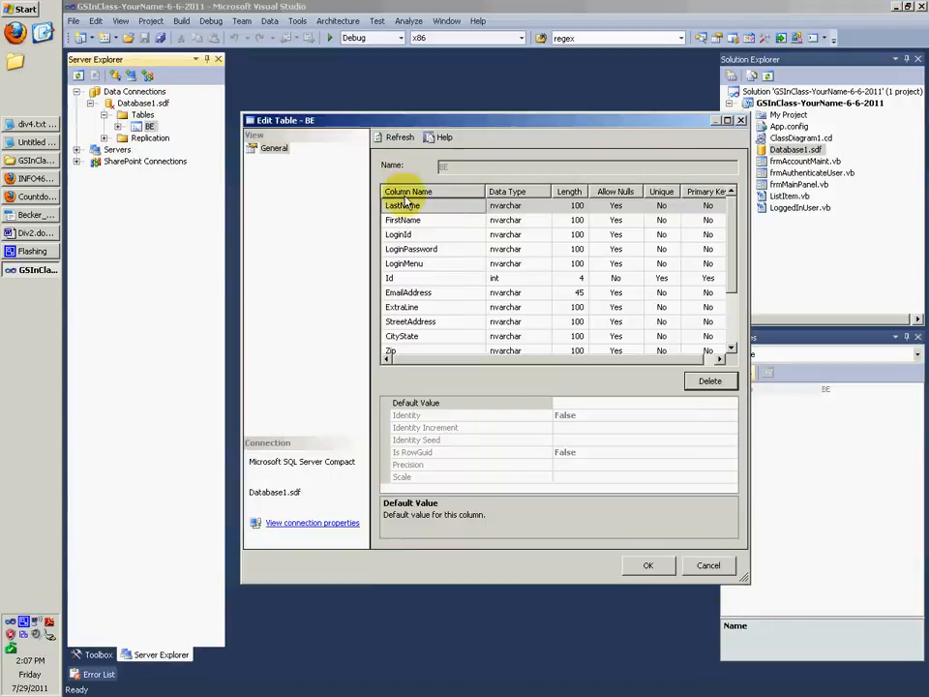
{"action": "left_click", "coordinate": [397, 234]}
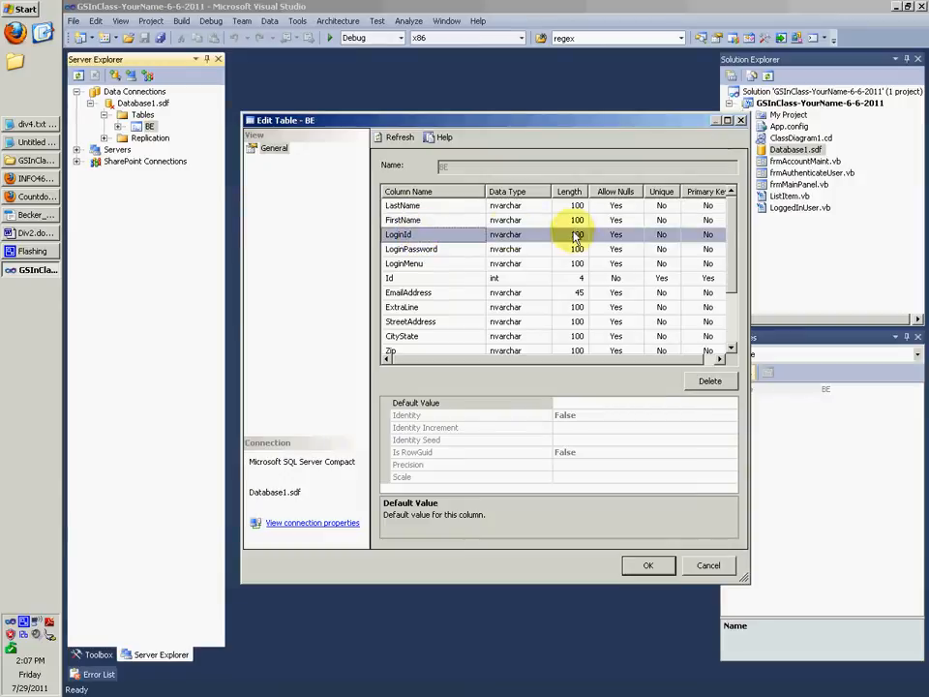
{"action": "left_click", "coordinate": [661, 234]}
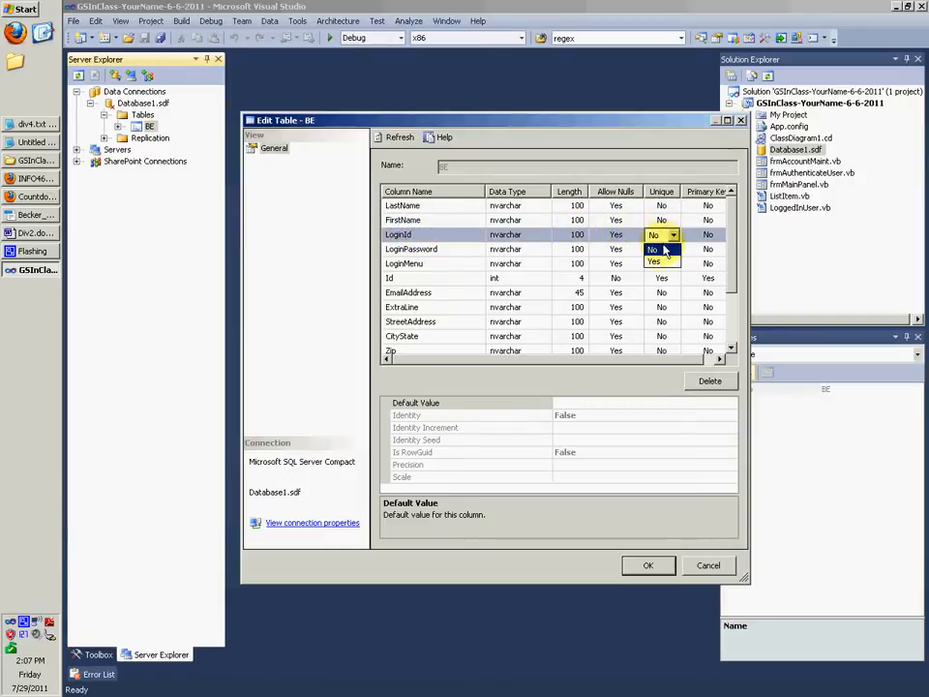
{"action": "left_click", "coordinate": [648, 565]}
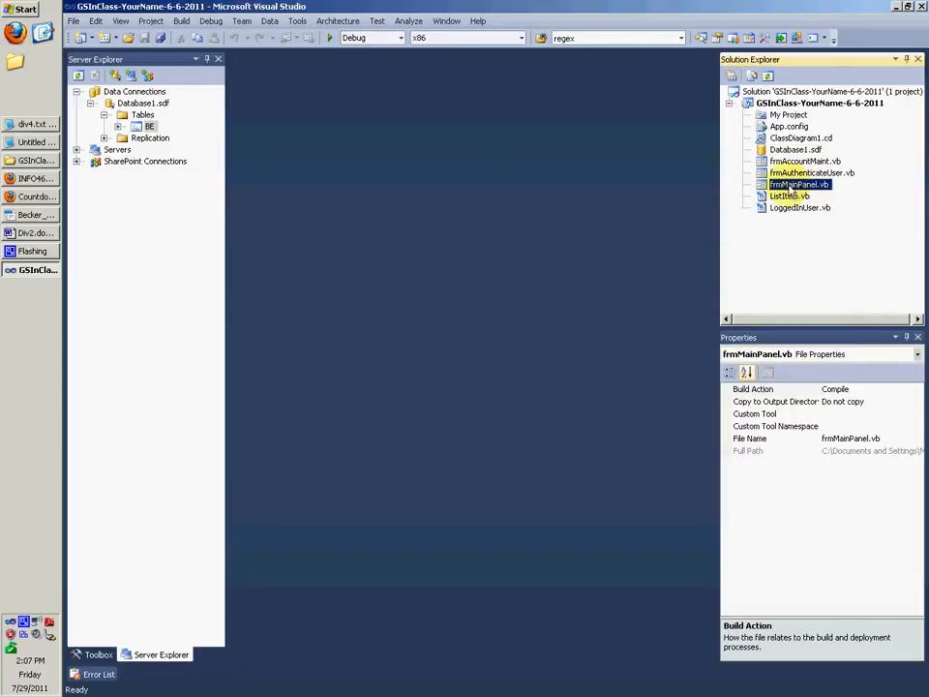
Open frmMainPanel.vb's code and add End inside frmMainPanel_FormClosed.
{"action": "double_click", "coordinate": [799, 184]}
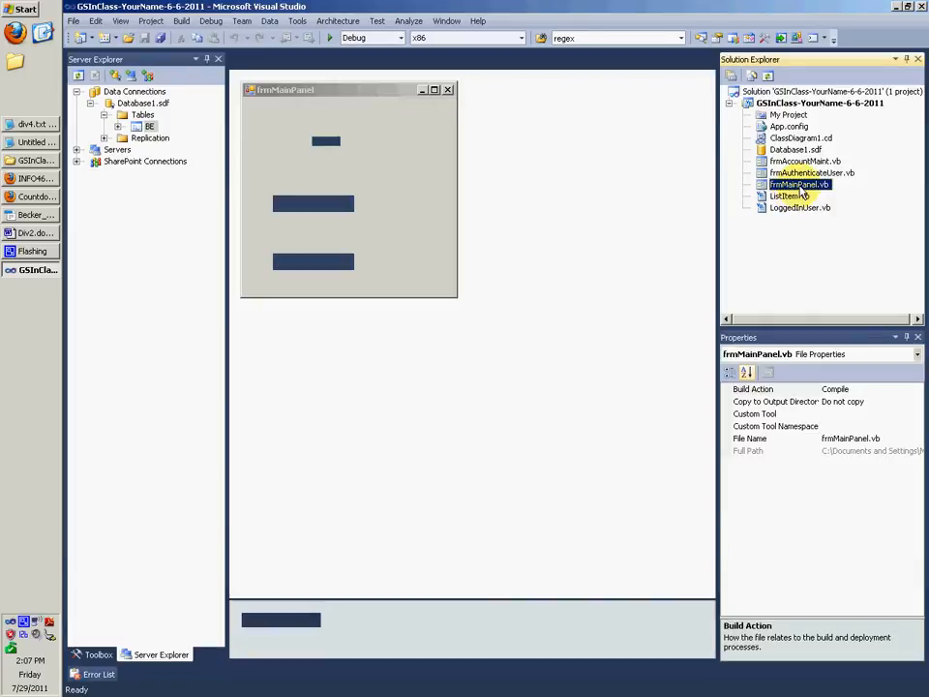
{"action": "right_click", "coordinate": [796, 201]}
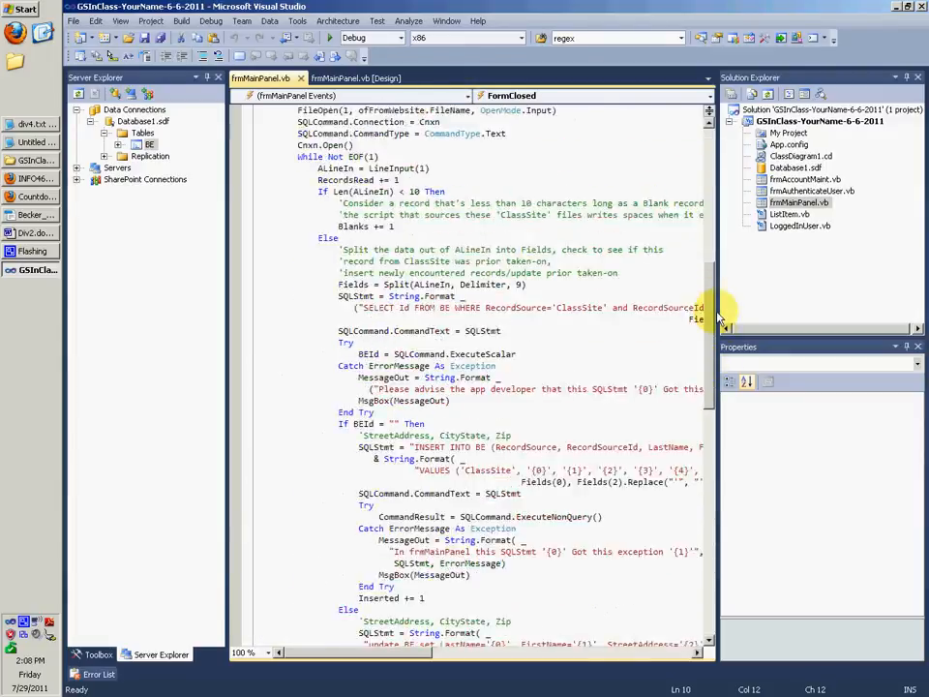
{"action": "scroll", "scroll_direction": "up", "scroll_amount": 3}
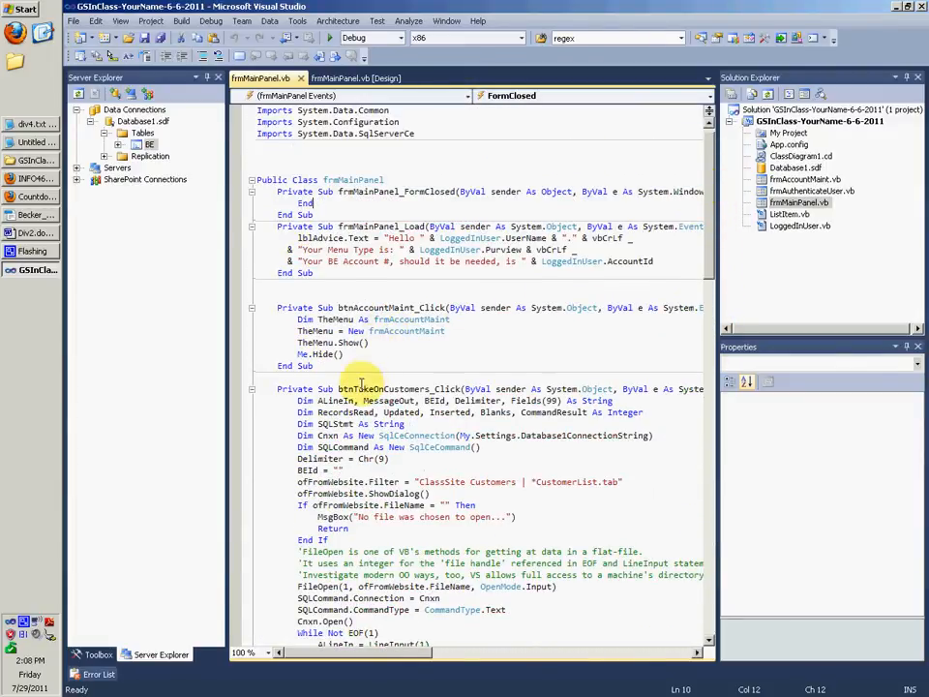
{"action": "left_click", "coordinate": [320, 353]}
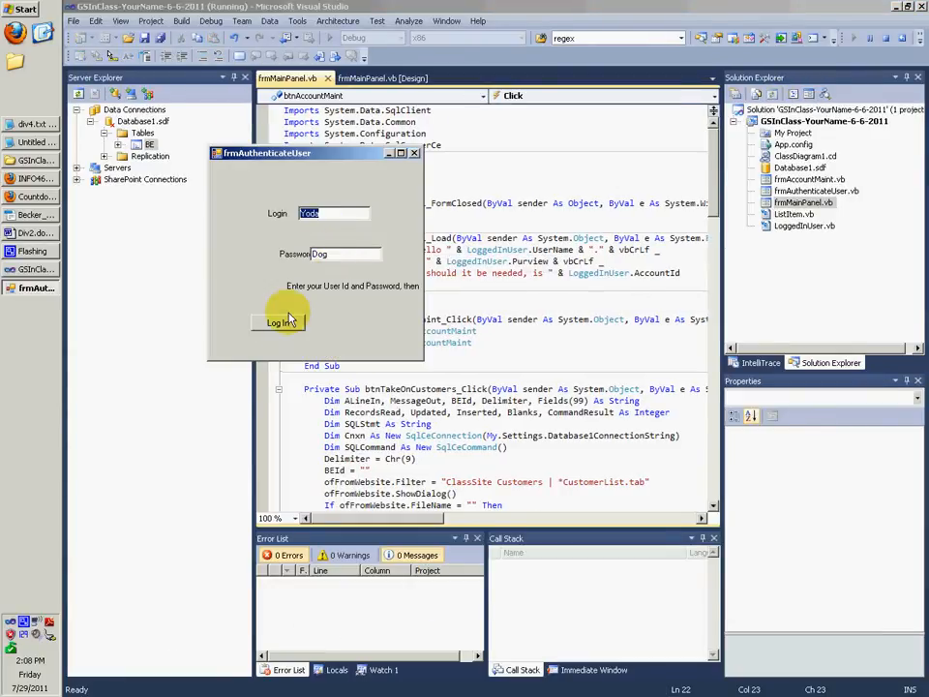
Log in to the running app and try the Account Maint button.
{"action": "left_click", "coordinate": [278, 321]}
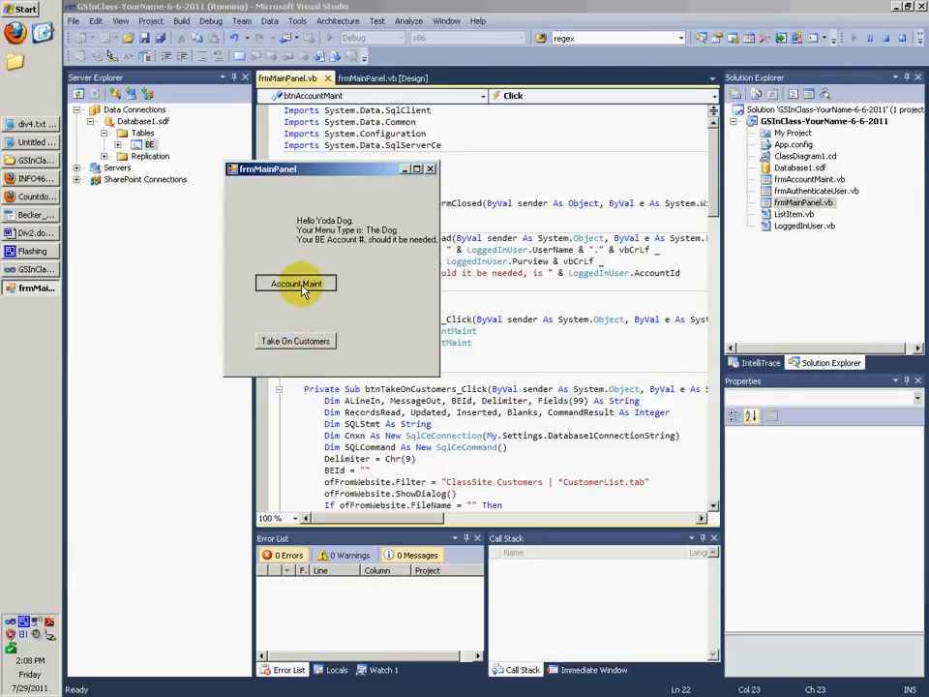
{"action": "left_click", "coordinate": [295, 282]}
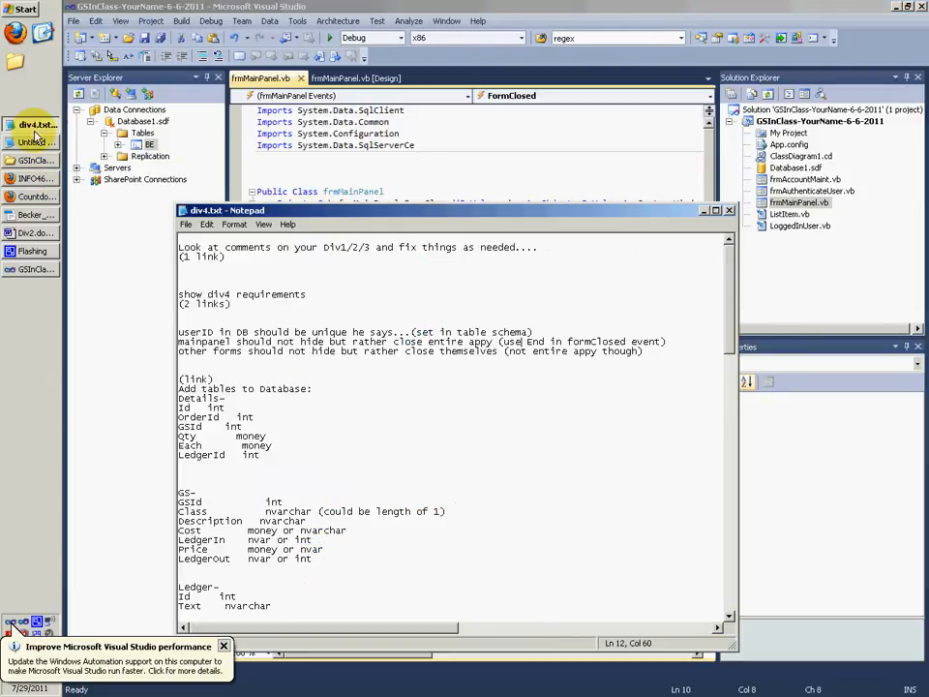
View frmAuthenticateUser's code to the end of btnLogin_Click, then open frmAccountMaint.vb.
{"action": "double_click", "coordinate": [217, 350]}
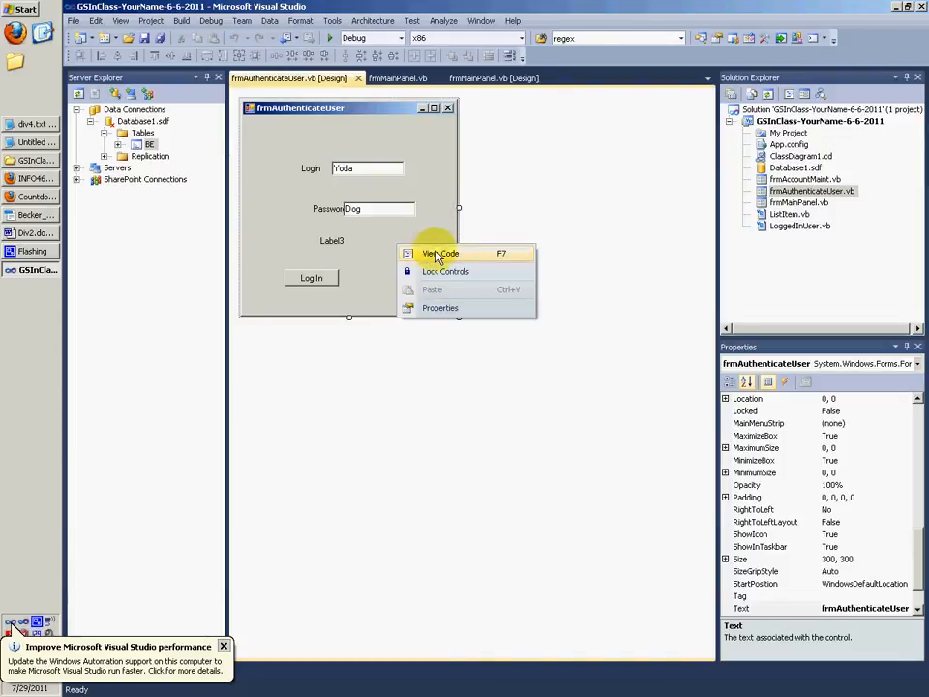
{"action": "left_click", "coordinate": [441, 252]}
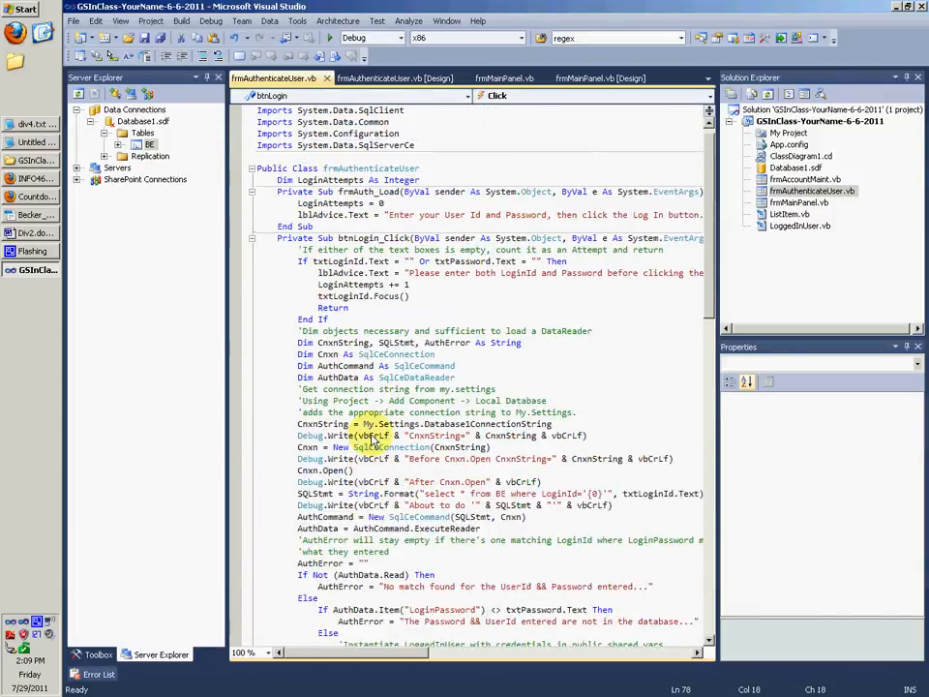
{"action": "scroll", "scroll_direction": "down", "scroll_amount": 3}
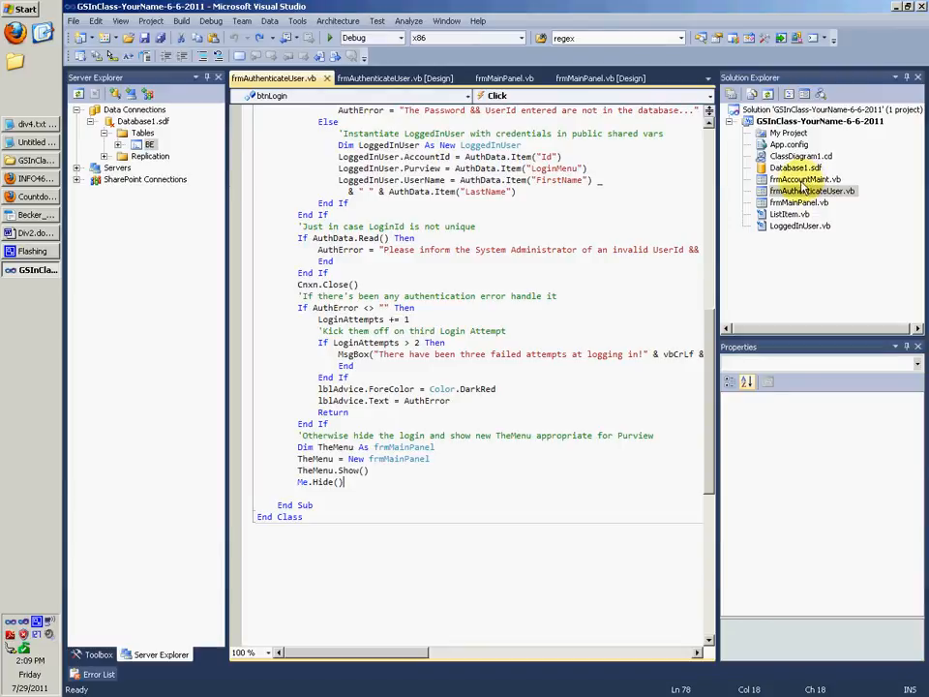
{"action": "left_click", "coordinate": [805, 179]}
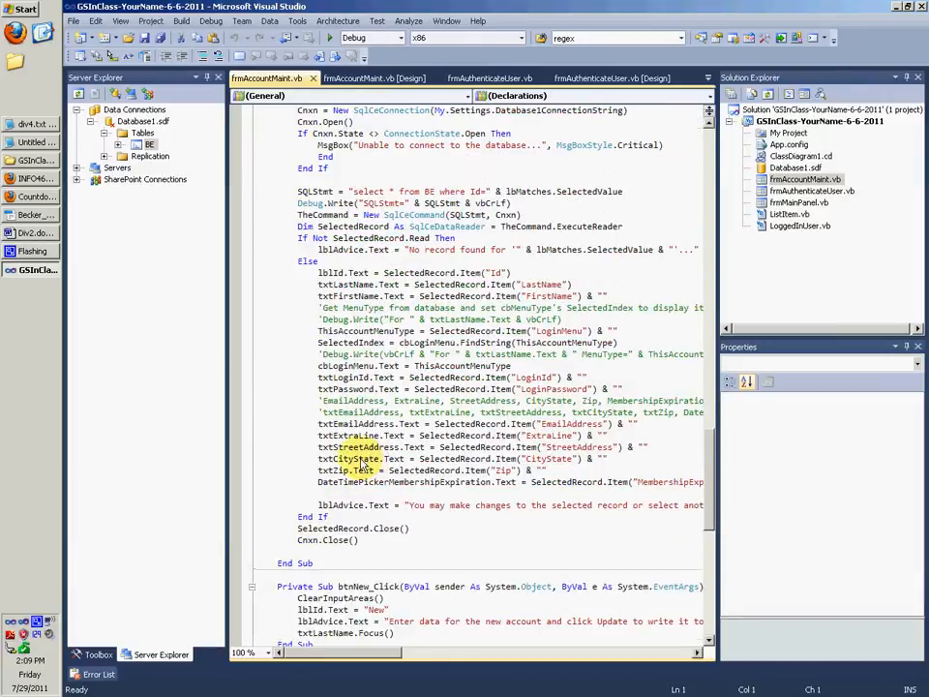
Review frmAccountMaint and delete Me.Hide() from btnAccountMaint_Click in frmMainPanel.vb.
{"action": "scroll", "scroll_direction": "down", "scroll_amount": 3}
{"action": "type", "text": "hide"}
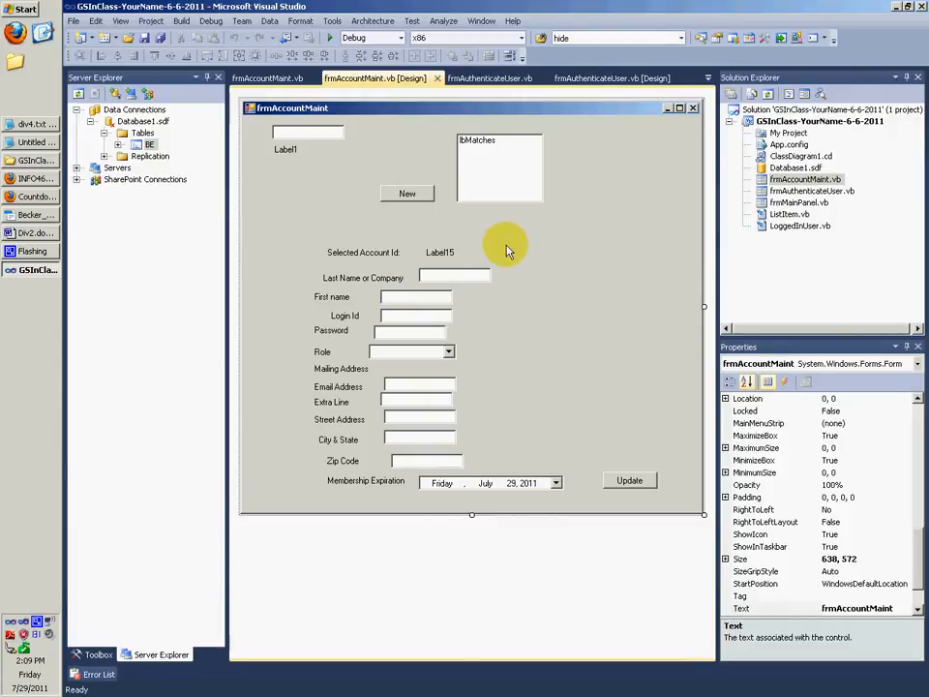
{"action": "mouse_move", "coordinate": [343, 251]}
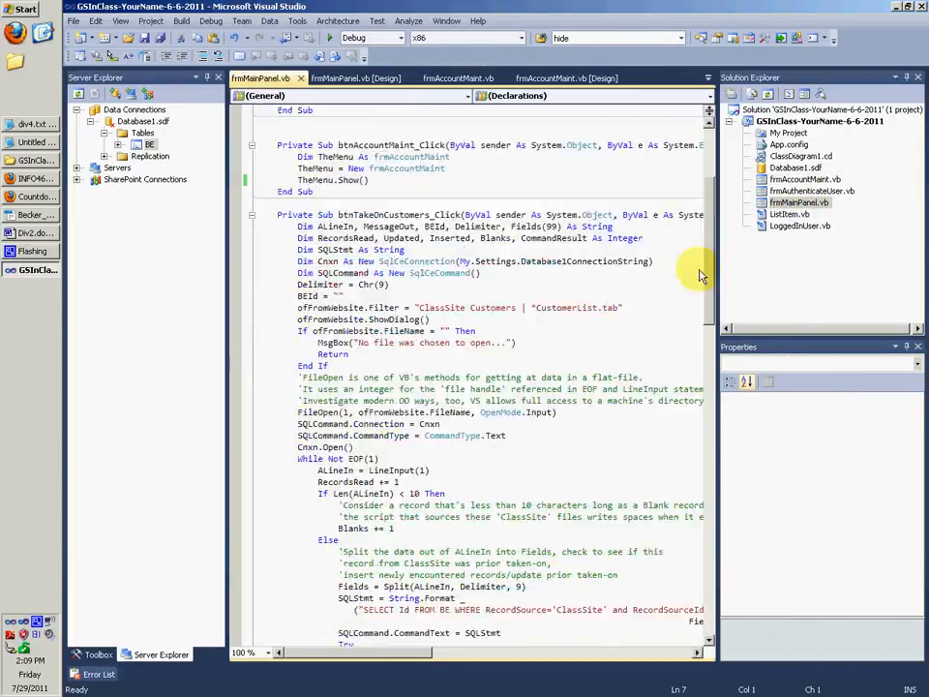
{"action": "scroll", "scroll_direction": "down", "scroll_amount": 3}
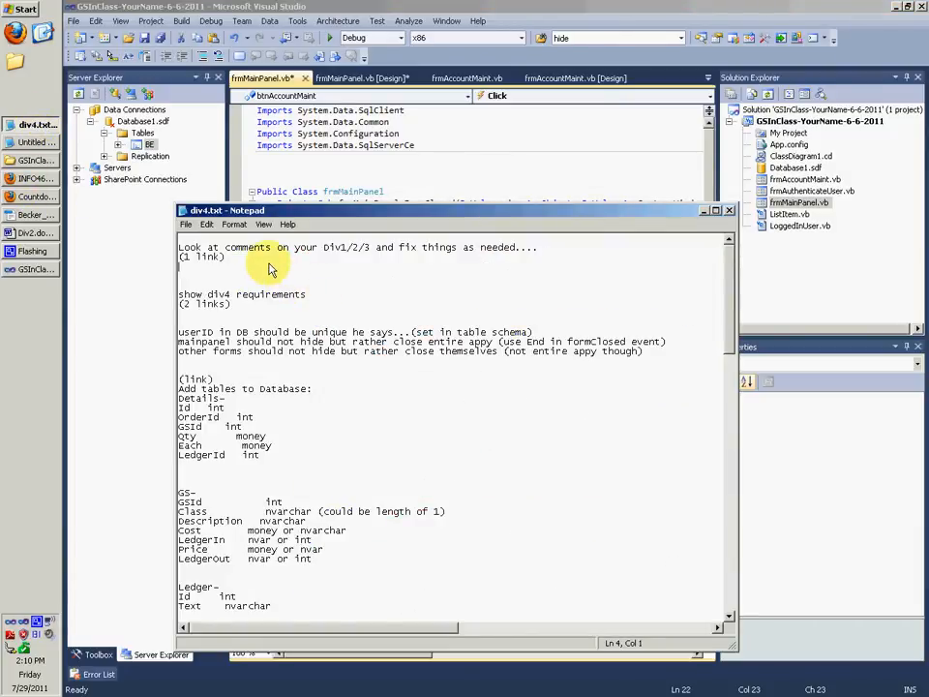
{"action": "mouse_move", "coordinate": [253, 365]}
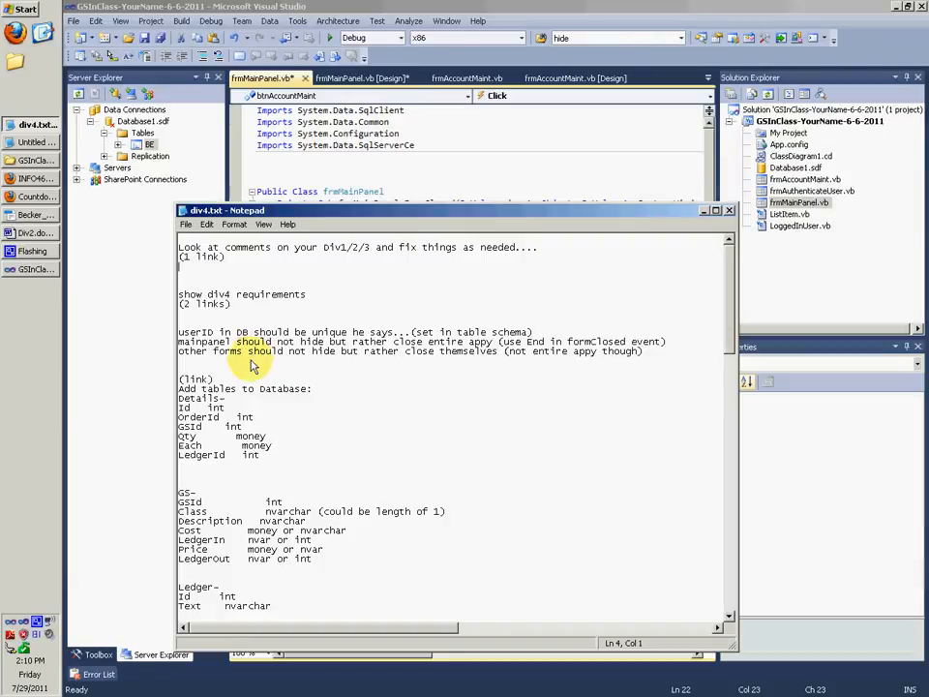
{"action": "mouse_move", "coordinate": [230, 388]}
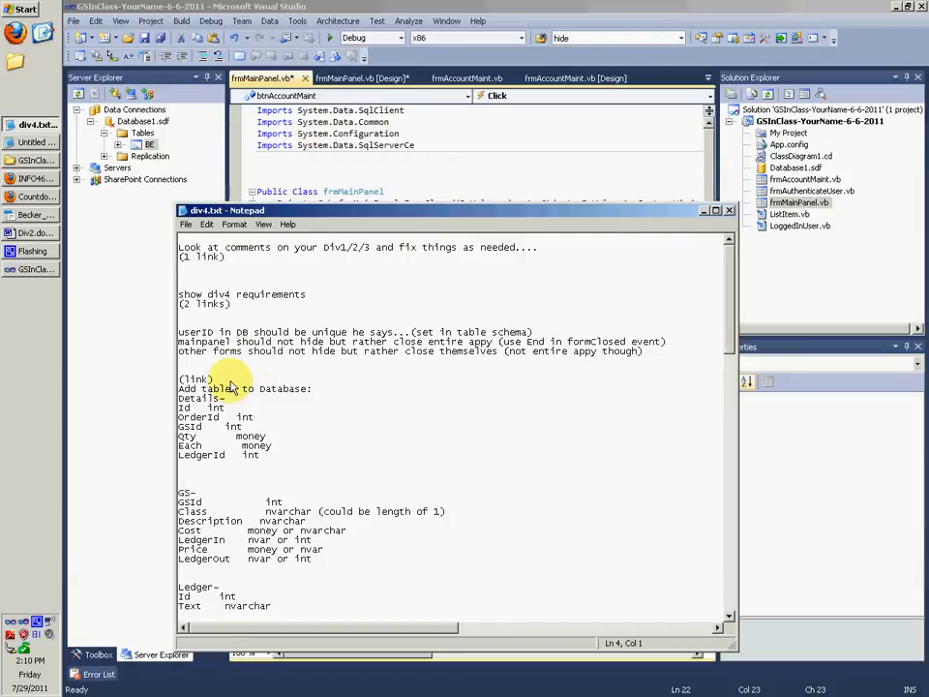
Read through the add-tables list in div4.txt, then bring up the Div #4 rubric.
{"action": "left_click", "coordinate": [277, 404]}
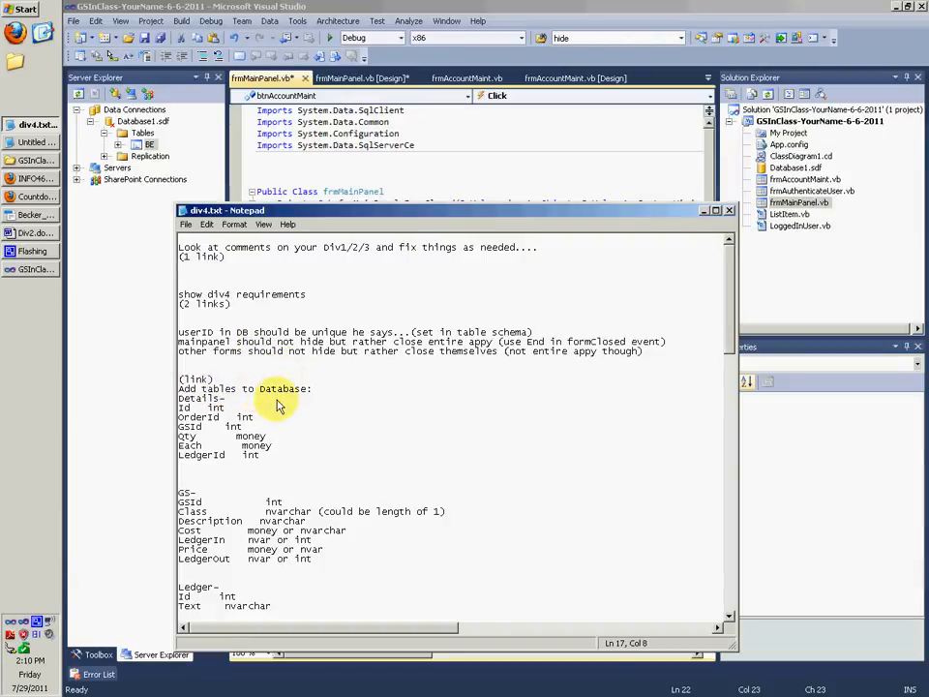
{"action": "scroll", "scroll_direction": "down", "scroll_amount": 3}
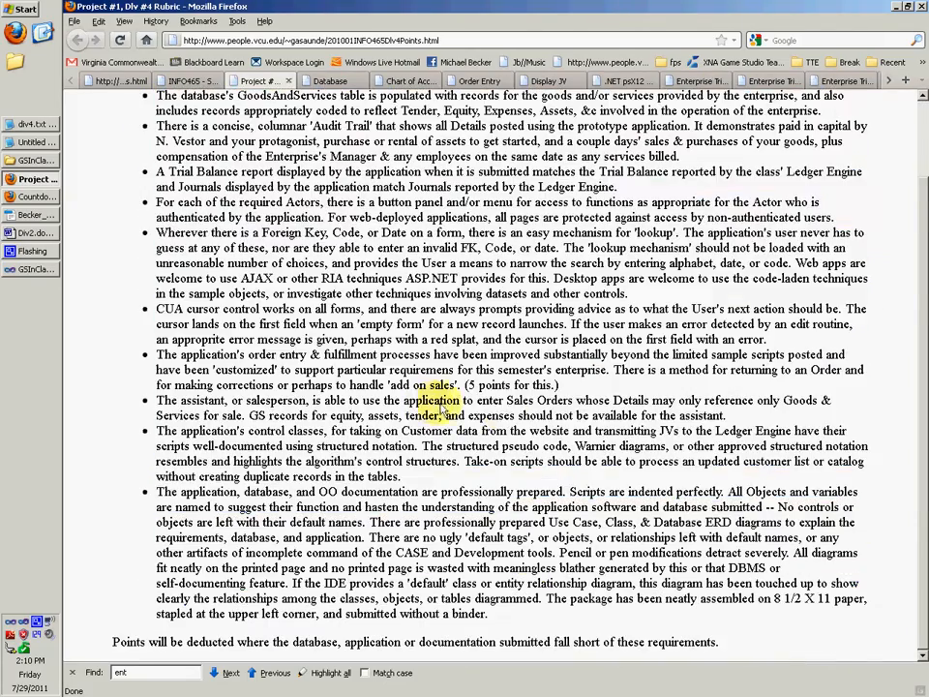
Select the last two rubric requirements, then scroll the Database page to the Details column grid.
{"action": "left_click_drag", "start_coordinate": [239, 430], "coordinate": [490, 614]}
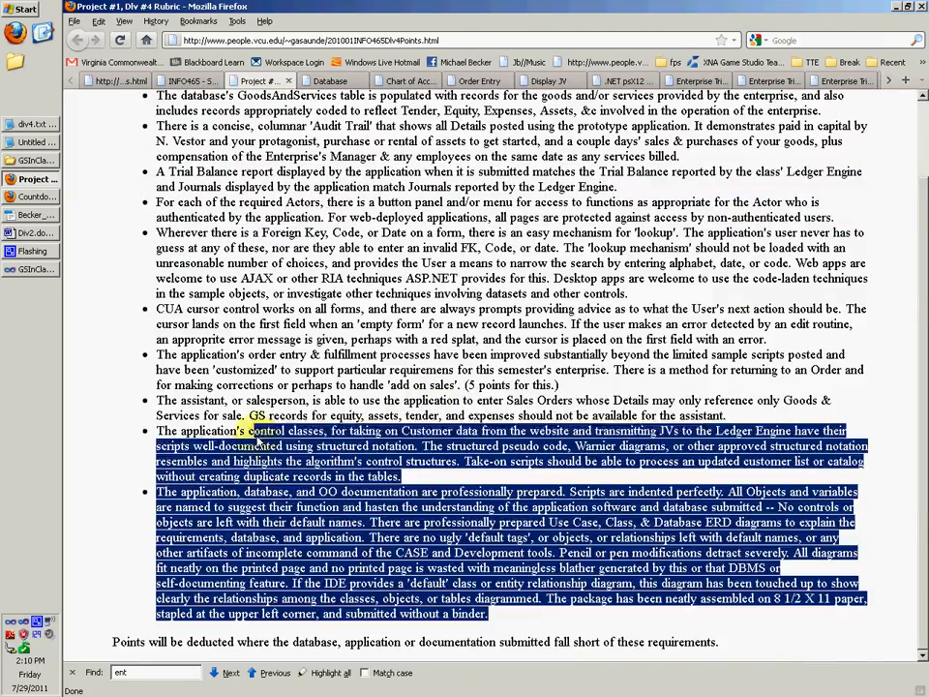
{"action": "left_click", "coordinate": [329, 81]}
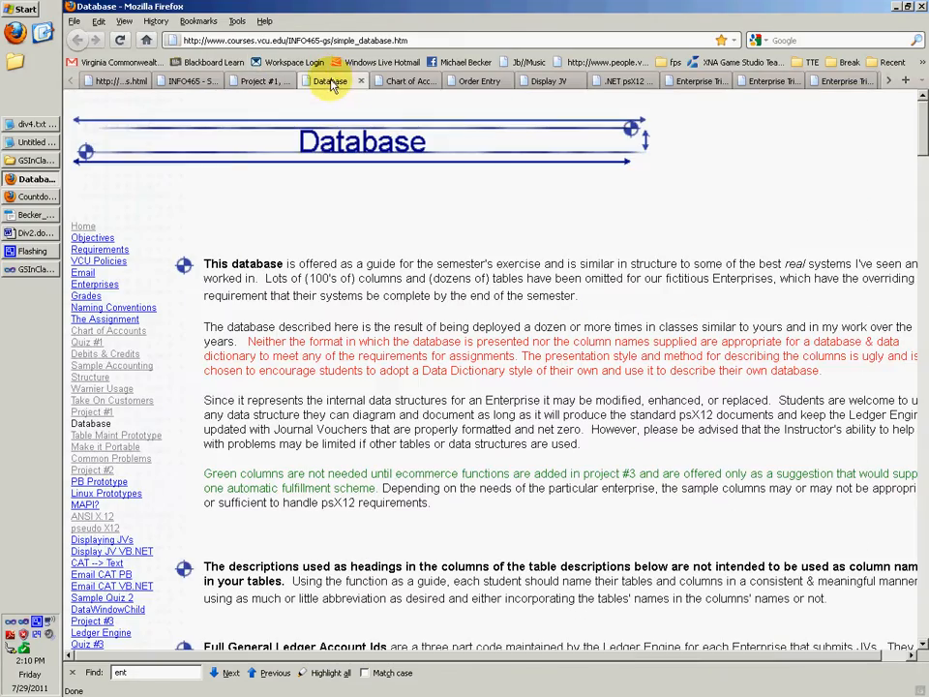
{"action": "scroll", "scroll_direction": "down", "scroll_amount": 3}
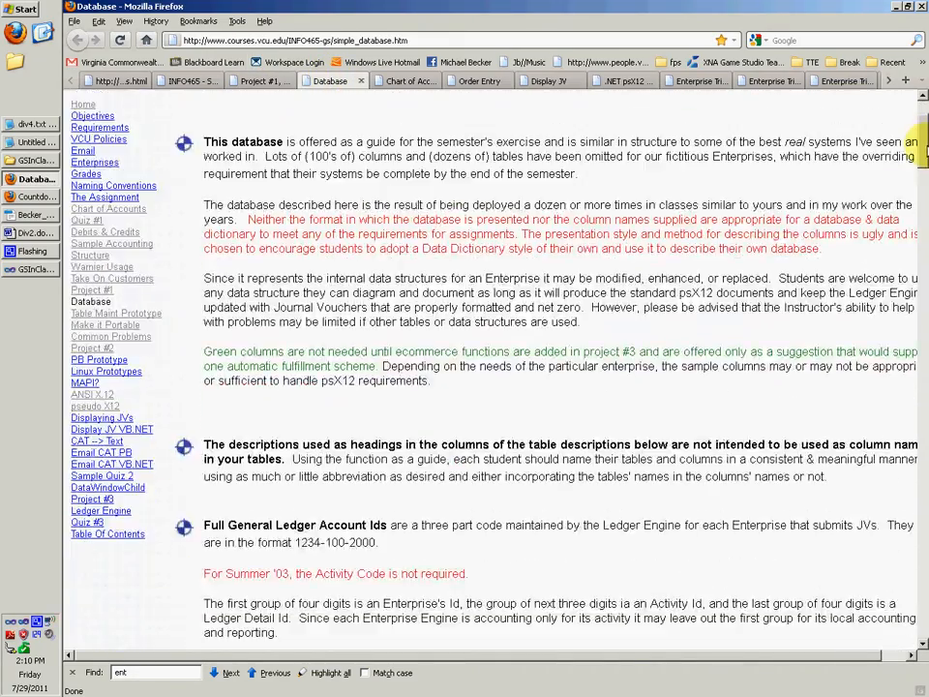
{"action": "scroll", "scroll_direction": "down", "scroll_amount": 3}
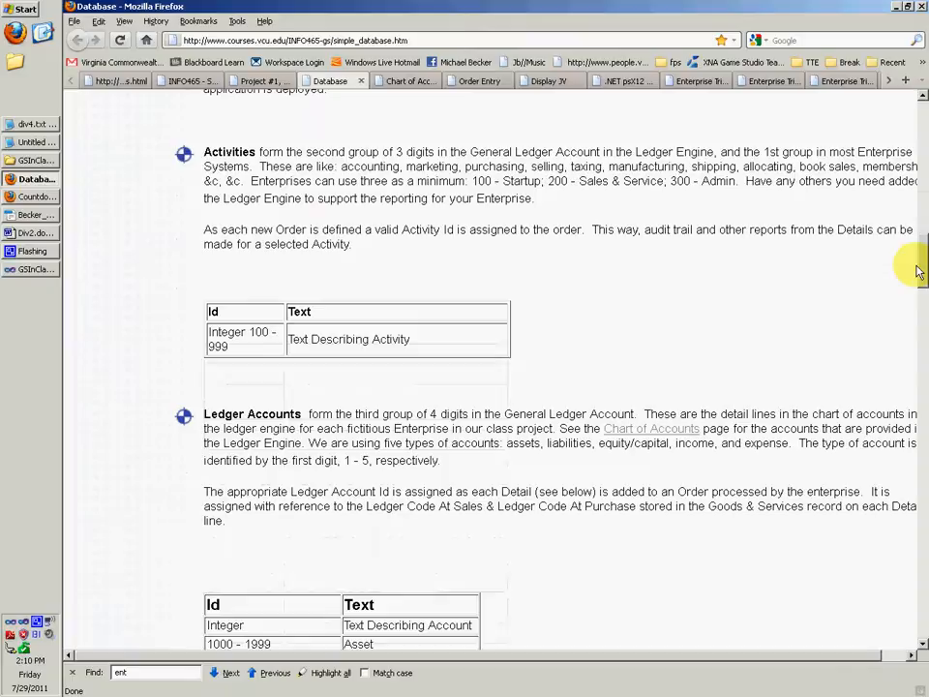
{"action": "scroll", "scroll_direction": "down", "scroll_amount": 3}
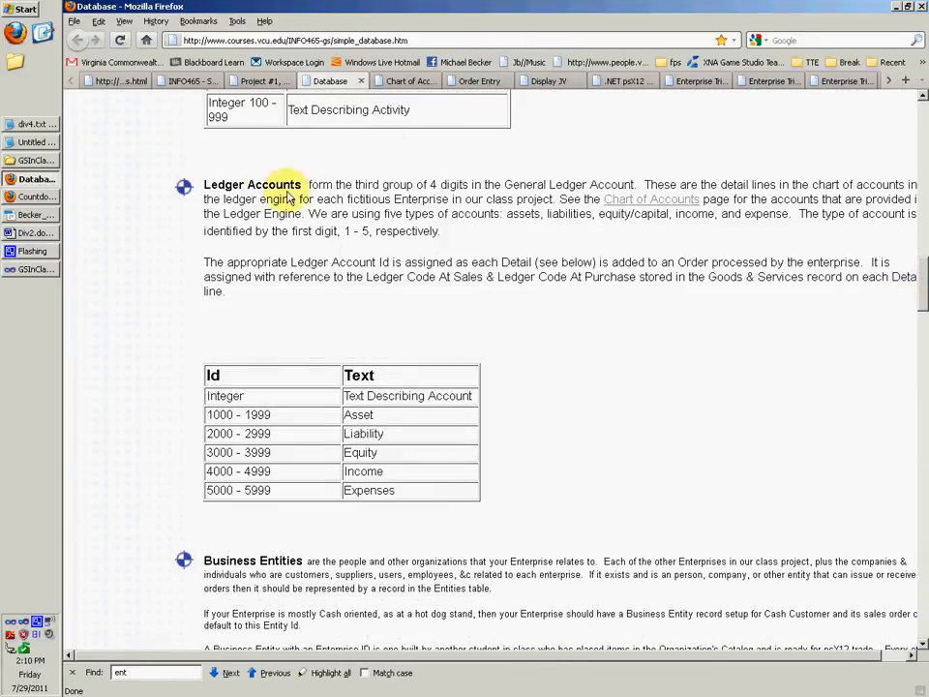
{"action": "scroll", "scroll_direction": "down", "scroll_amount": 3}
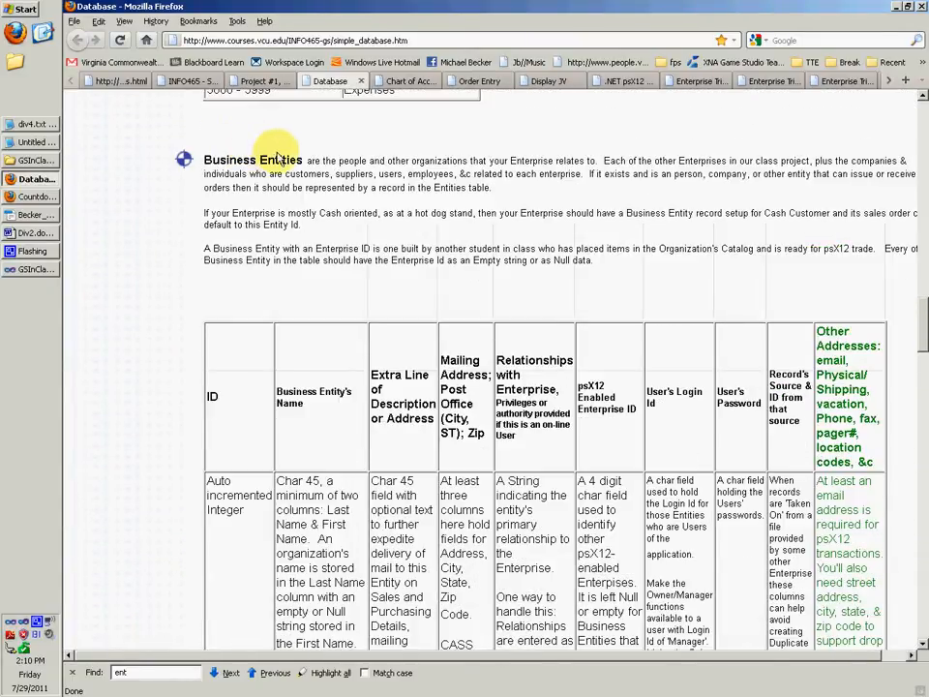
{"action": "scroll", "scroll_direction": "down", "scroll_amount": 3}
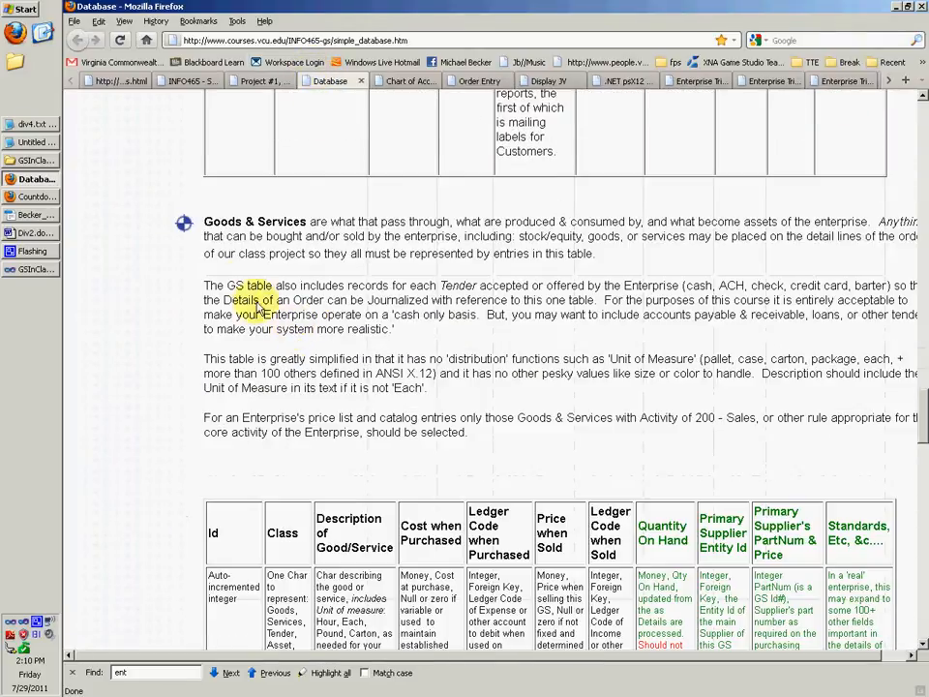
{"action": "scroll", "scroll_direction": "down", "scroll_amount": 3}
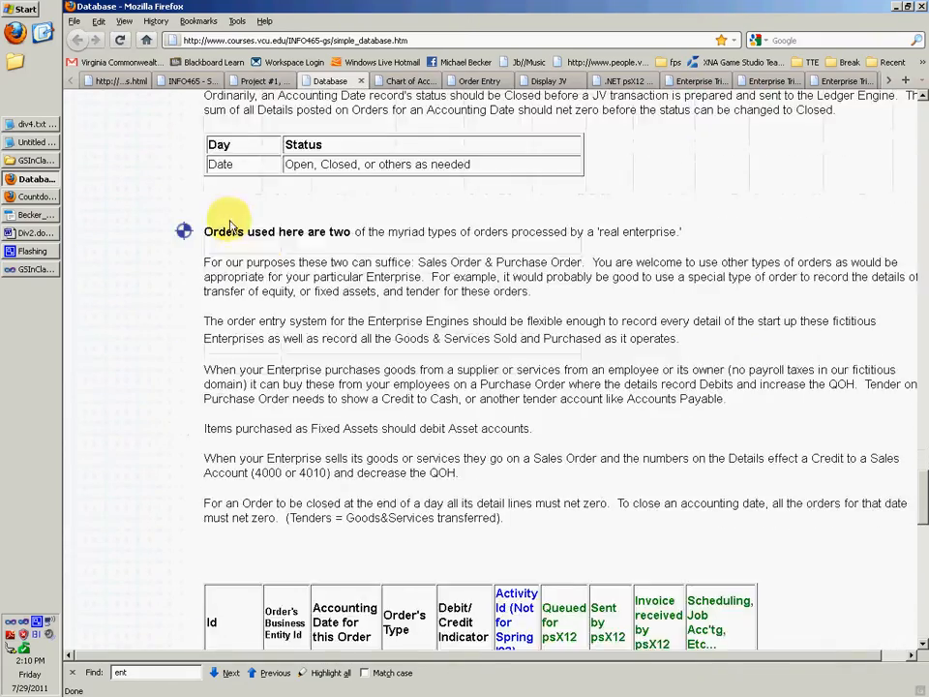
{"action": "scroll", "scroll_direction": "down", "scroll_amount": 3}
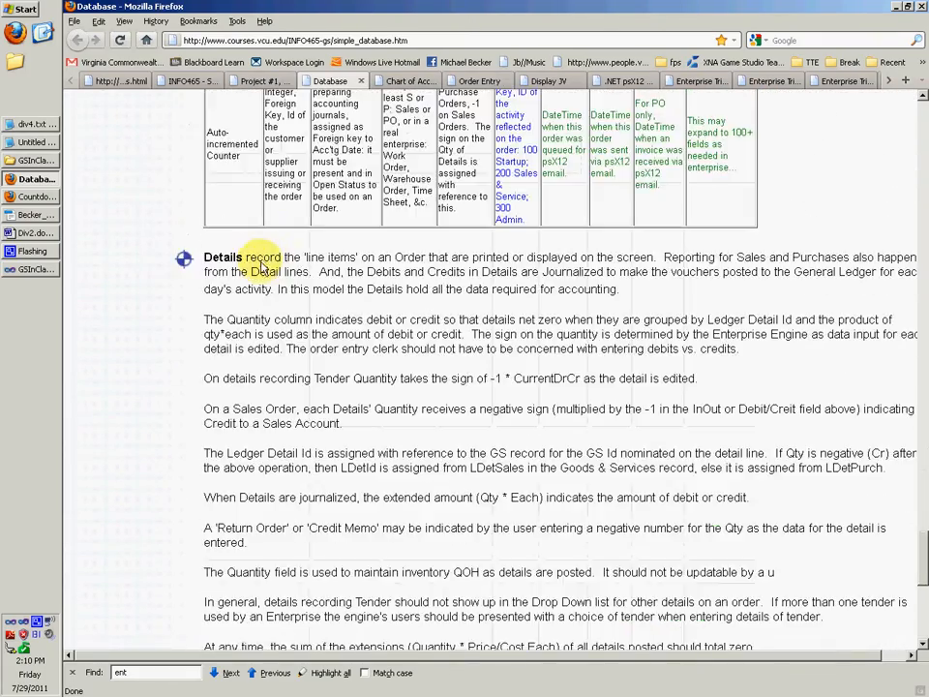
{"action": "scroll", "scroll_direction": "down", "scroll_amount": 3}
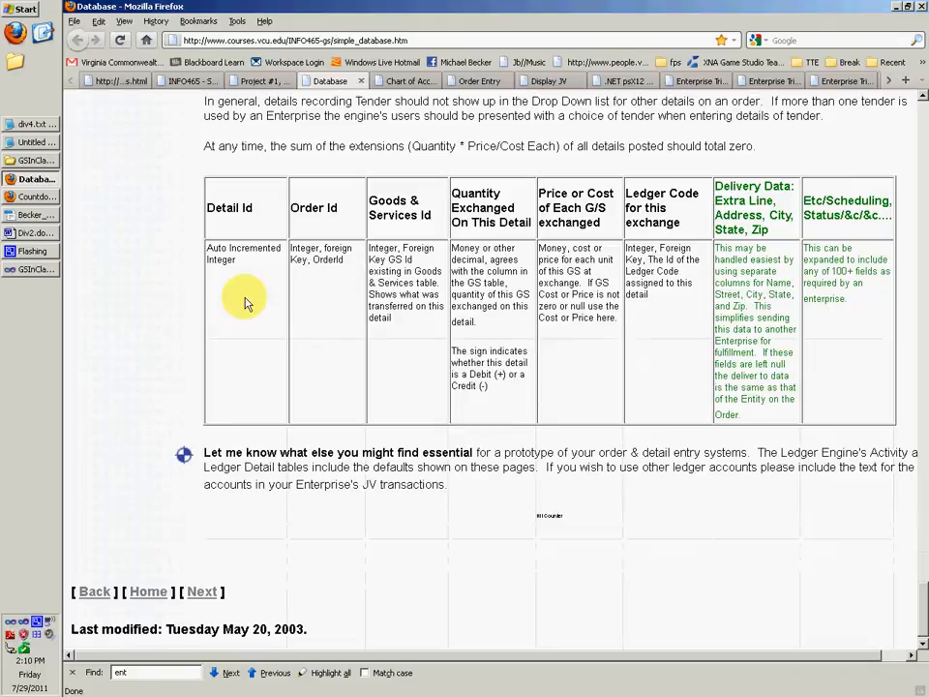
{"action": "scroll", "scroll_direction": "down", "scroll_amount": 3}
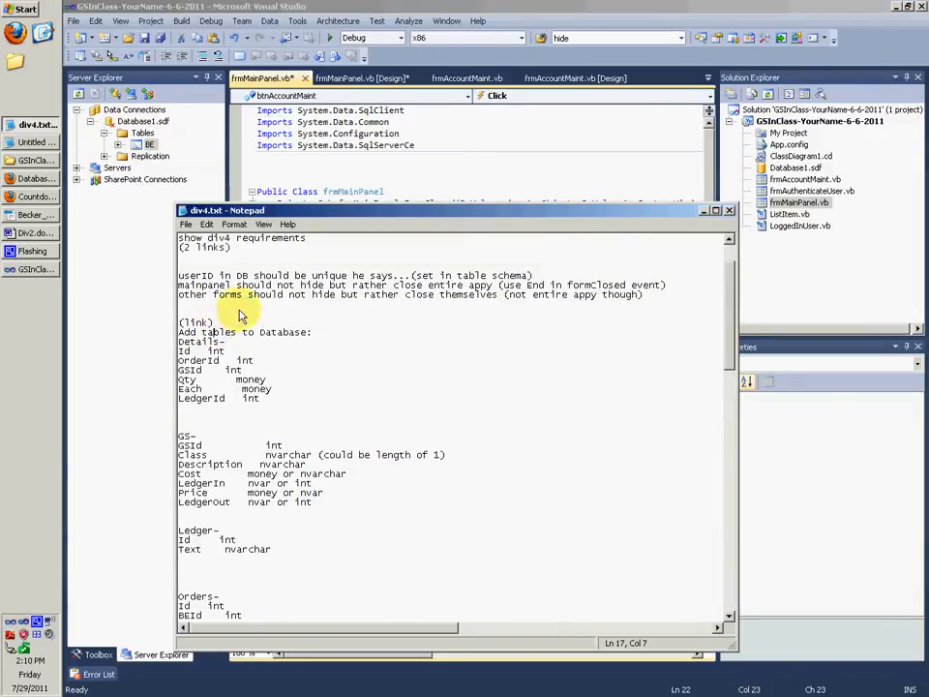
Create a new Details table and enter columns Id, OrderId, GSId, Qty, Each and LedgerId.
{"action": "right_click", "coordinate": [143, 132]}
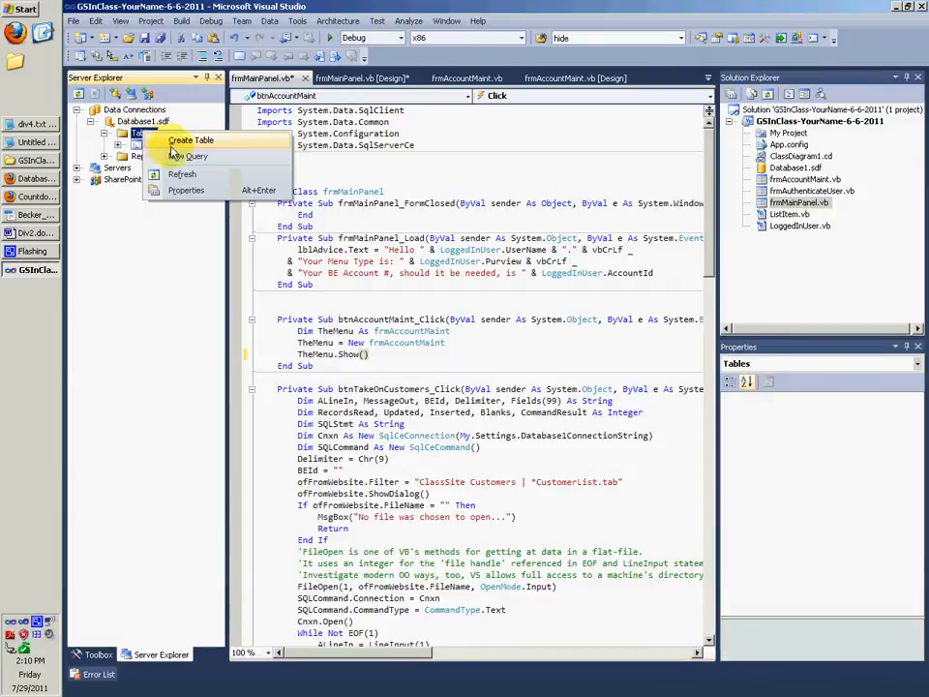
{"action": "left_click", "coordinate": [191, 139]}
{"action": "type", "text": "Details"}
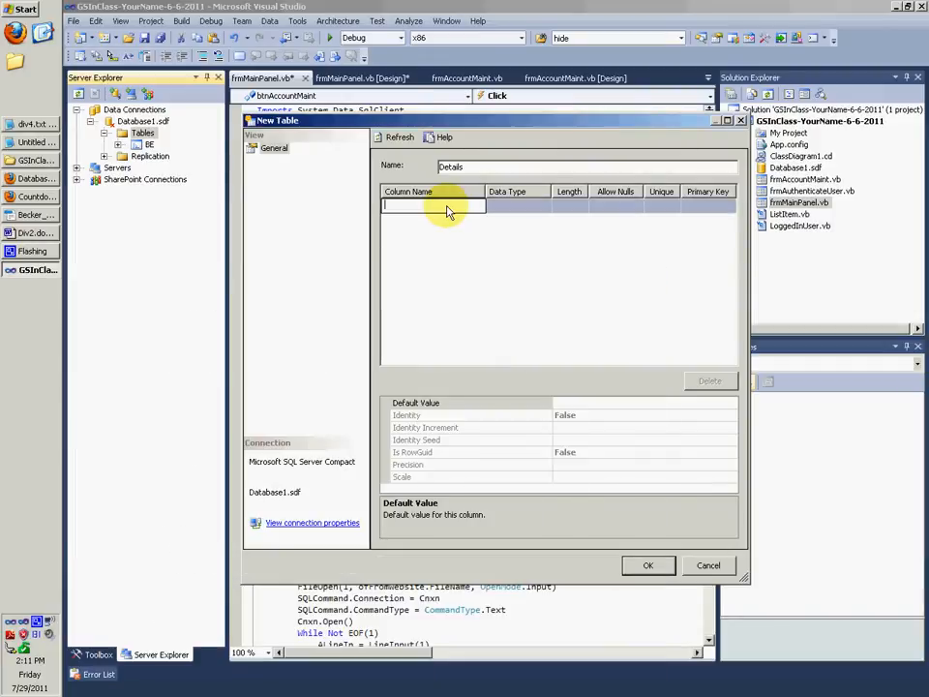
{"action": "type", "text": "Id"}
{"action": "type", "text": "Qty"}
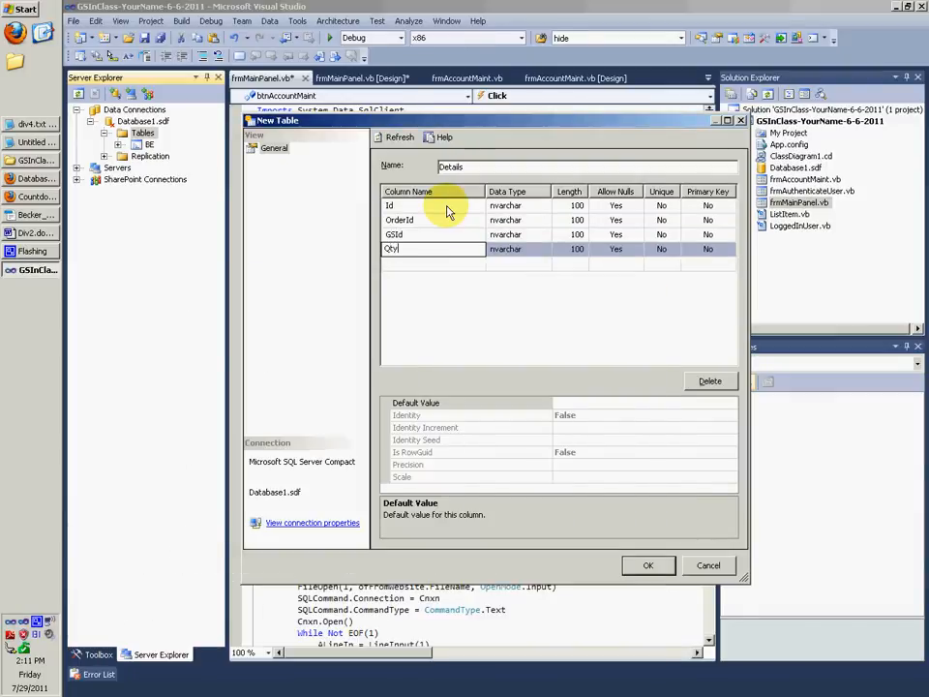
{"action": "type", "text": "Each"}
{"action": "type", "text": "LedgerId"}
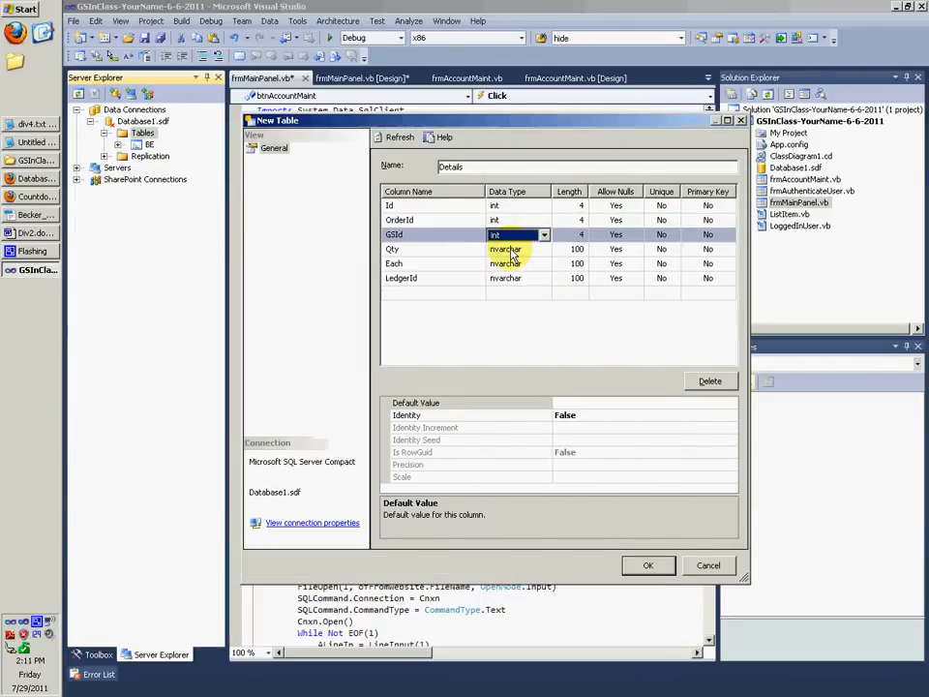
Make GSId an int, set Id as the primary key, and check Id's auto-increment setting.
{"action": "left_click", "coordinate": [544, 249]}
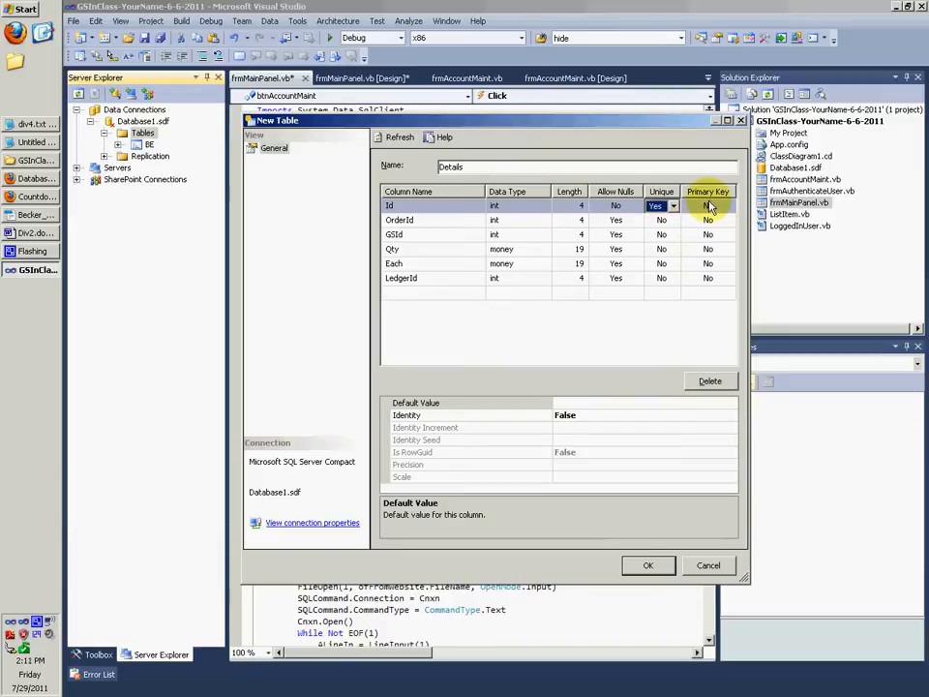
{"action": "left_click", "coordinate": [708, 205]}
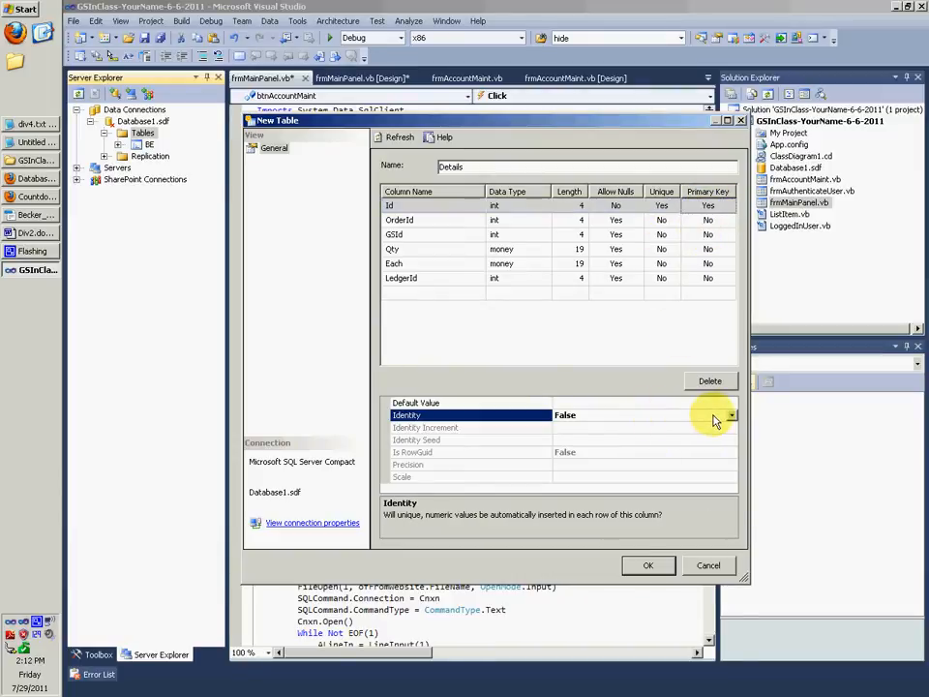
{"action": "left_click", "coordinate": [732, 414]}
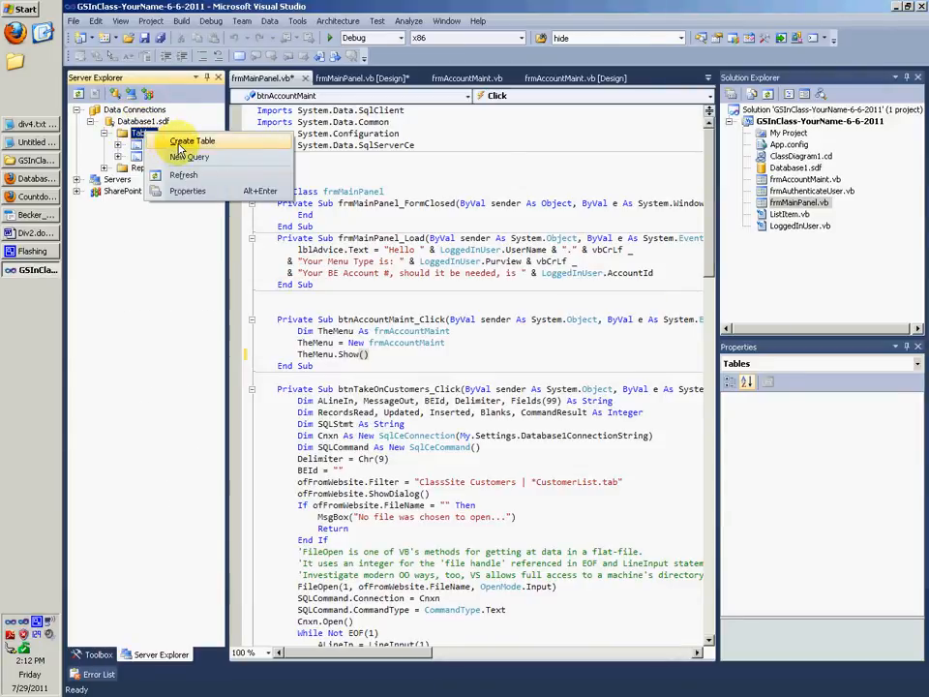
Create a GS table with columns GSId as int, Class, Description, Cost and LedgerIn.
{"action": "left_click", "coordinate": [193, 141]}
{"action": "type", "text": "C"}
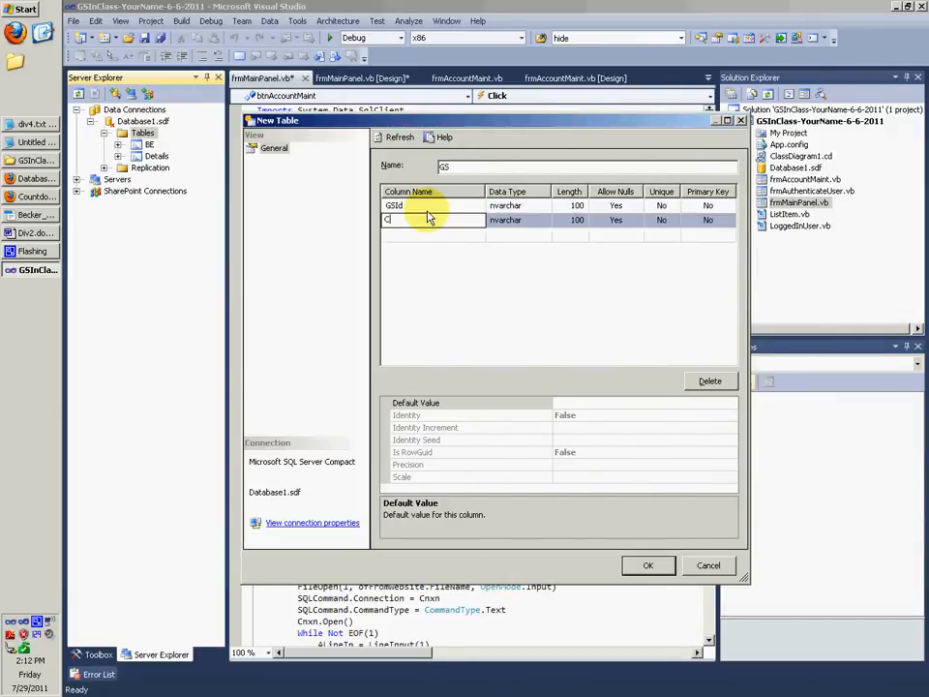
{"action": "type", "text": "lass"}
{"action": "type", "text": "LedgerIn"}
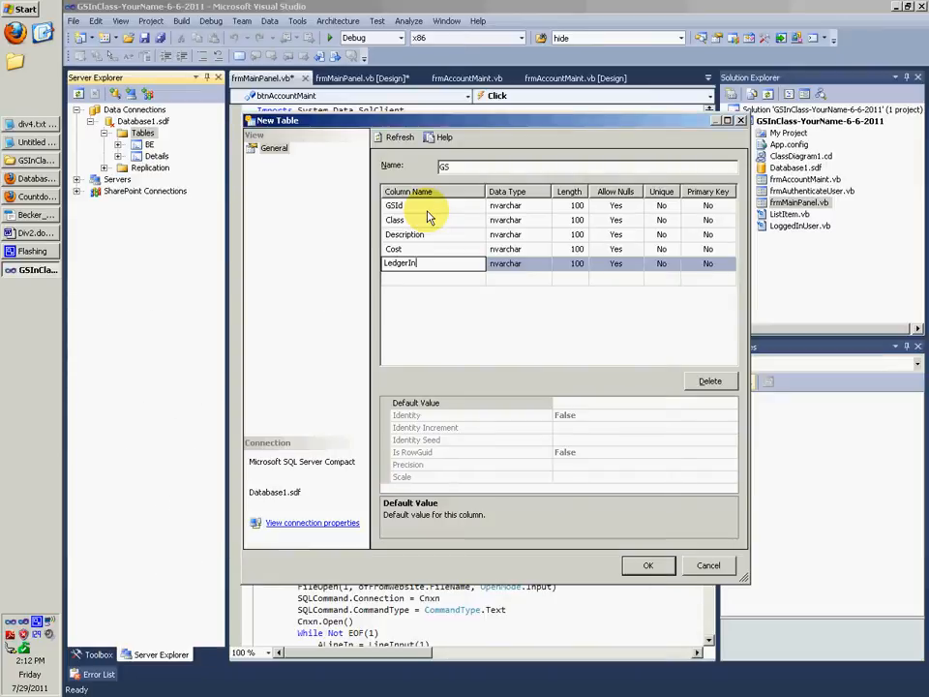
{"action": "type", "text": "Pr"}
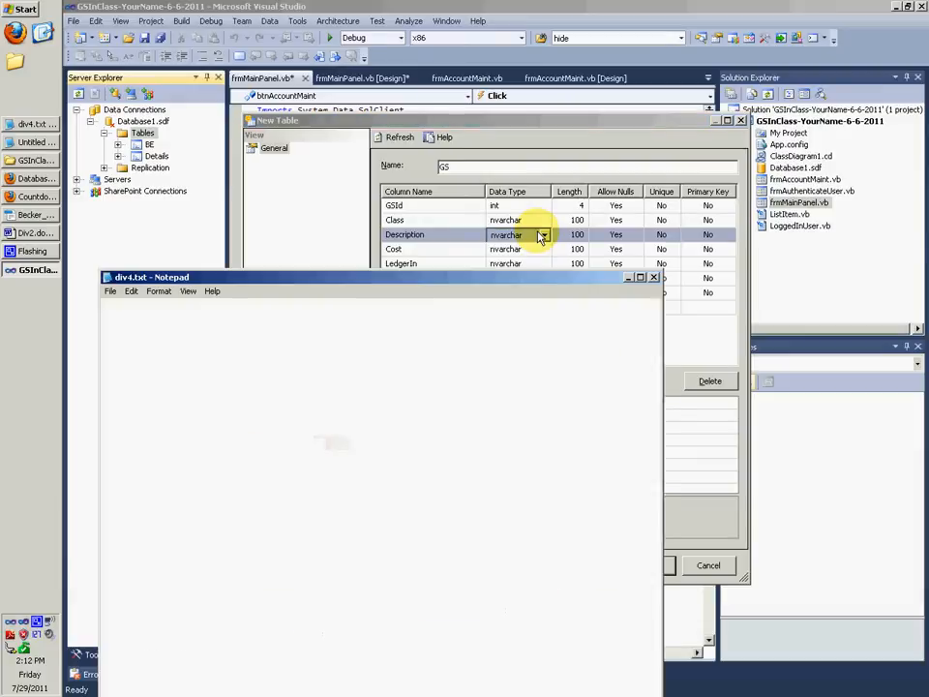
Set Cost to money, LedgerIn and LedgerOut to int, and make GSId unique.
{"action": "left_click", "coordinate": [544, 249]}
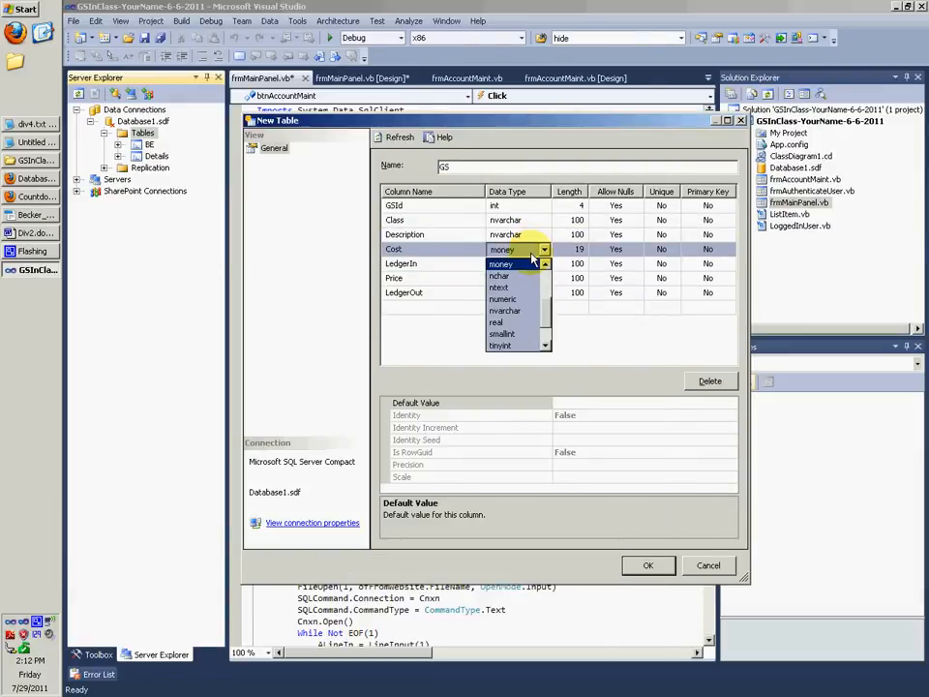
{"action": "left_click", "coordinate": [31, 123]}
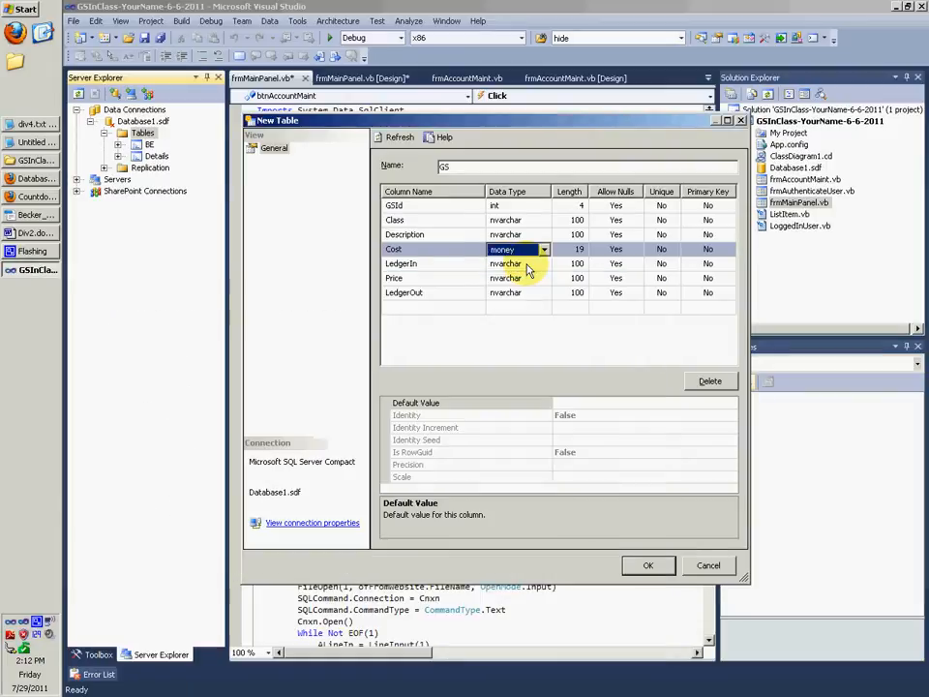
{"action": "left_click", "coordinate": [543, 263]}
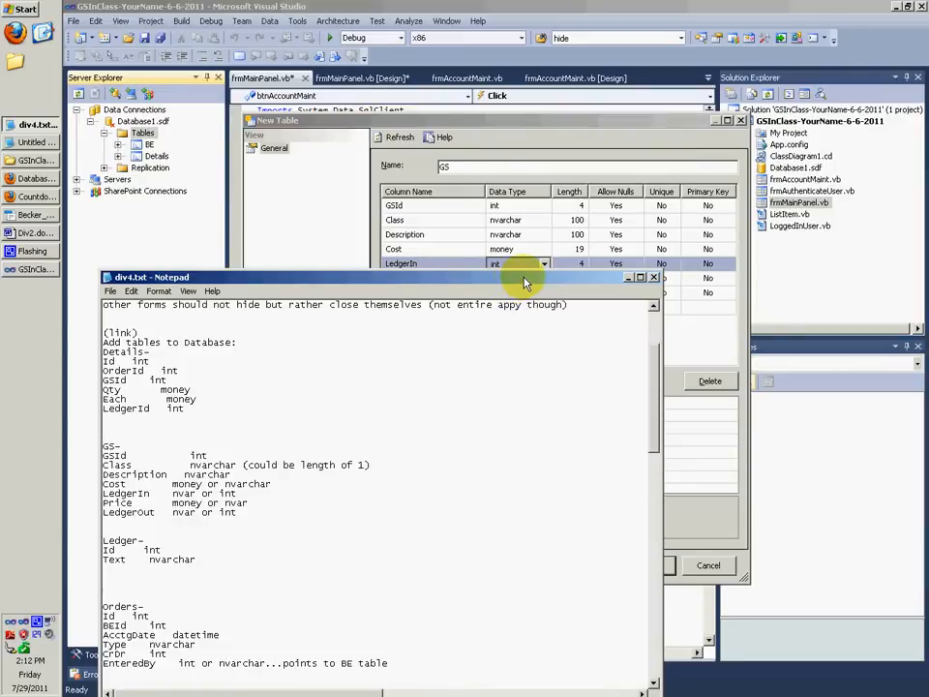
{"action": "left_click", "coordinate": [544, 279]}
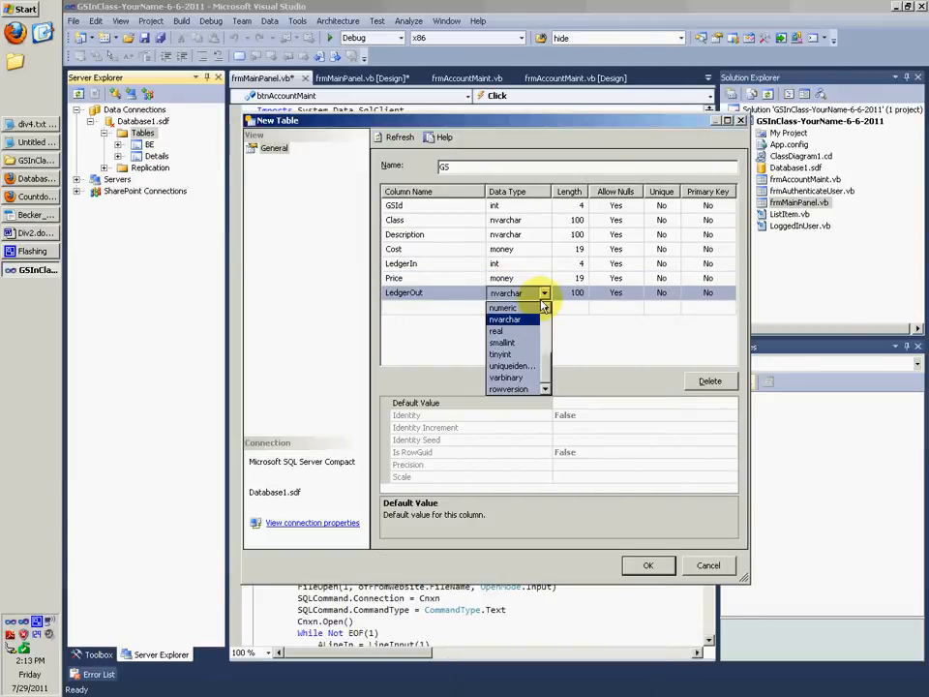
{"action": "left_click", "coordinate": [498, 319]}
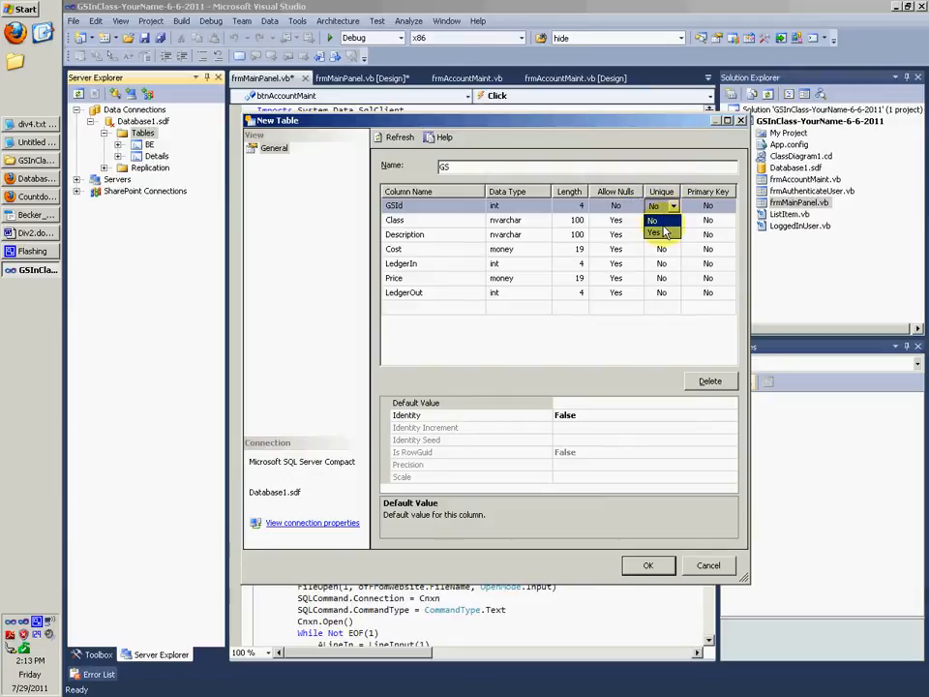
{"action": "left_click", "coordinate": [653, 232]}
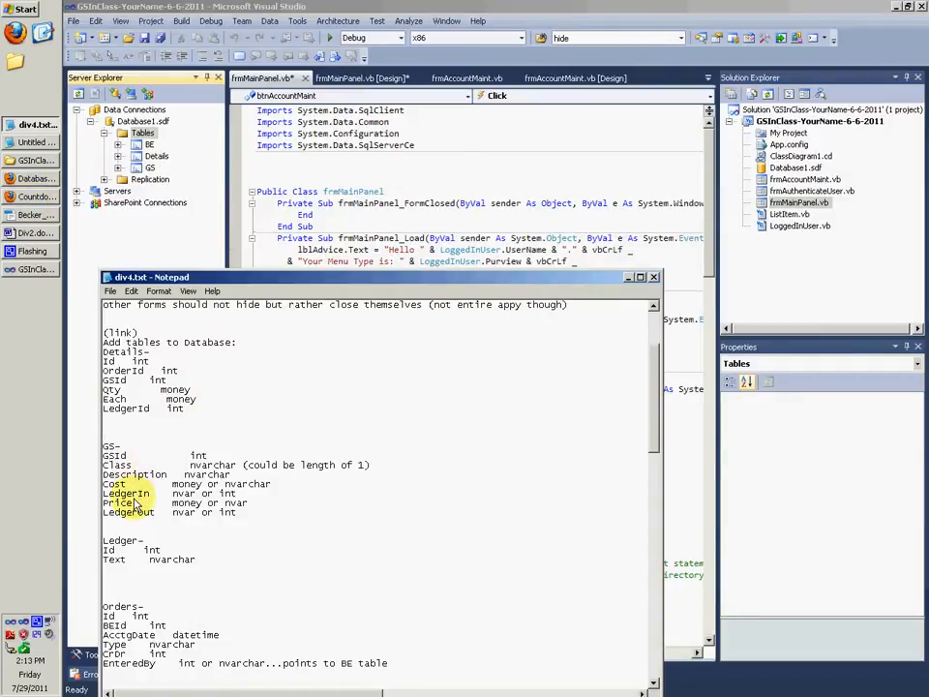
Create the Ledger table with an identity int Id primary key and nvarchar Text.
{"action": "scroll", "scroll_direction": "down", "scroll_amount": 3}
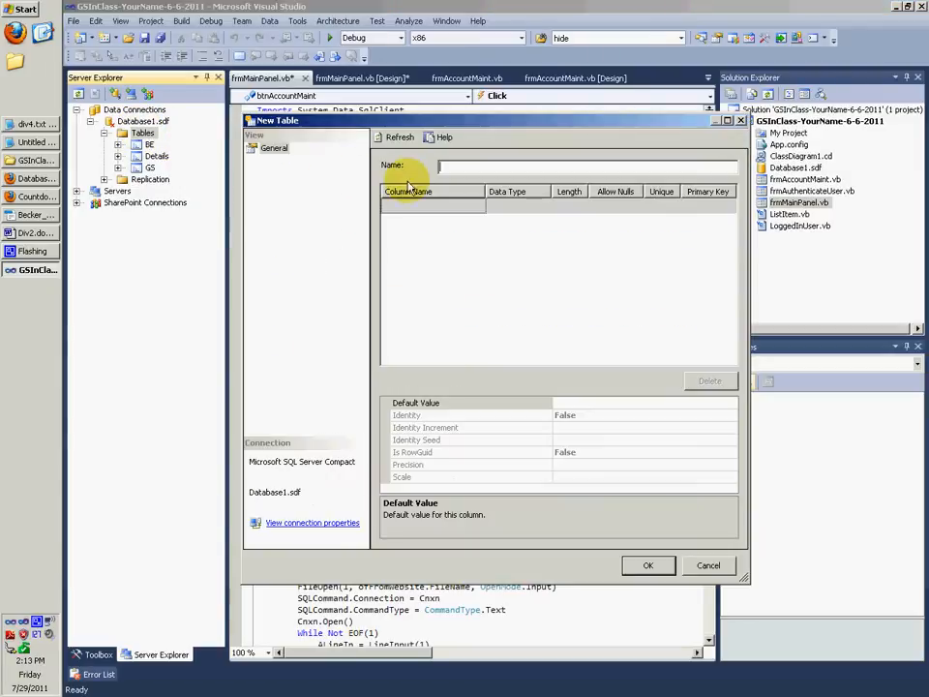
{"action": "type", "text": "Ledger"}
{"action": "left_click", "coordinate": [433, 220]}
{"action": "type", "text": "Text"}
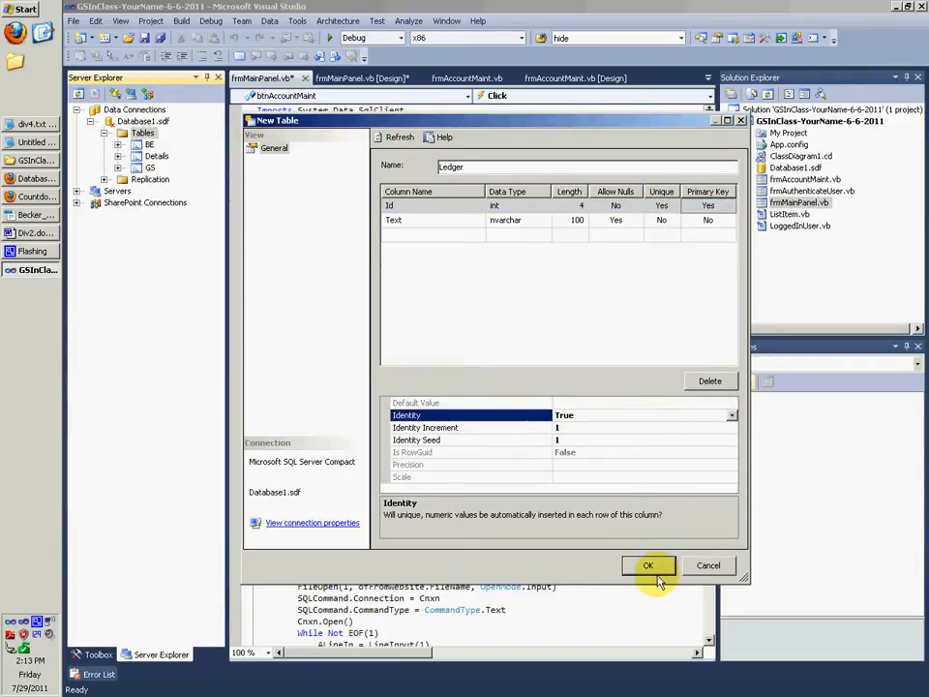
{"action": "left_click", "coordinate": [648, 565]}
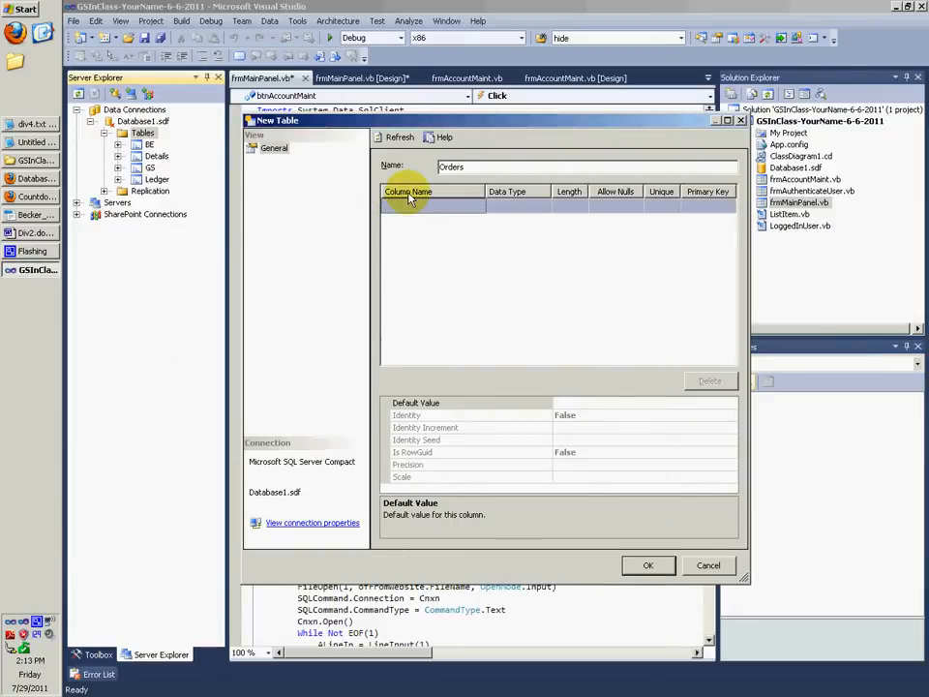
Enter the Orders columns through EnteredBy, set int types, make Id auto-increment, and create it.
{"action": "left_click", "coordinate": [433, 205]}
{"action": "type", "text": "CrDr"}
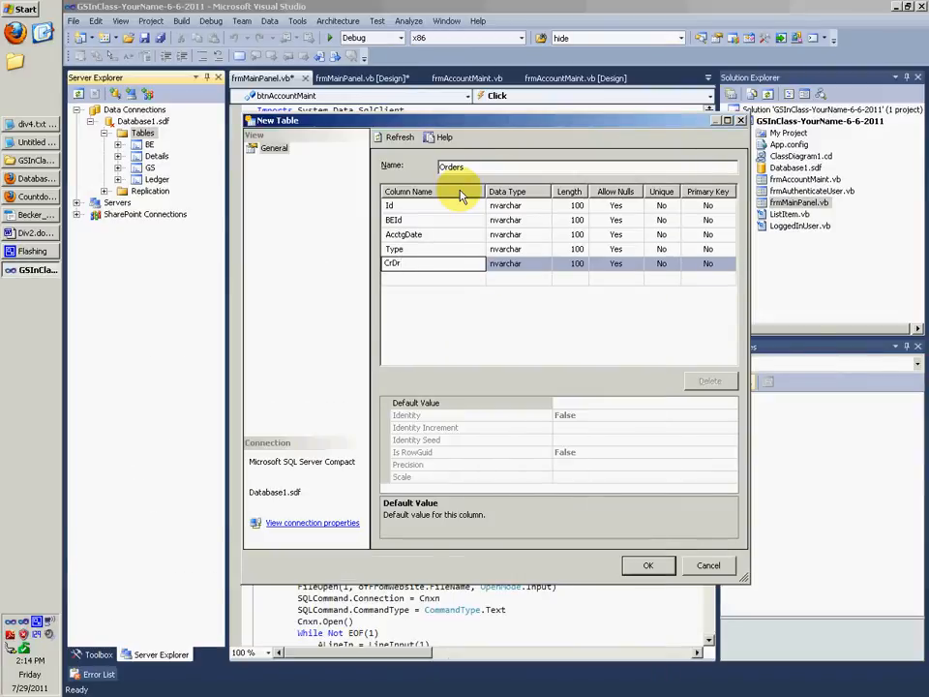
{"action": "type", "text": "Etnera"}
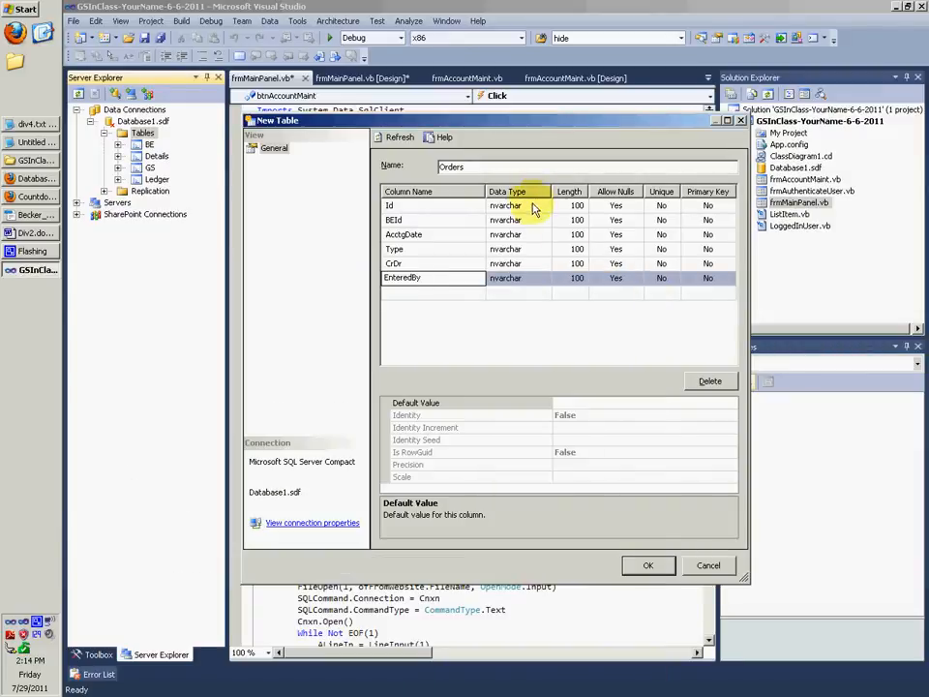
{"action": "left_click", "coordinate": [544, 205]}
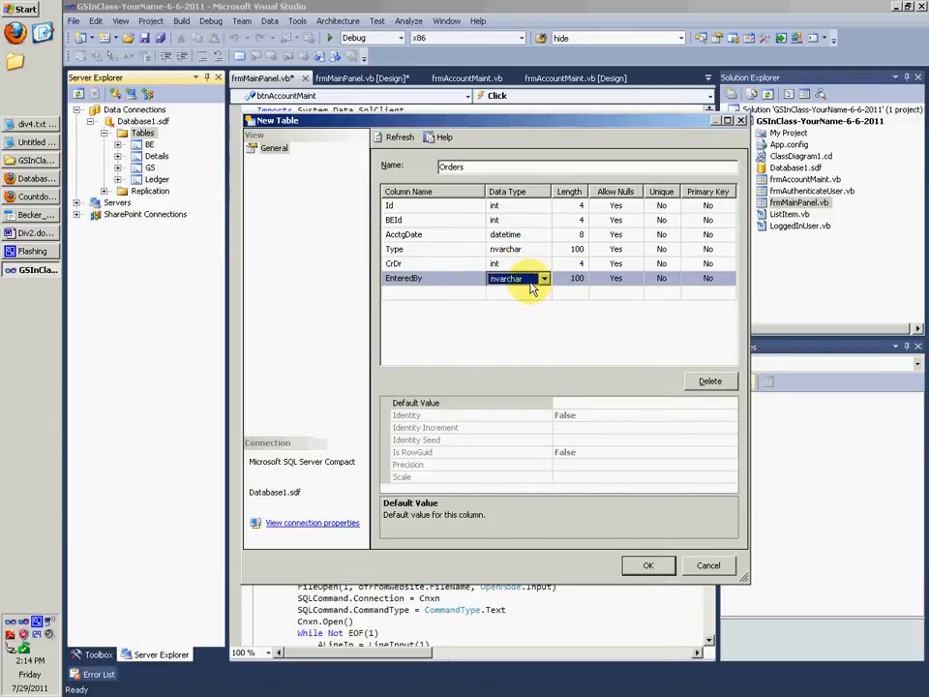
{"action": "left_click", "coordinate": [518, 278]}
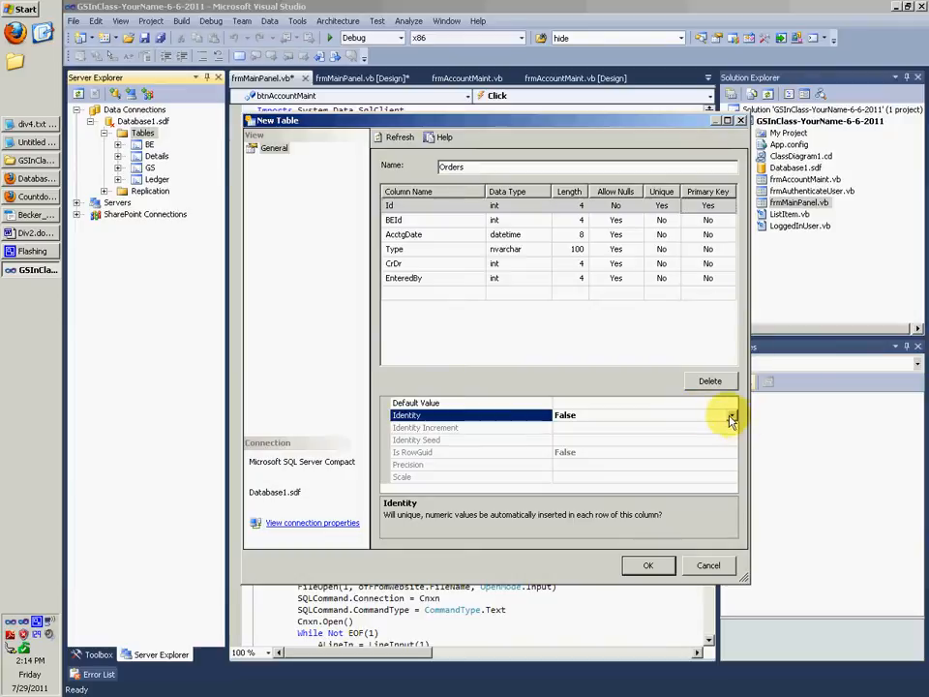
{"action": "left_click", "coordinate": [730, 418]}
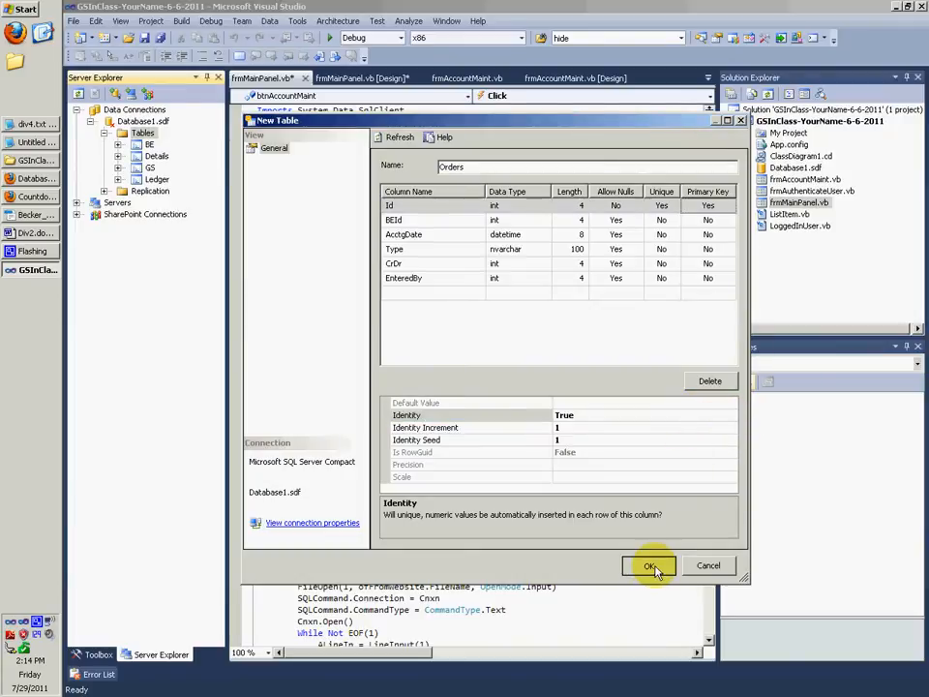
{"action": "left_click", "coordinate": [649, 565]}
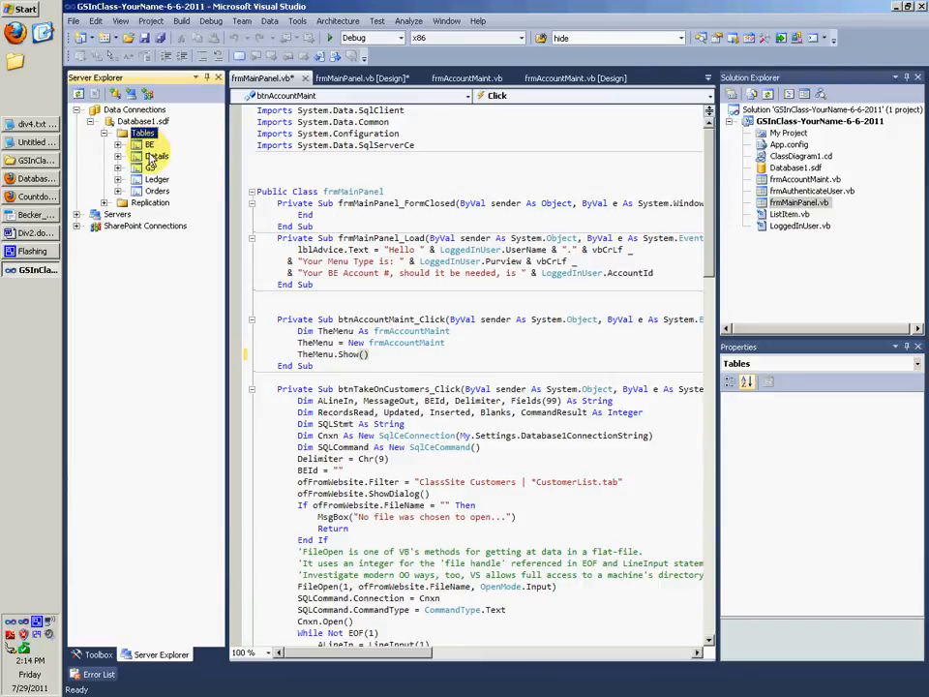
Review the balance sheet accounts on the Chart of Accounts page, then return to Visual Studio.
{"action": "left_click", "coordinate": [32, 124]}
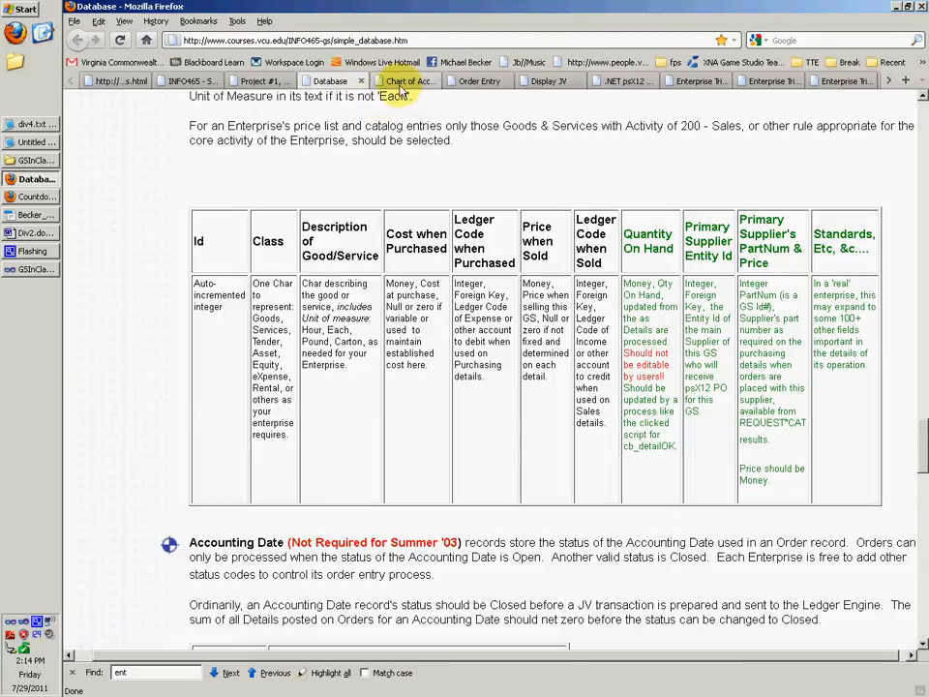
{"action": "left_click", "coordinate": [406, 80]}
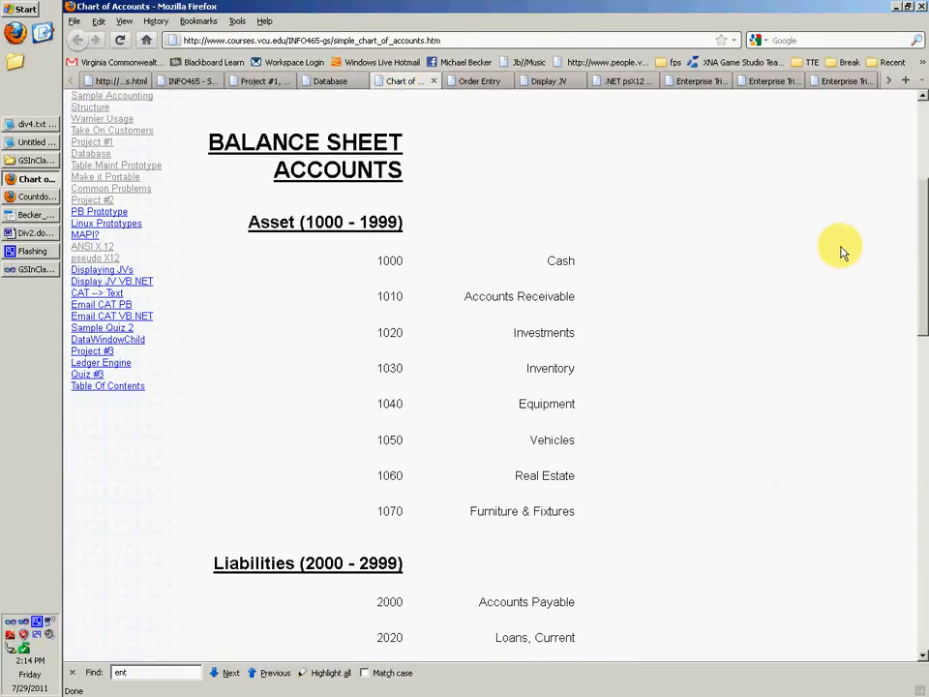
{"action": "scroll", "scroll_direction": "down", "scroll_amount": 3}
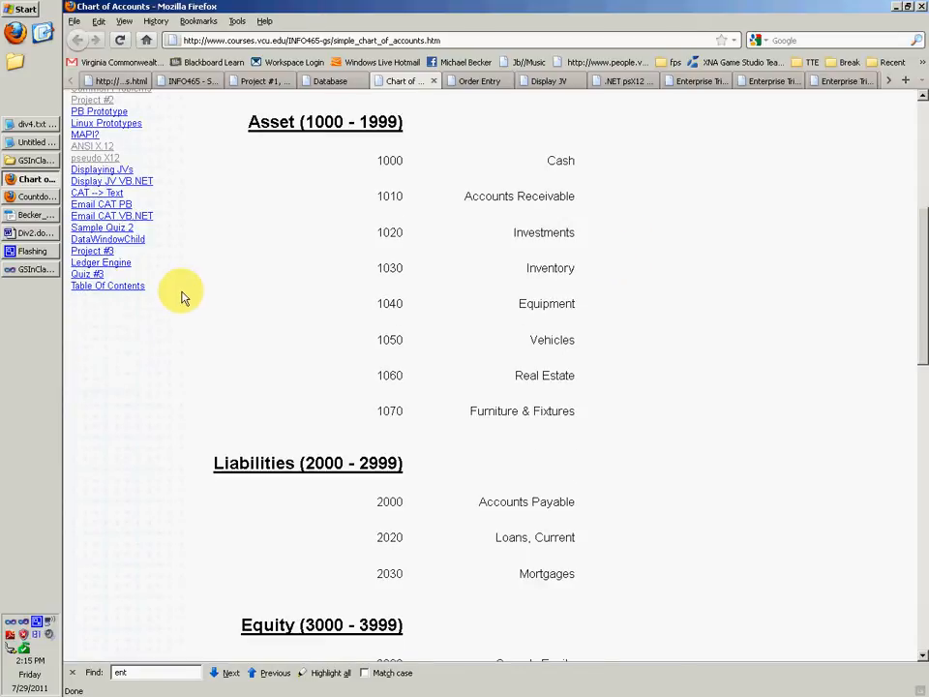
{"action": "mouse_move", "coordinate": [34, 196]}
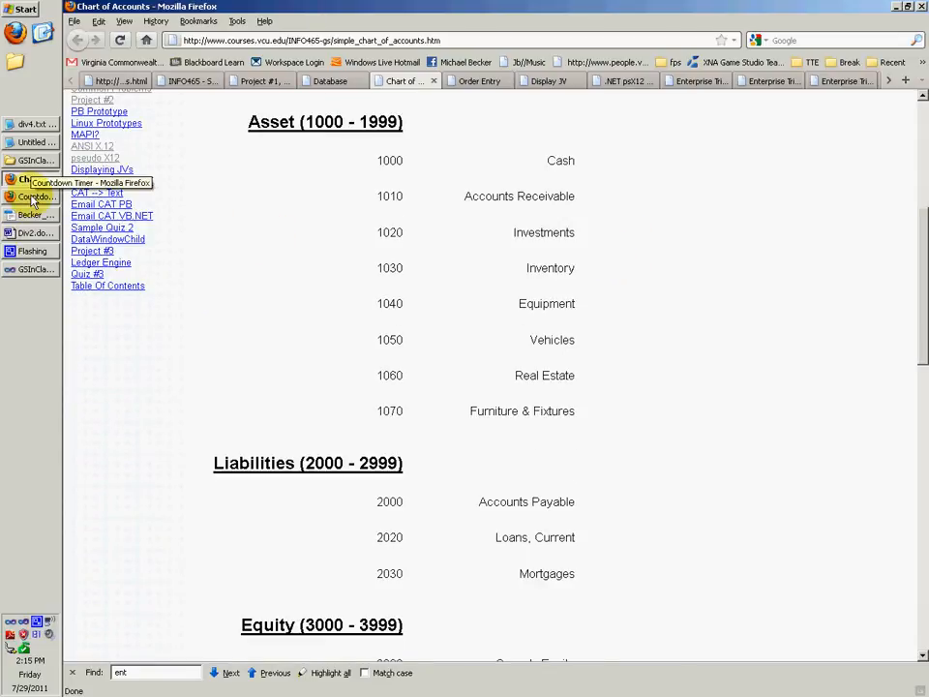
{"action": "left_click", "coordinate": [34, 270]}
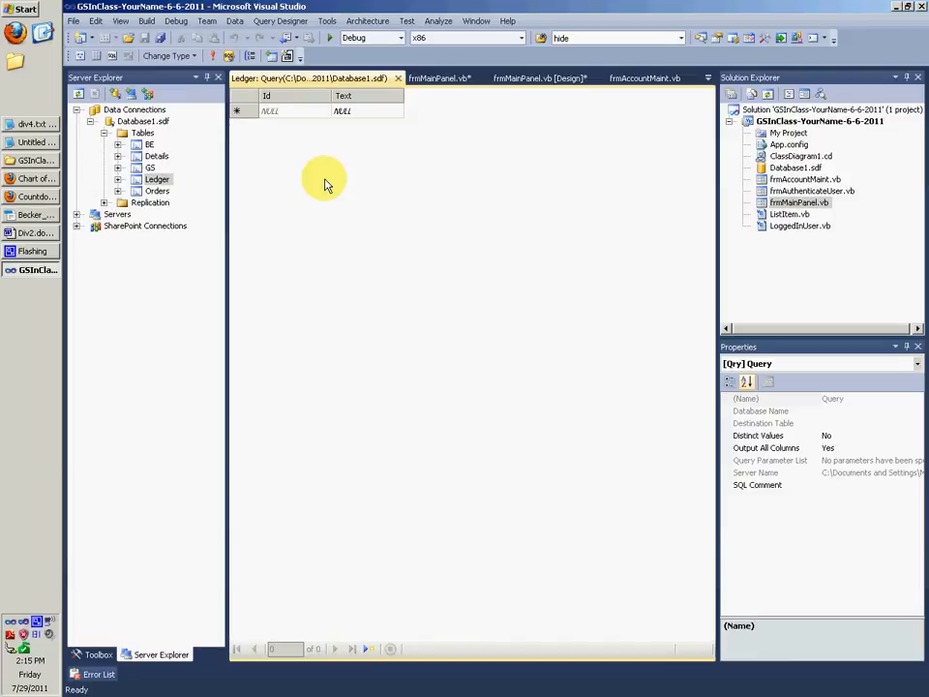
Edit Ledger's schema, keep Id unique, and try turning off identity, dismissing the error.
{"action": "right_click", "coordinate": [151, 167]}
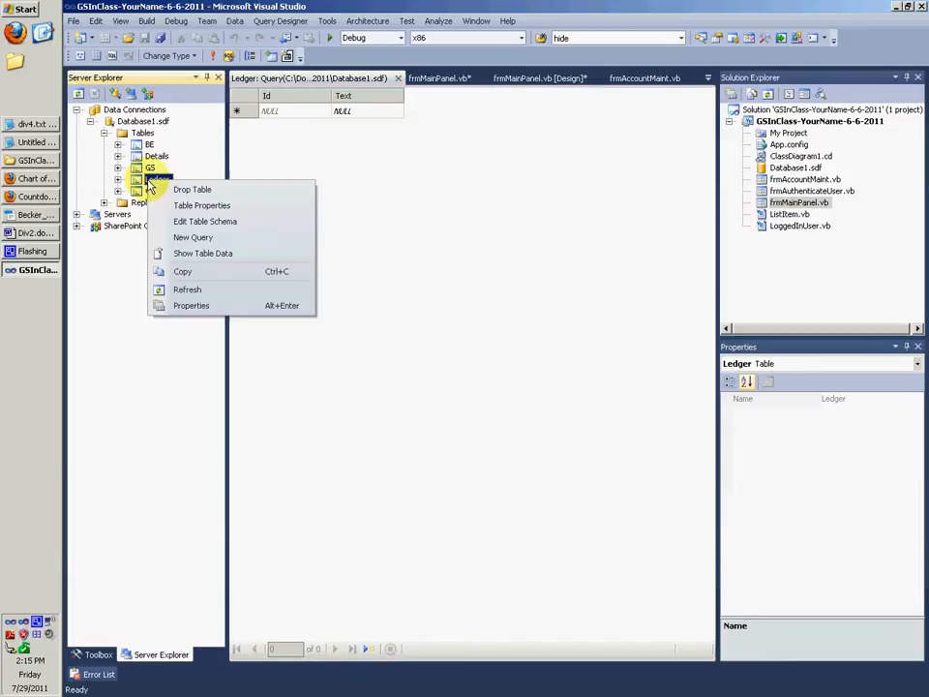
{"action": "mouse_move", "coordinate": [208, 223]}
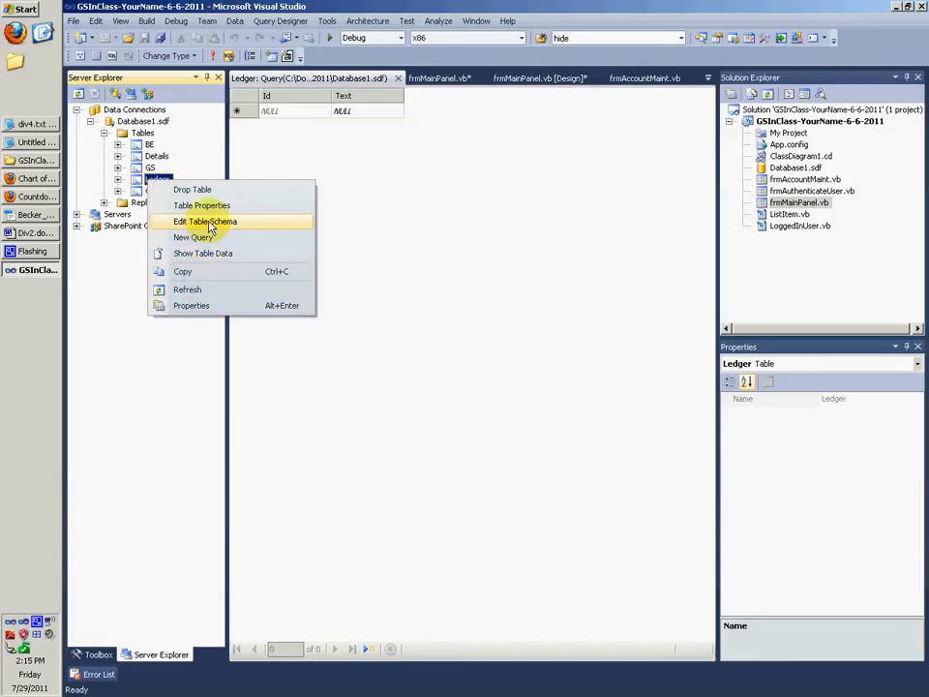
{"action": "left_click", "coordinate": [204, 220]}
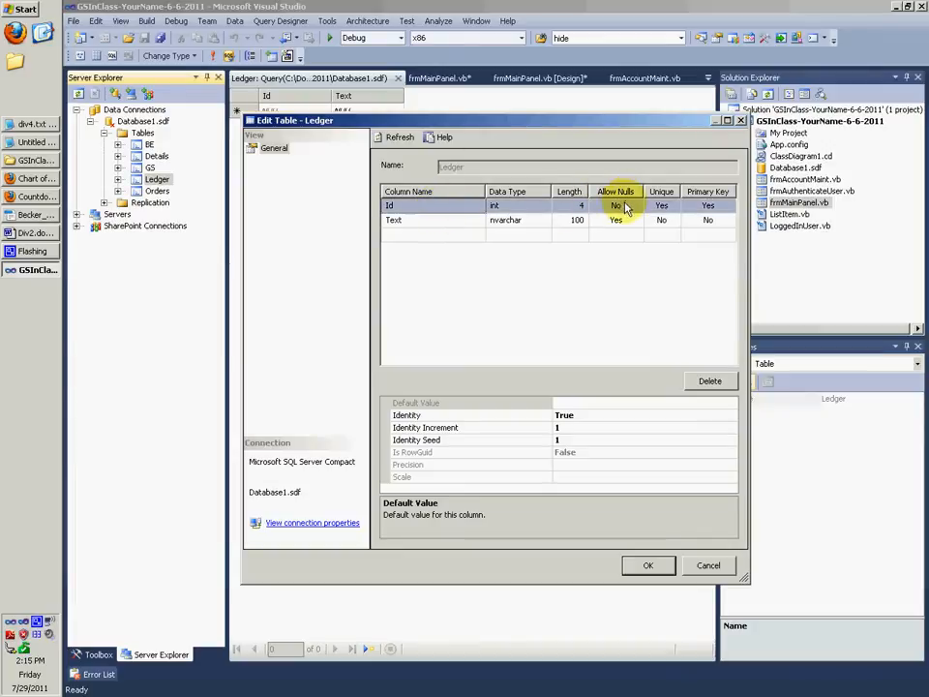
{"action": "left_click", "coordinate": [672, 205]}
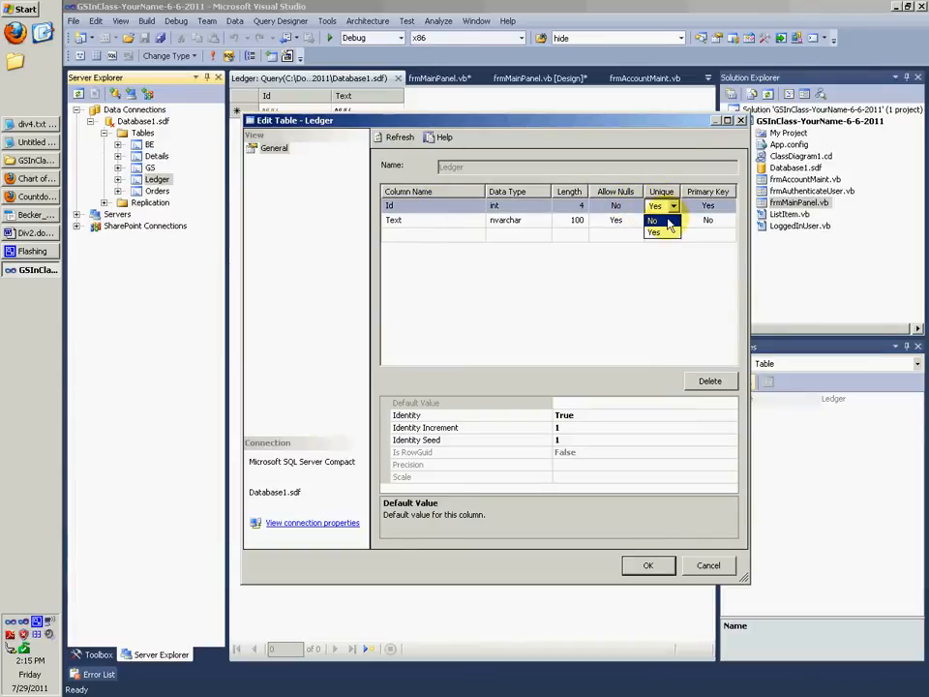
{"action": "left_click", "coordinate": [662, 205]}
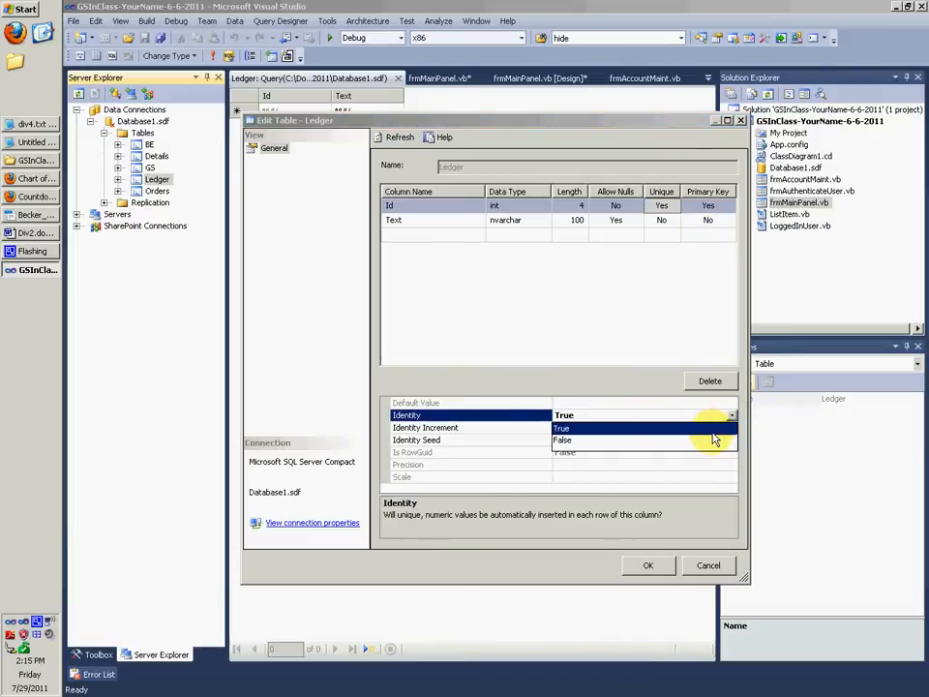
{"action": "left_click", "coordinate": [563, 441]}
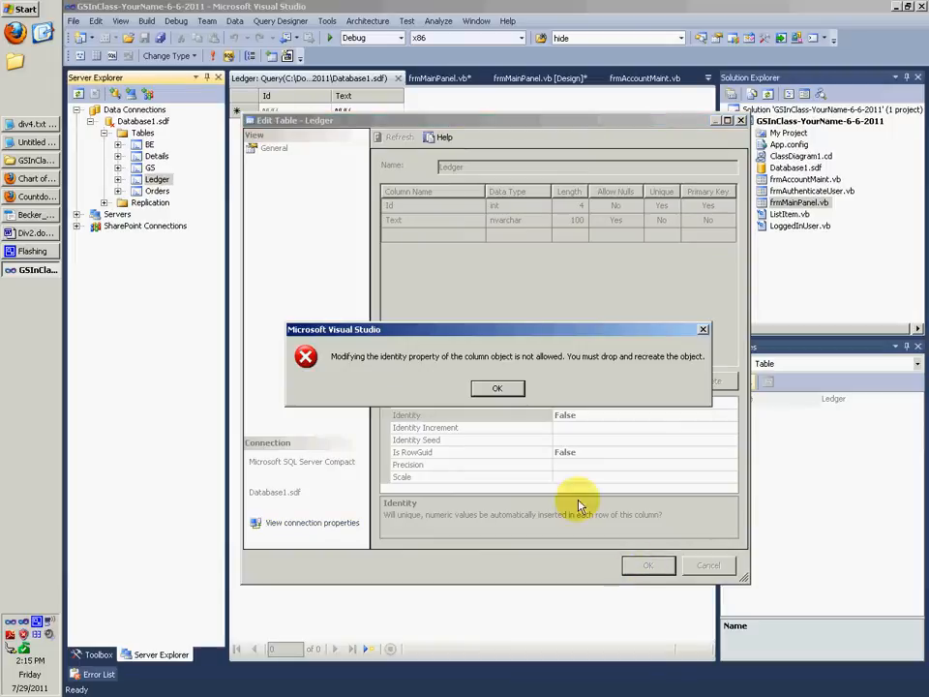
{"action": "left_click", "coordinate": [498, 388]}
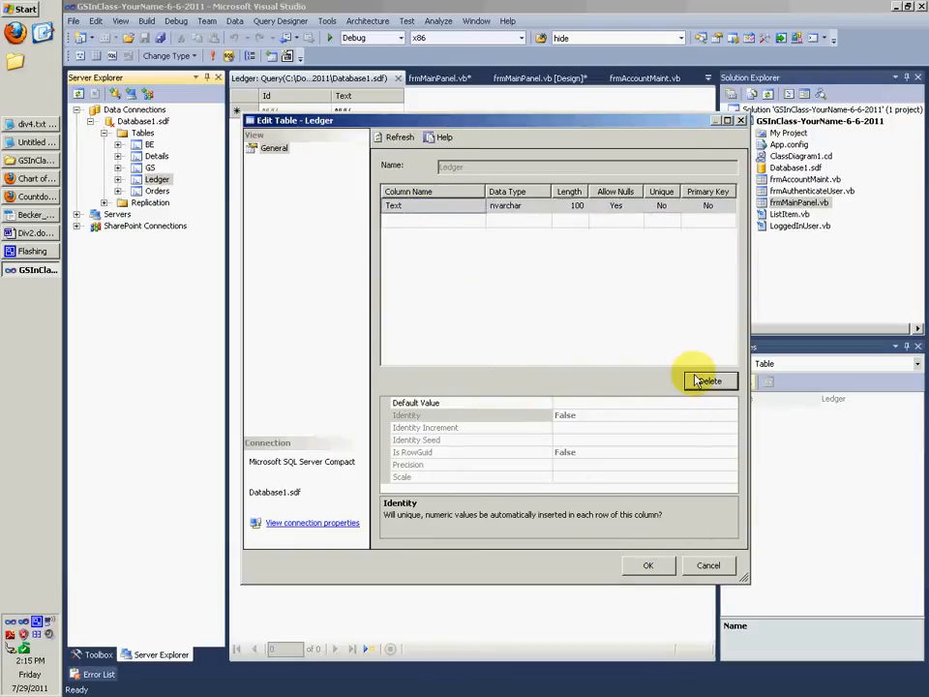
Delete the Id column, re-add it as unique, and save the Ledger schema.
{"action": "left_click", "coordinate": [431, 220]}
{"action": "type", "text": "Id"}
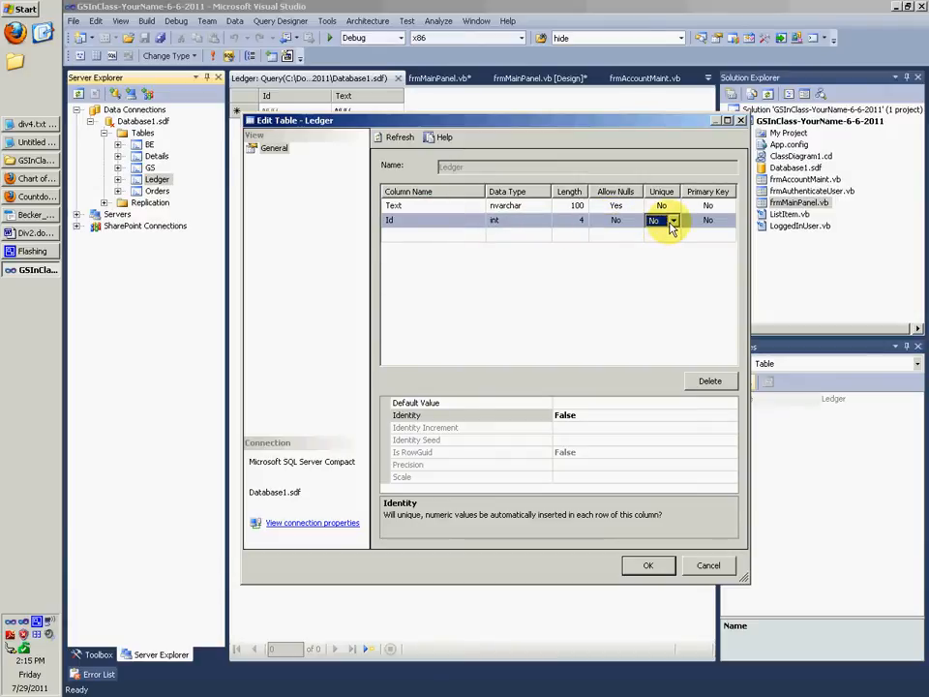
{"action": "left_click", "coordinate": [661, 220]}
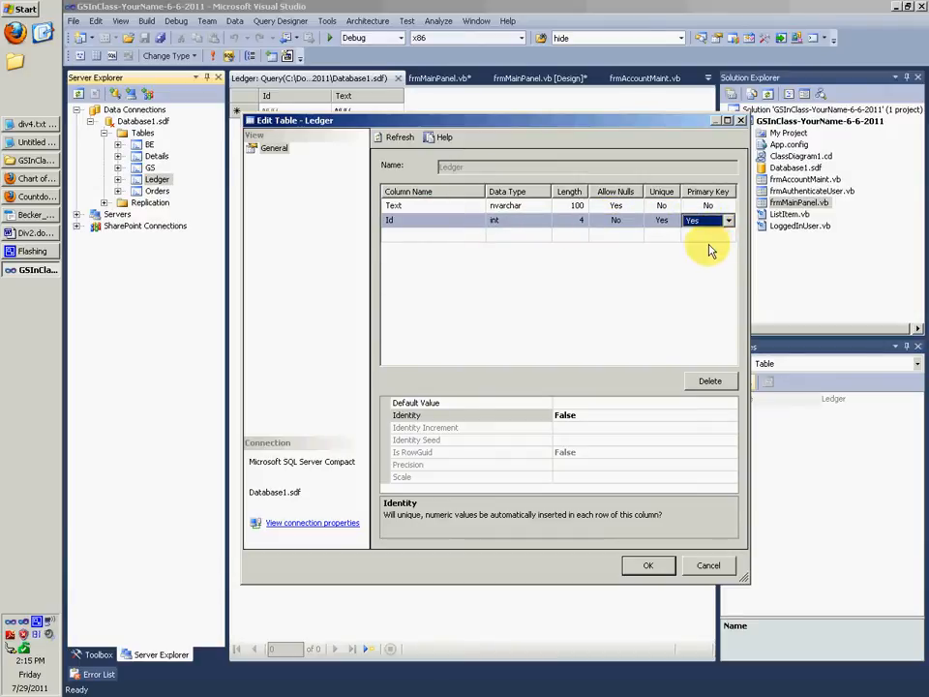
{"action": "mouse_move", "coordinate": [643, 458]}
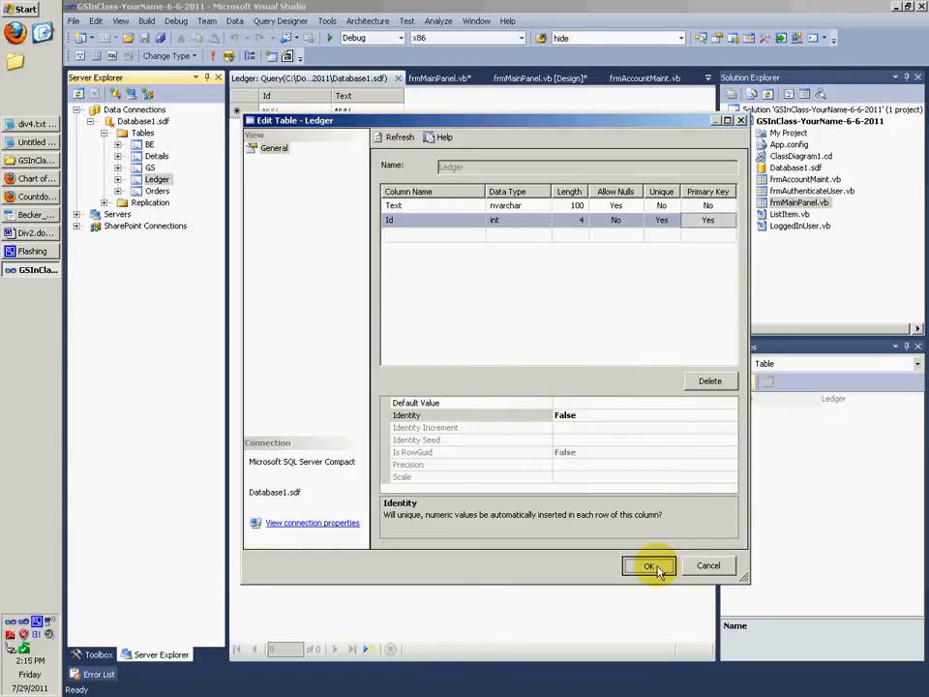
{"action": "left_click", "coordinate": [650, 565]}
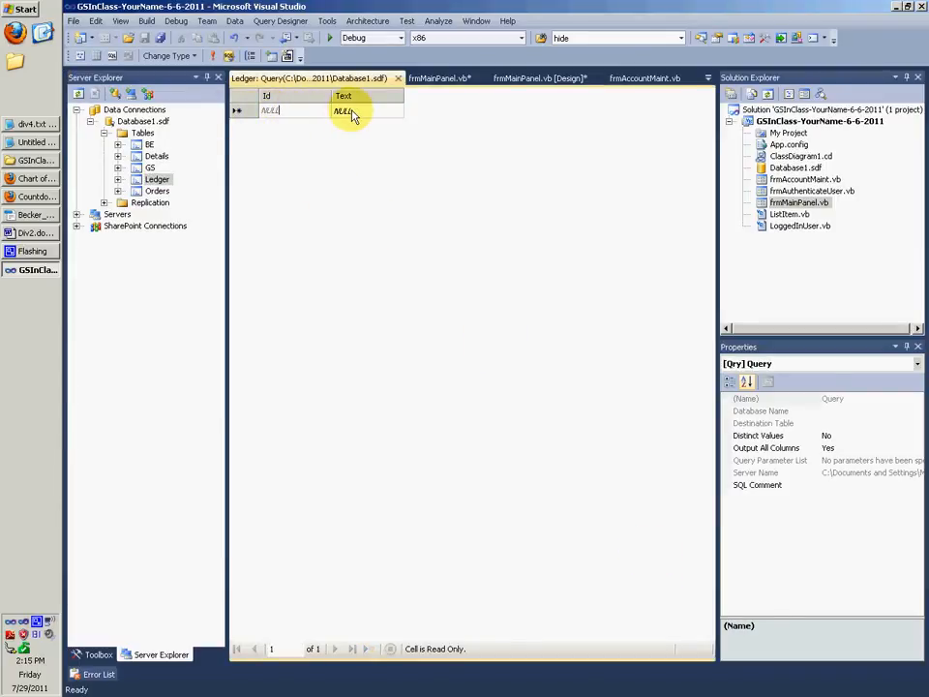
Reopen Ledger's schema and make Id a non-null int primary key, then close the editor.
{"action": "right_click", "coordinate": [157, 179]}
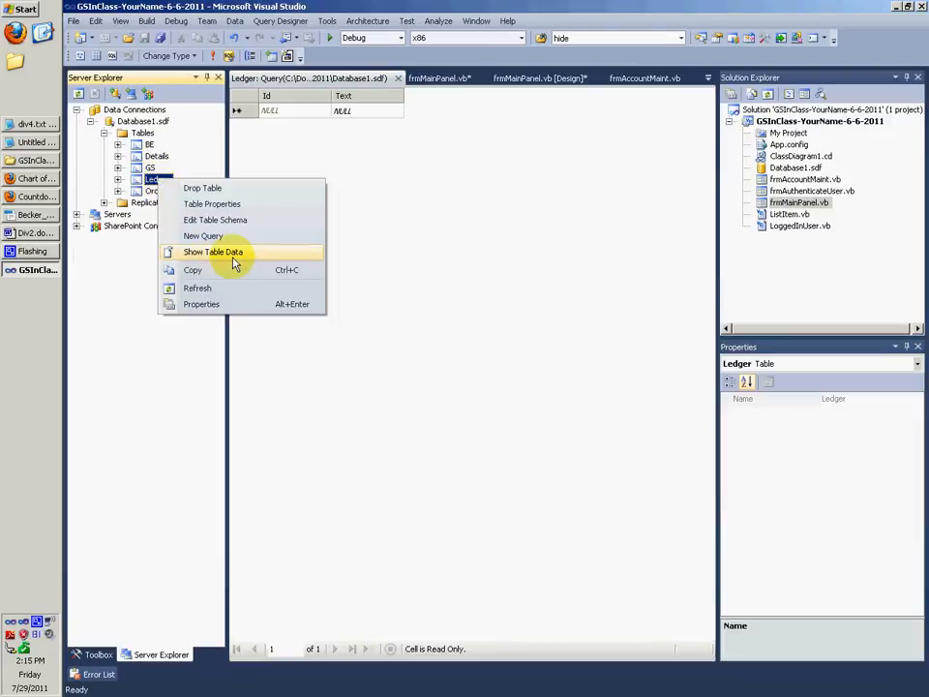
{"action": "left_click", "coordinate": [215, 220]}
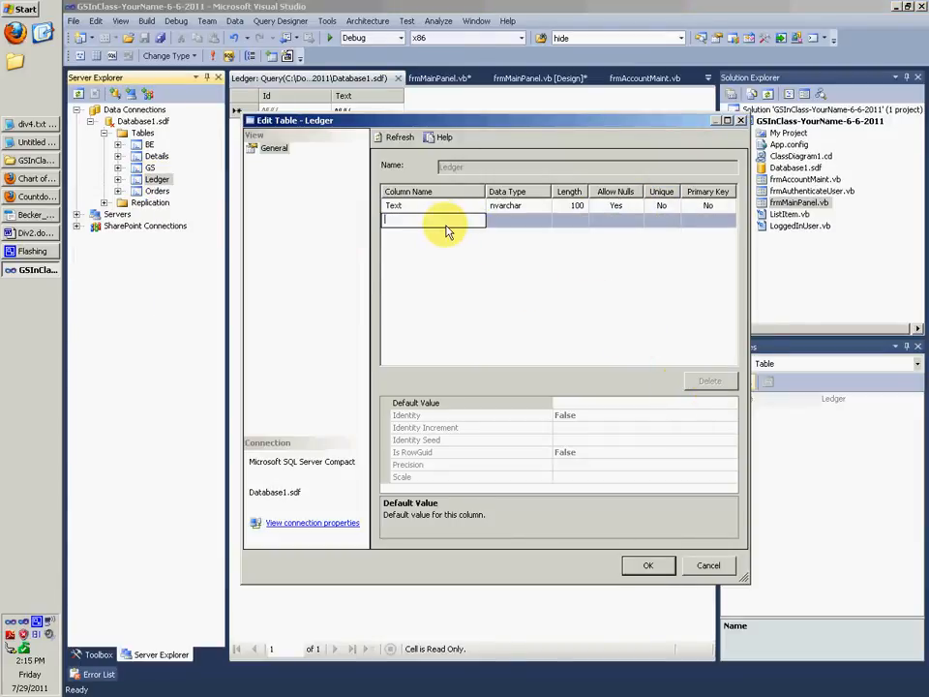
{"action": "left_click", "coordinate": [544, 221]}
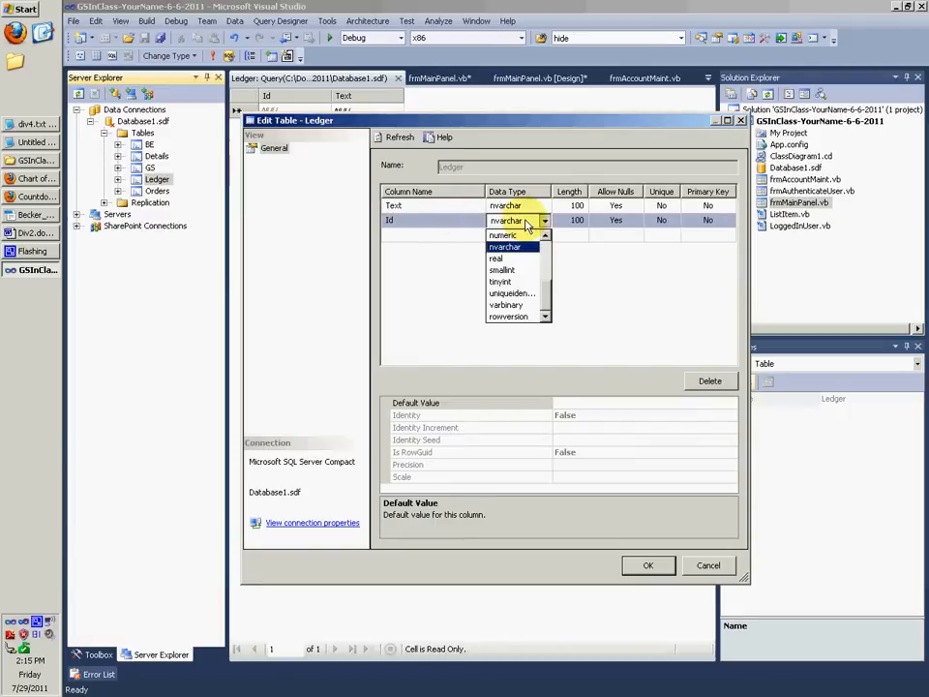
{"action": "left_click", "coordinate": [513, 232]}
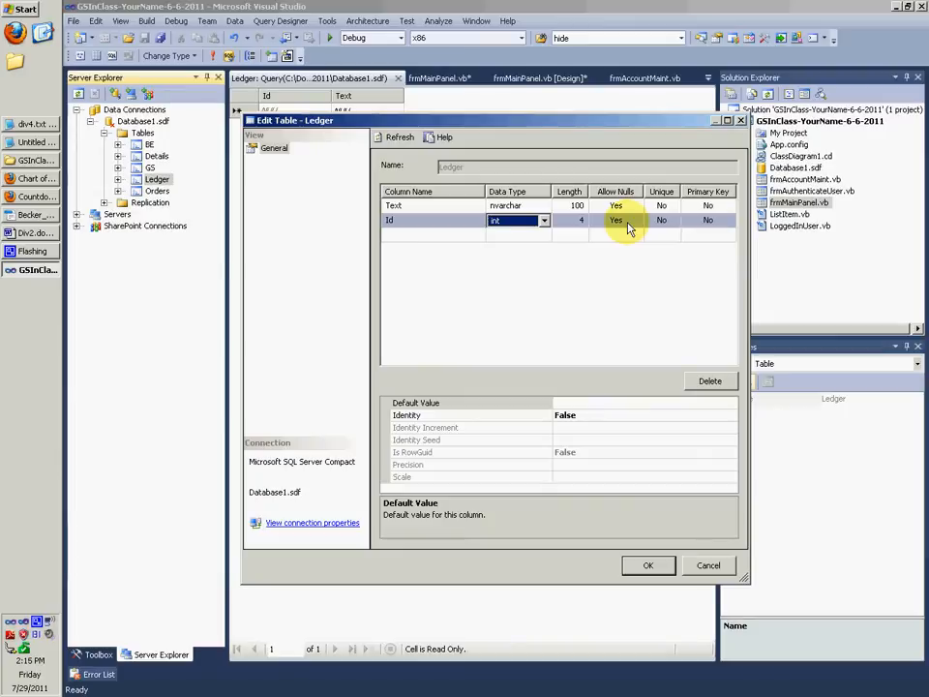
{"action": "left_click", "coordinate": [636, 219]}
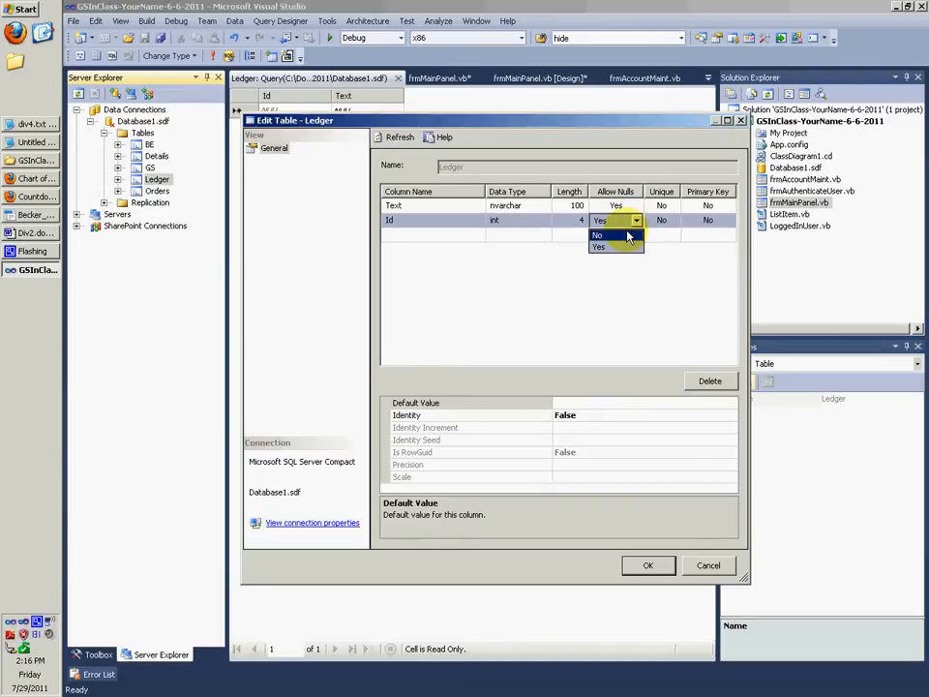
{"action": "left_click", "coordinate": [597, 235]}
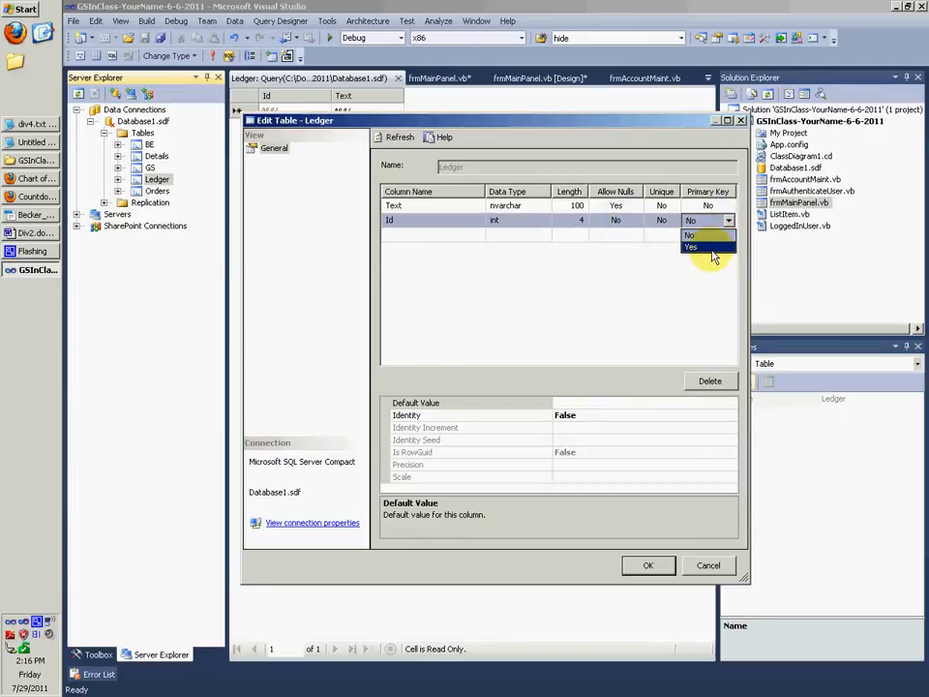
{"action": "left_click", "coordinate": [691, 246]}
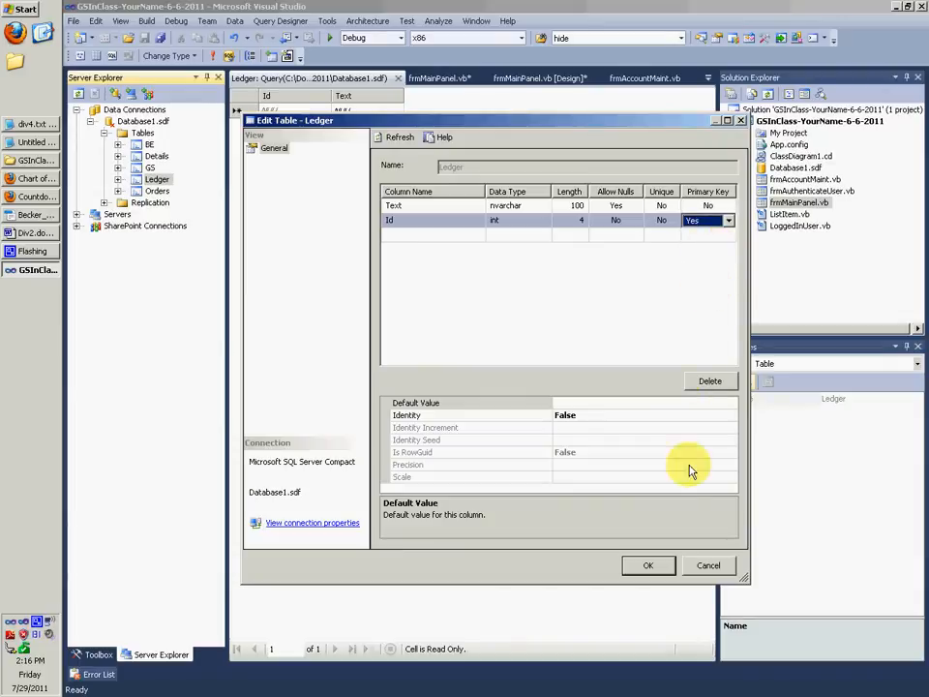
{"action": "left_click", "coordinate": [724, 221]}
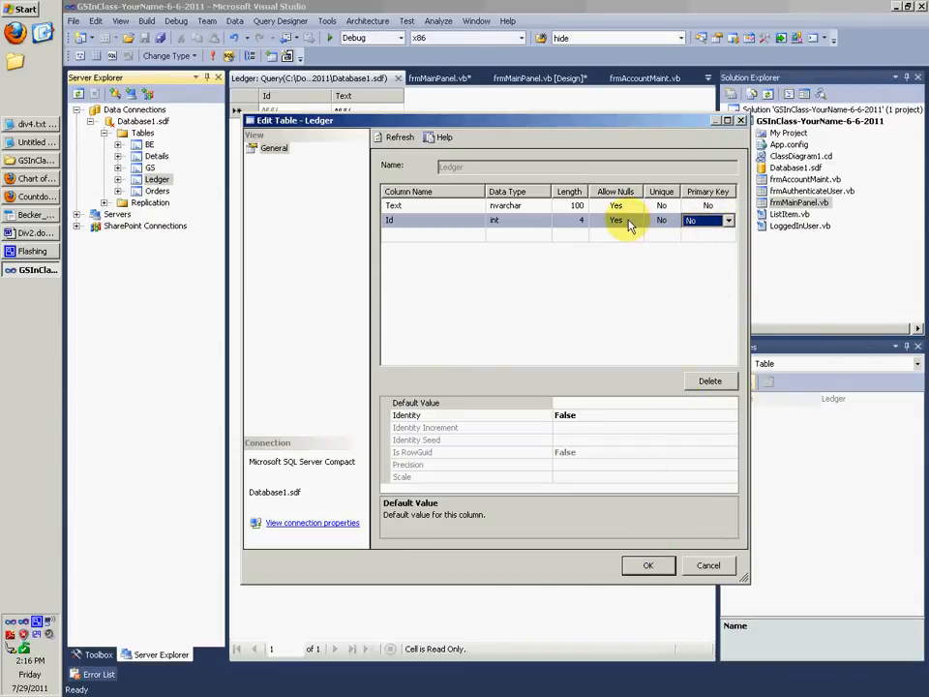
{"action": "left_click", "coordinate": [648, 565]}
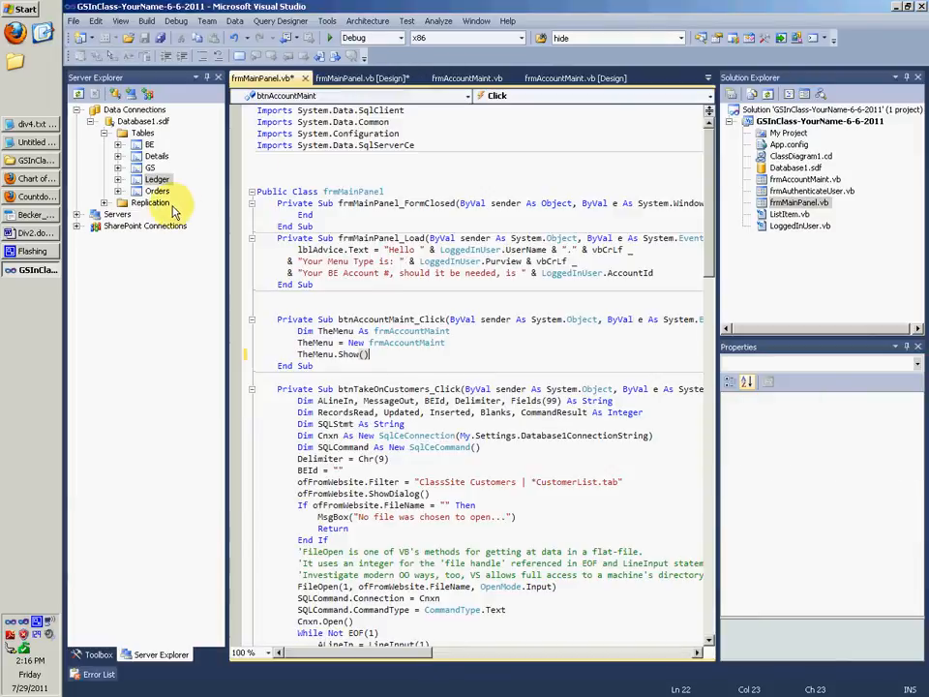
Open a new query on Ledger and bring up the Edit Table Schema dialog.
{"action": "right_click", "coordinate": [157, 179]}
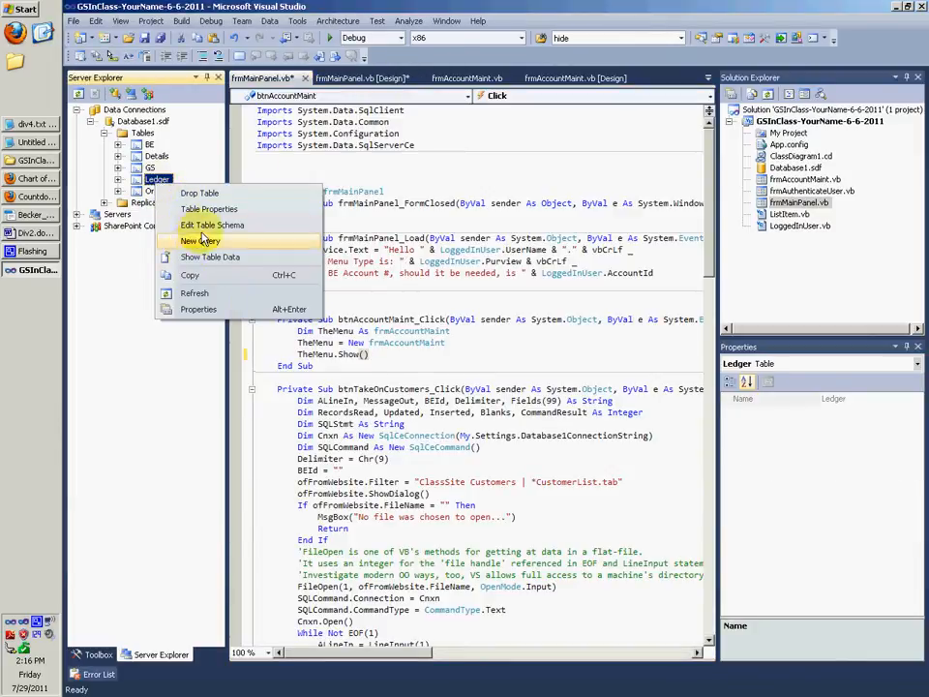
{"action": "left_click", "coordinate": [201, 240]}
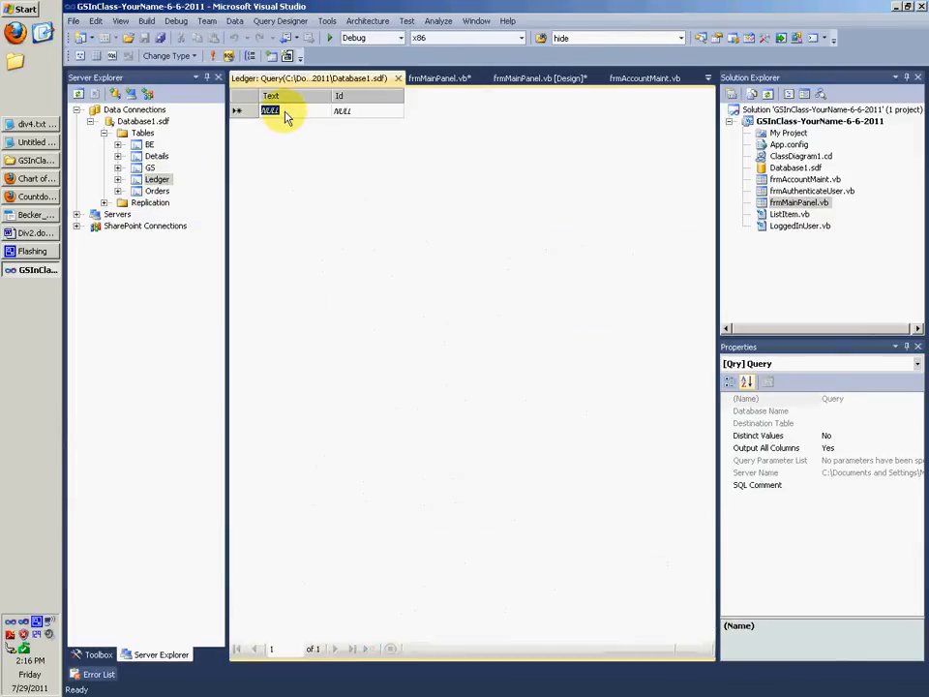
{"action": "right_click", "coordinate": [151, 168]}
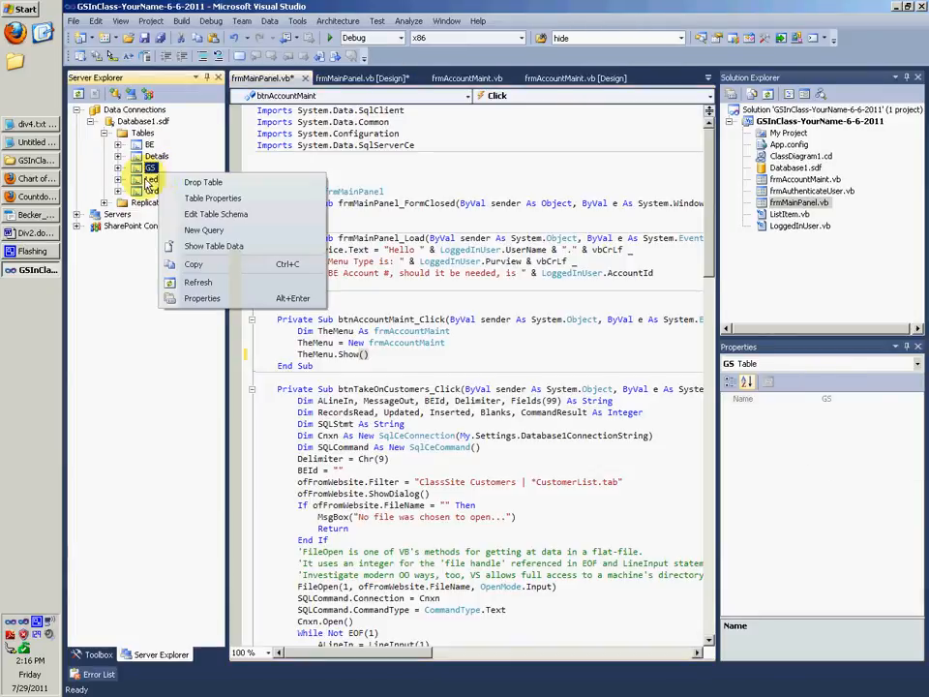
{"action": "left_click", "coordinate": [203, 230]}
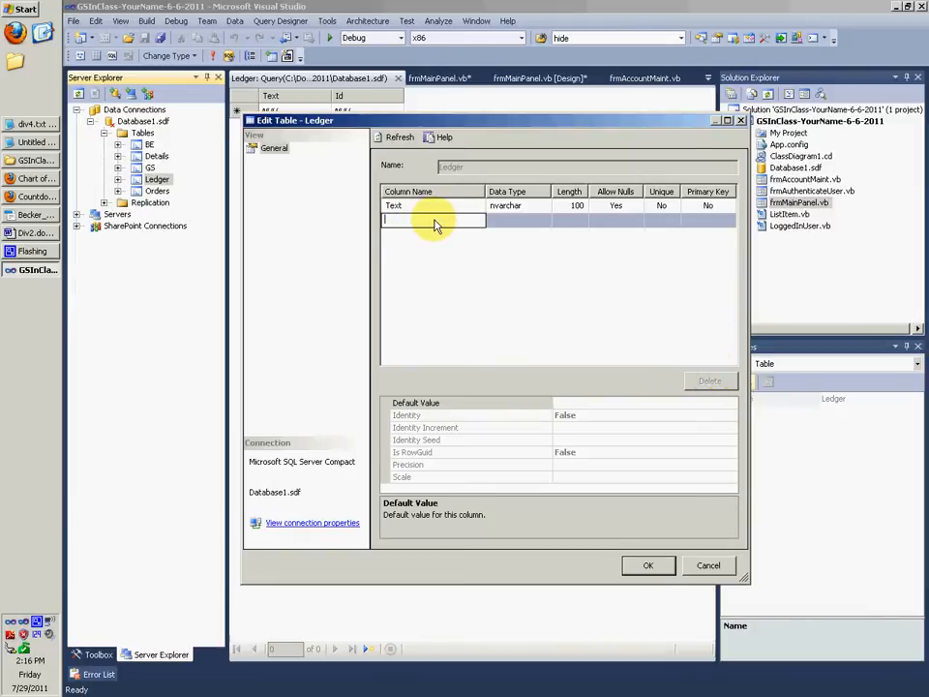
Add a non-null int Id primary key column, save, and type 1000 in Text.
{"action": "type", "text": "Id"}
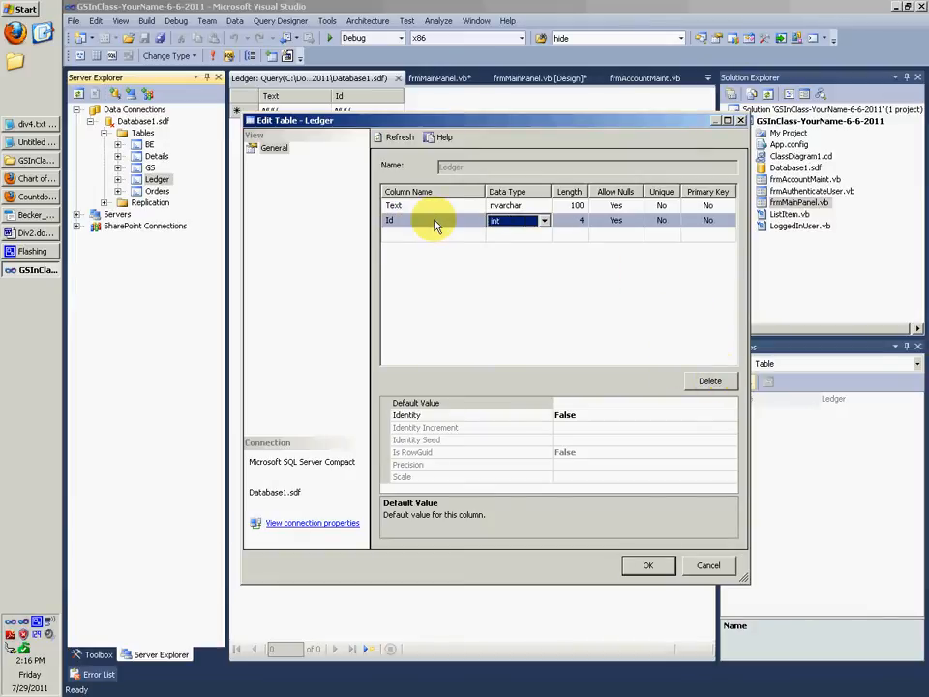
{"action": "left_click", "coordinate": [637, 219]}
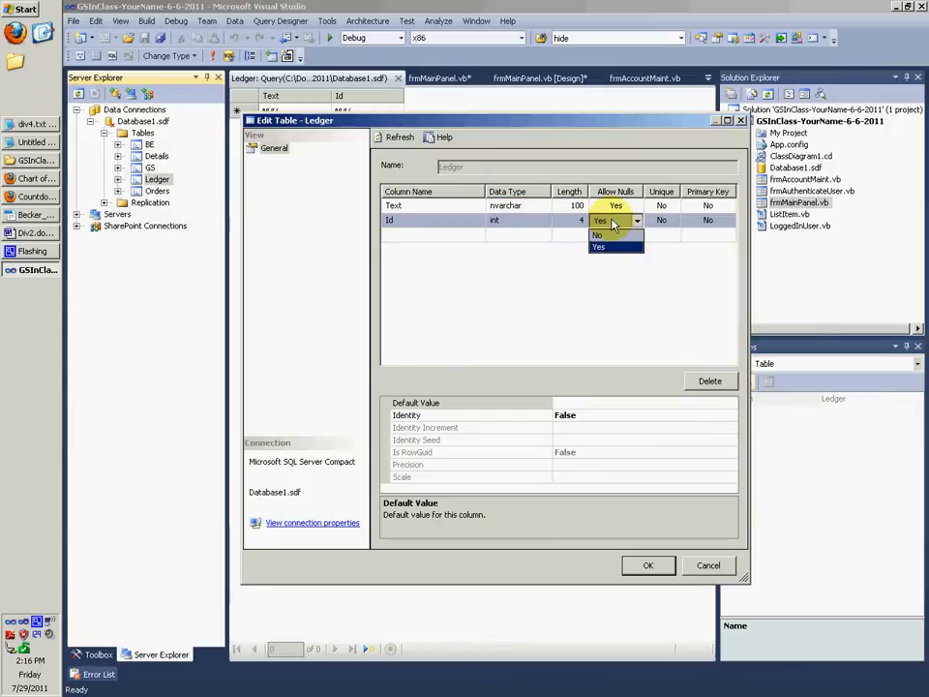
{"action": "left_click", "coordinate": [597, 235]}
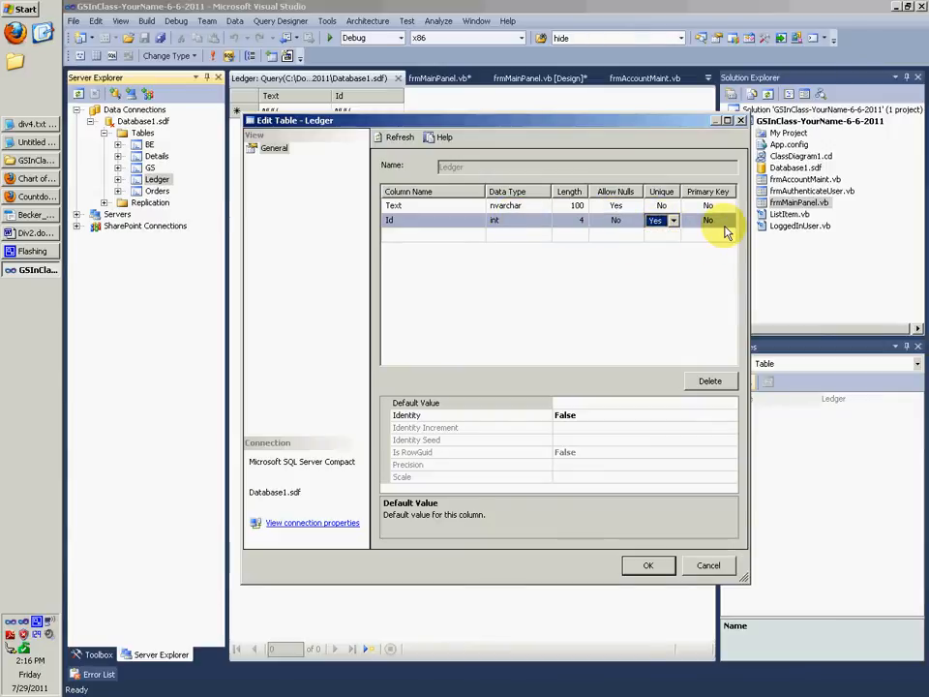
{"action": "left_click", "coordinate": [728, 220]}
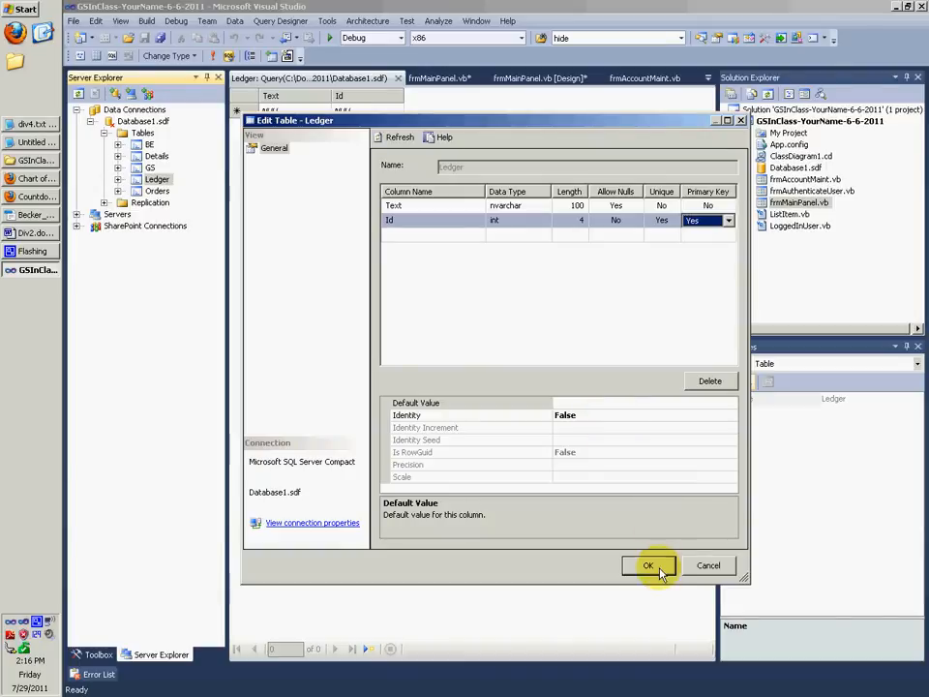
{"action": "left_click", "coordinate": [647, 565]}
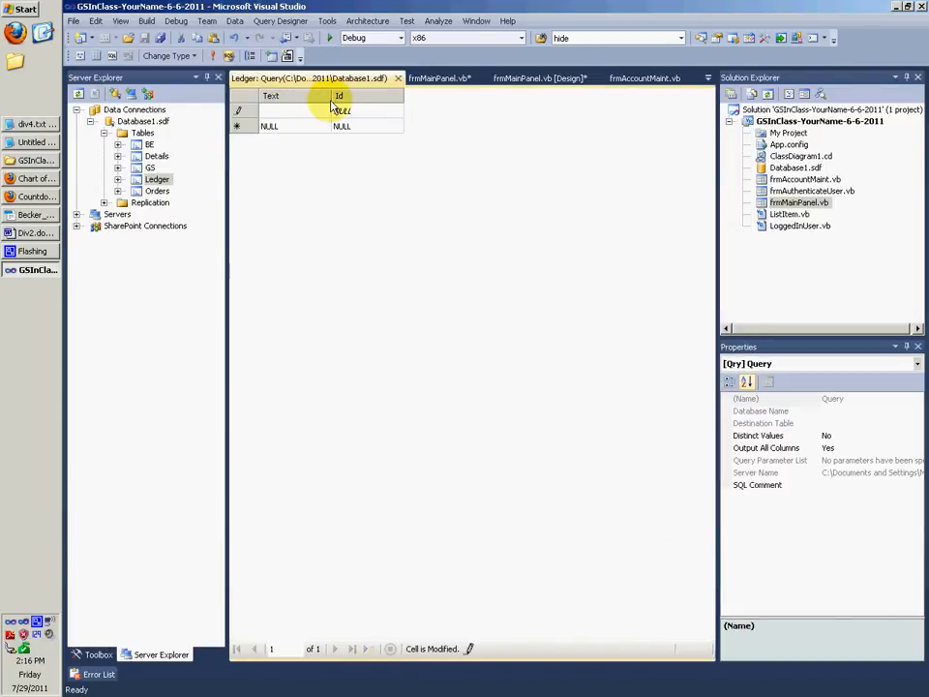
{"action": "type", "text": "1000"}
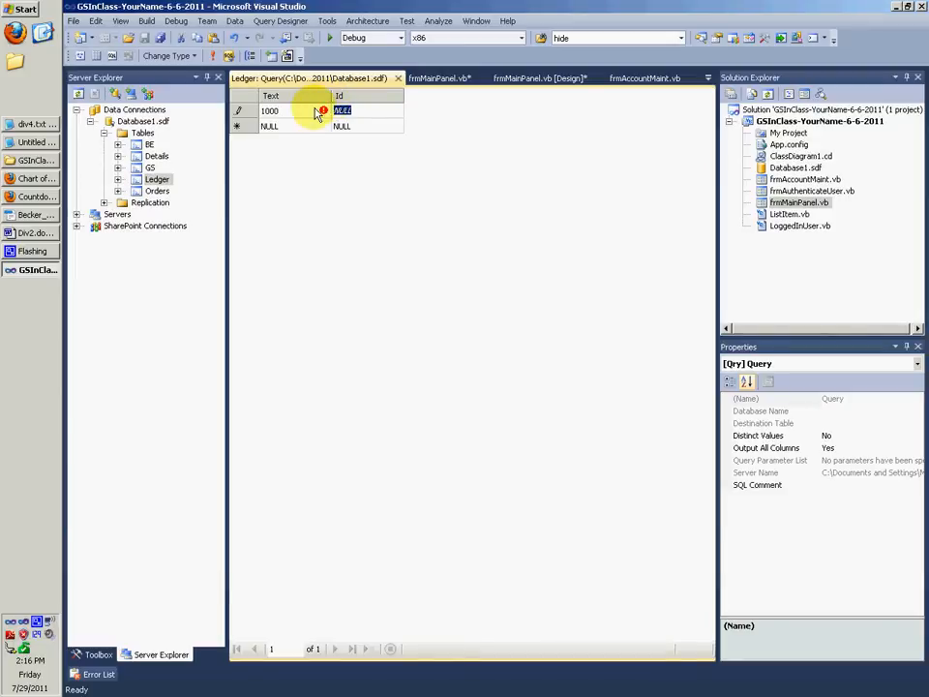
{"action": "mouse_move", "coordinate": [372, 155]}
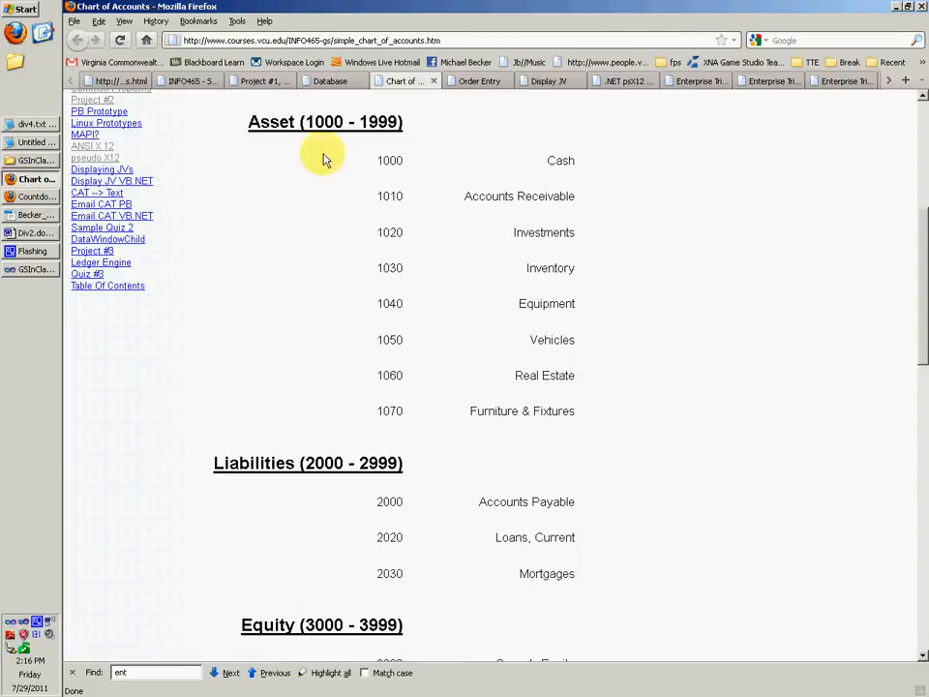
{"action": "mouse_move", "coordinate": [387, 161]}
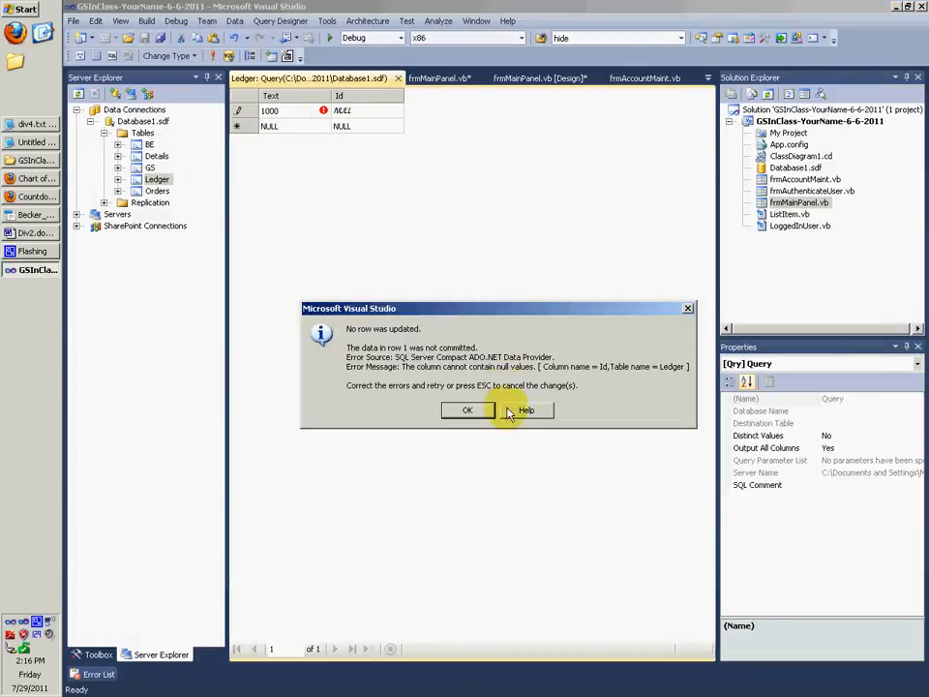
{"action": "mouse_move", "coordinate": [530, 311]}
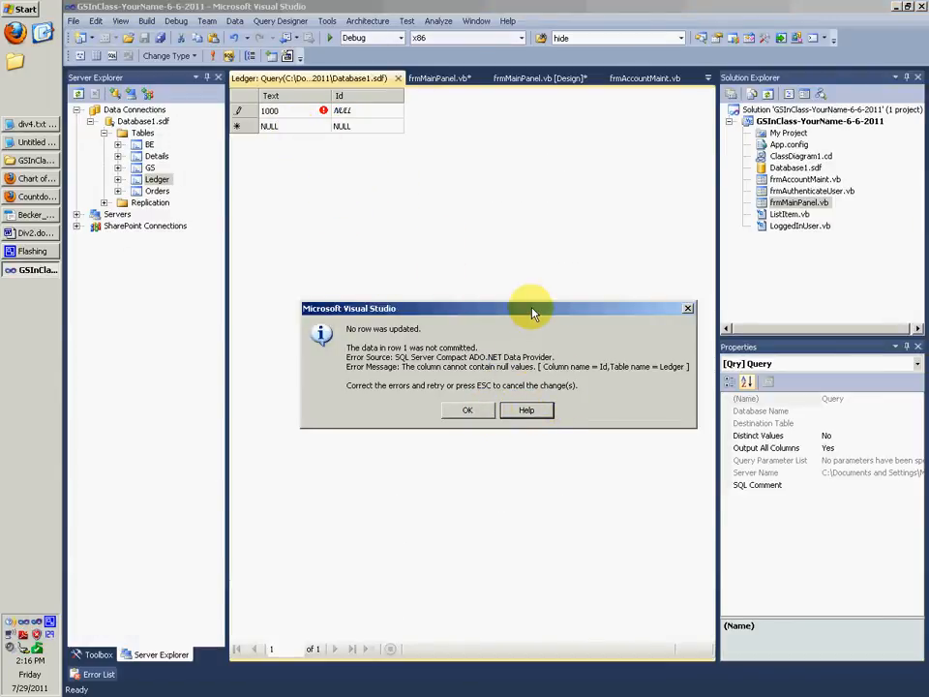
Dismiss the 'No row was updated' error and enter 1000 as the new row's Id.
{"action": "left_click", "coordinate": [525, 409]}
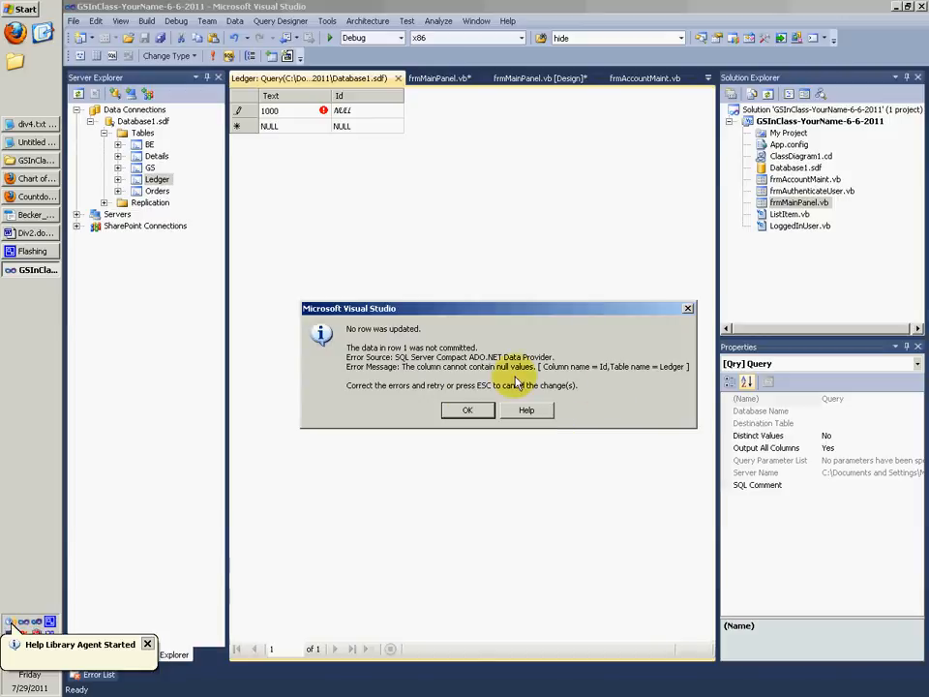
{"action": "mouse_move", "coordinate": [406, 295]}
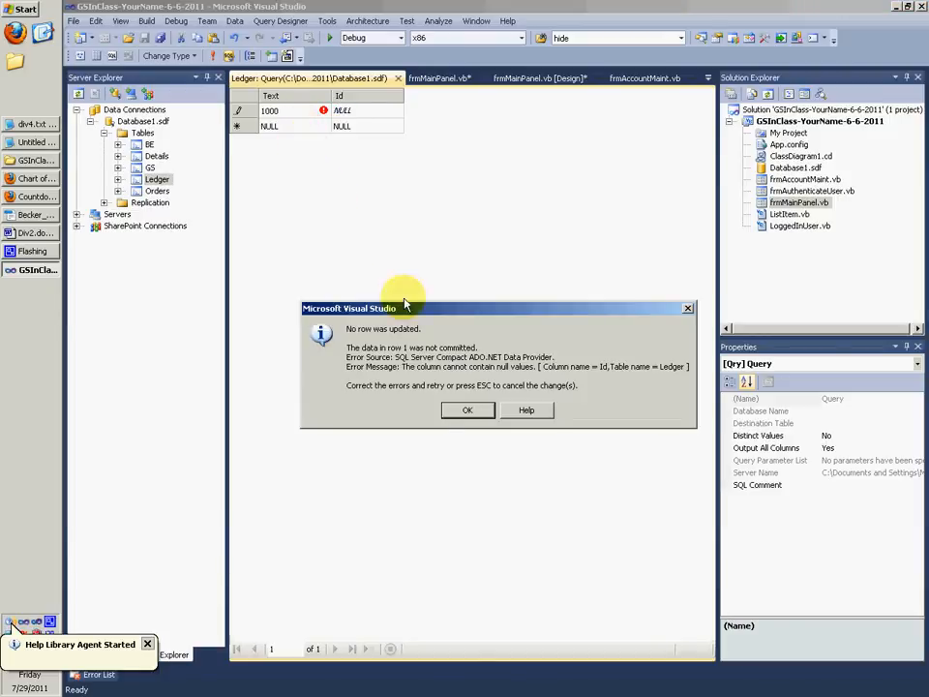
{"action": "left_click", "coordinate": [467, 409]}
{"action": "type", "text": "1000"}
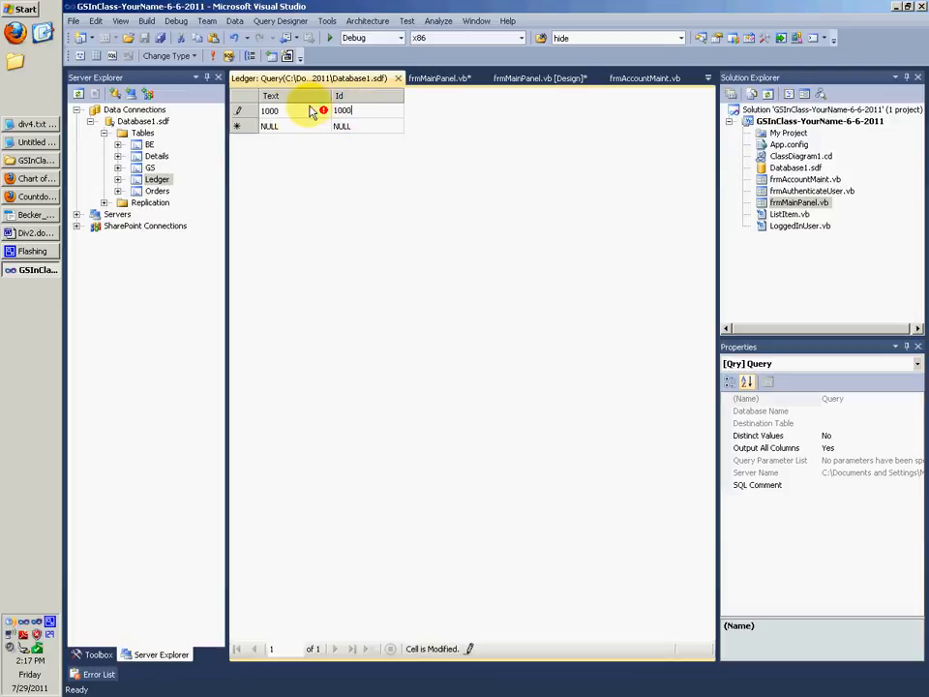
{"action": "left_click", "coordinate": [269, 109]}
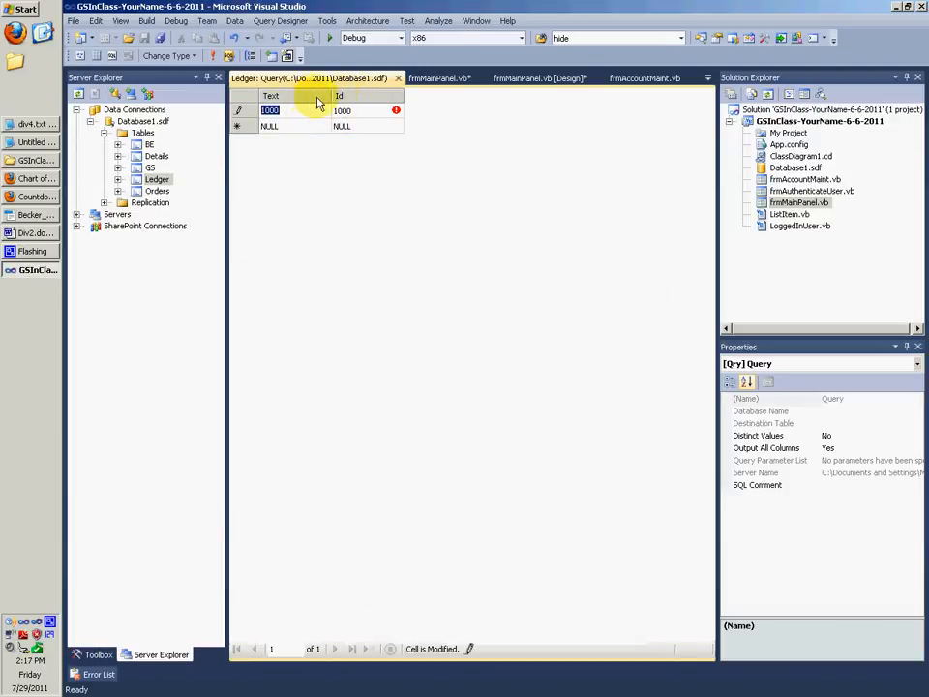
Cancel the Ledger schema view, close the query tab, and add a Text column after Id.
{"action": "right_click", "coordinate": [155, 178]}
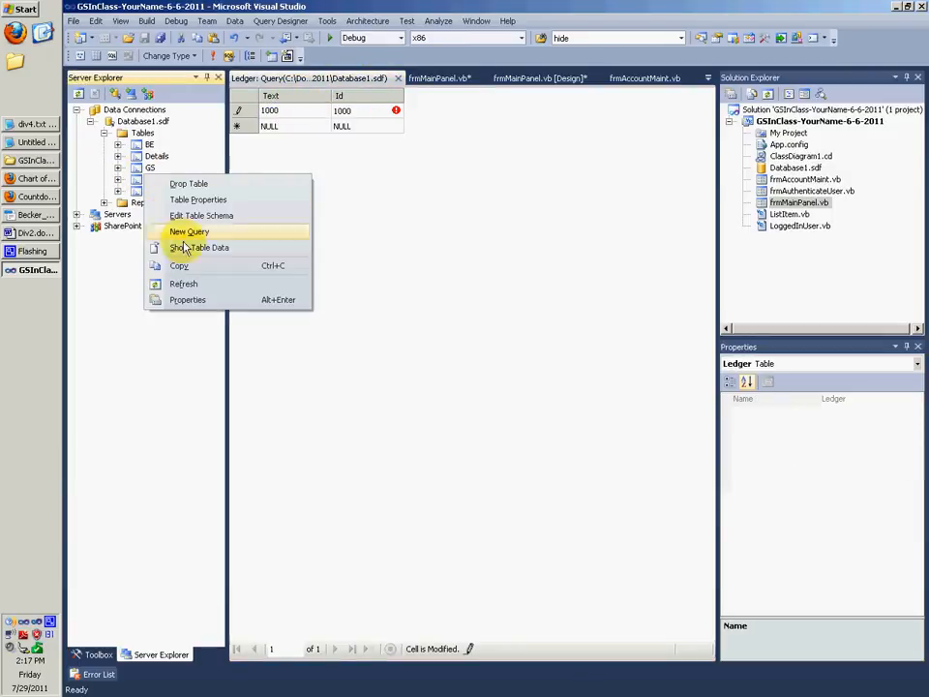
{"action": "left_click", "coordinate": [202, 215]}
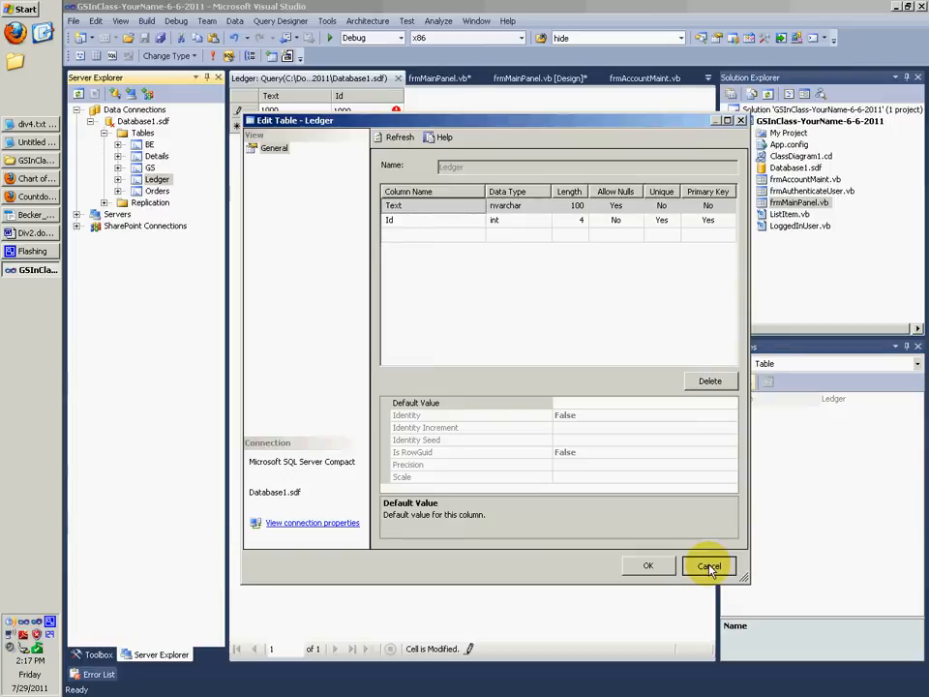
{"action": "left_click", "coordinate": [708, 566]}
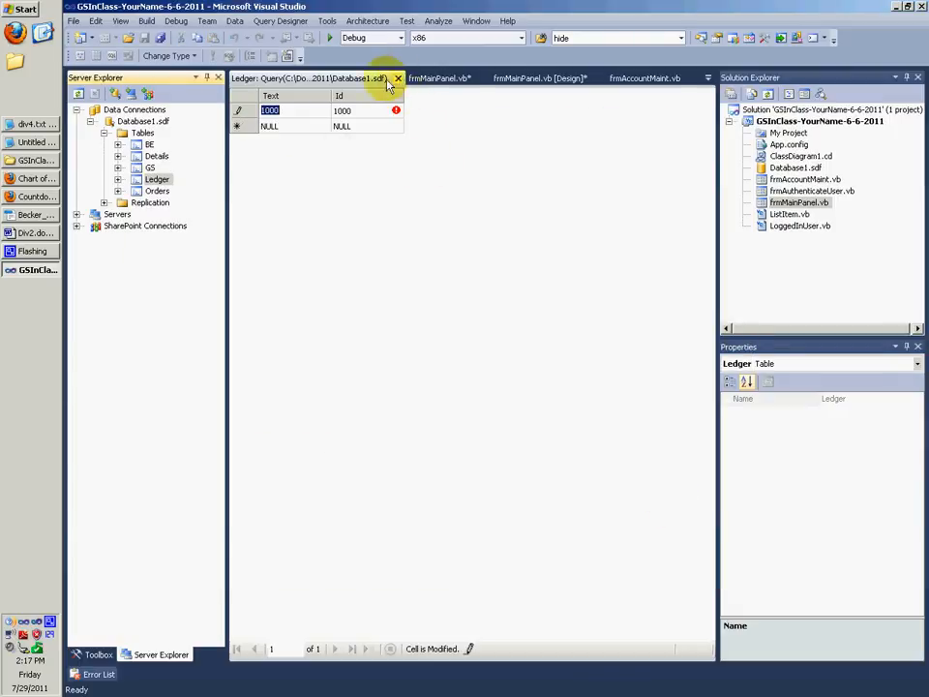
{"action": "left_click", "coordinate": [397, 78]}
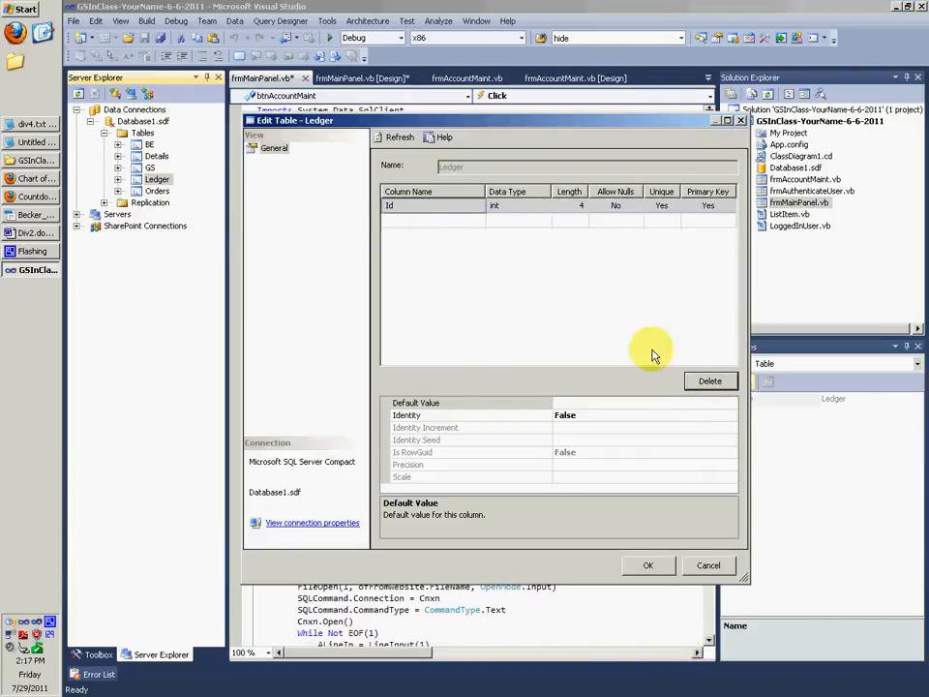
{"action": "left_click", "coordinate": [434, 220]}
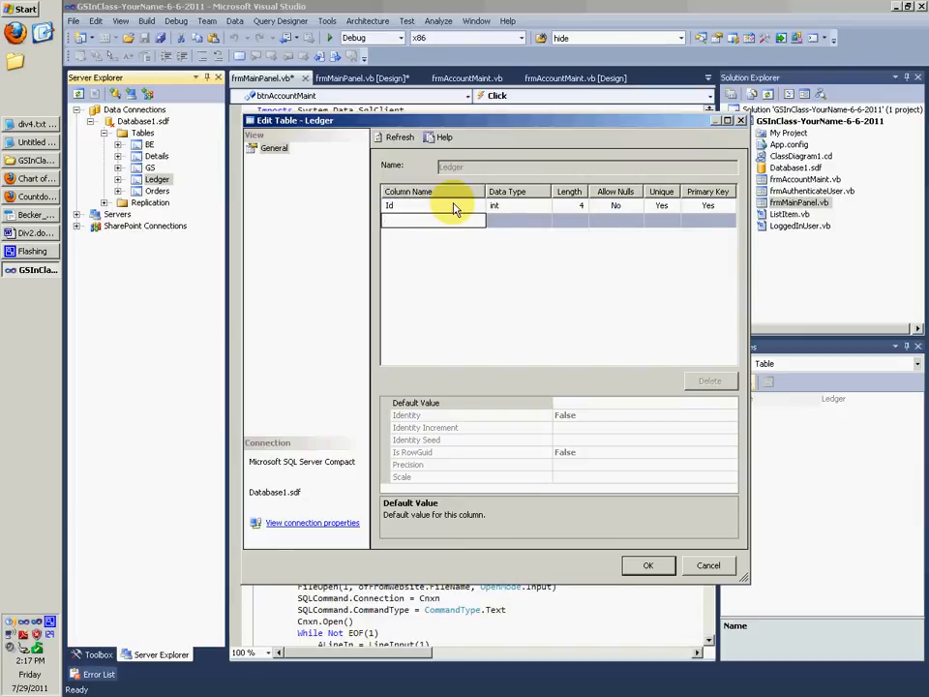
{"action": "type", "text": "Text"}
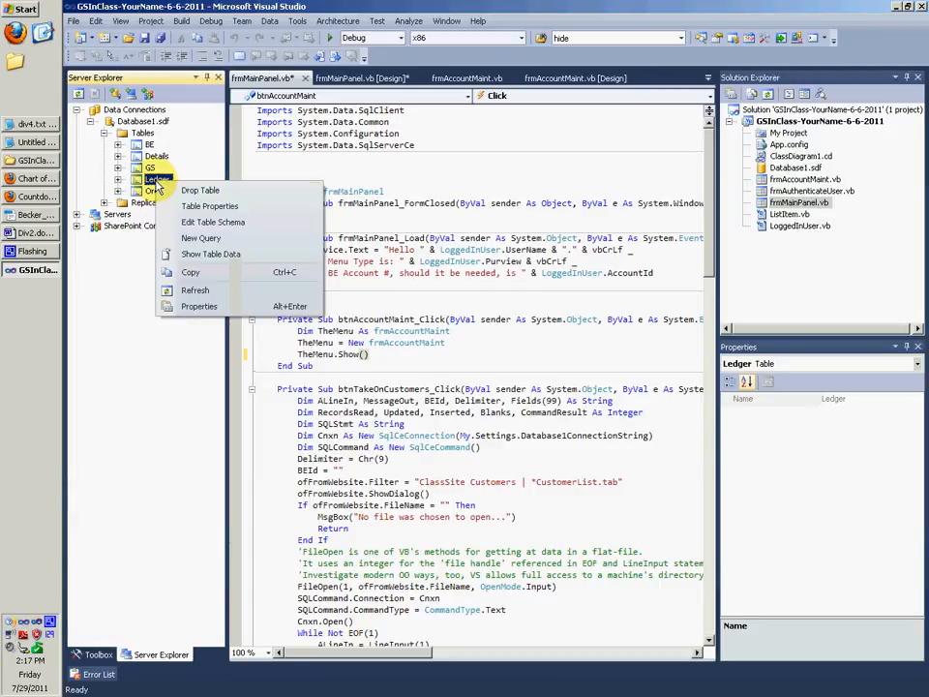
{"action": "left_click", "coordinate": [210, 253]}
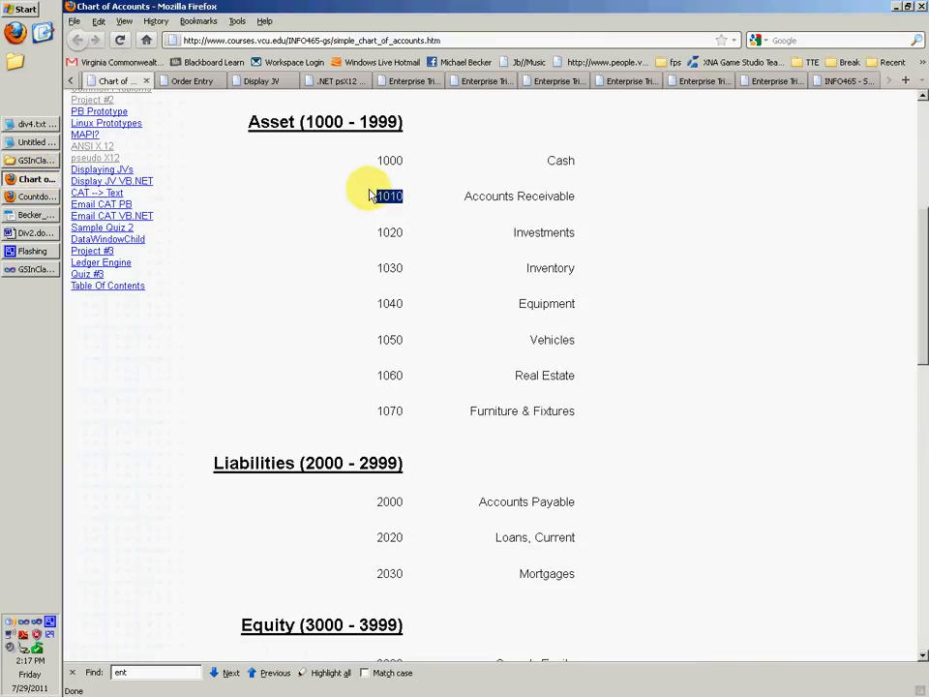
Scroll the Chart of Accounts asset numbers, then return to the Visual Studio Ledger query.
{"action": "scroll", "scroll_direction": "down", "scroll_amount": 3}
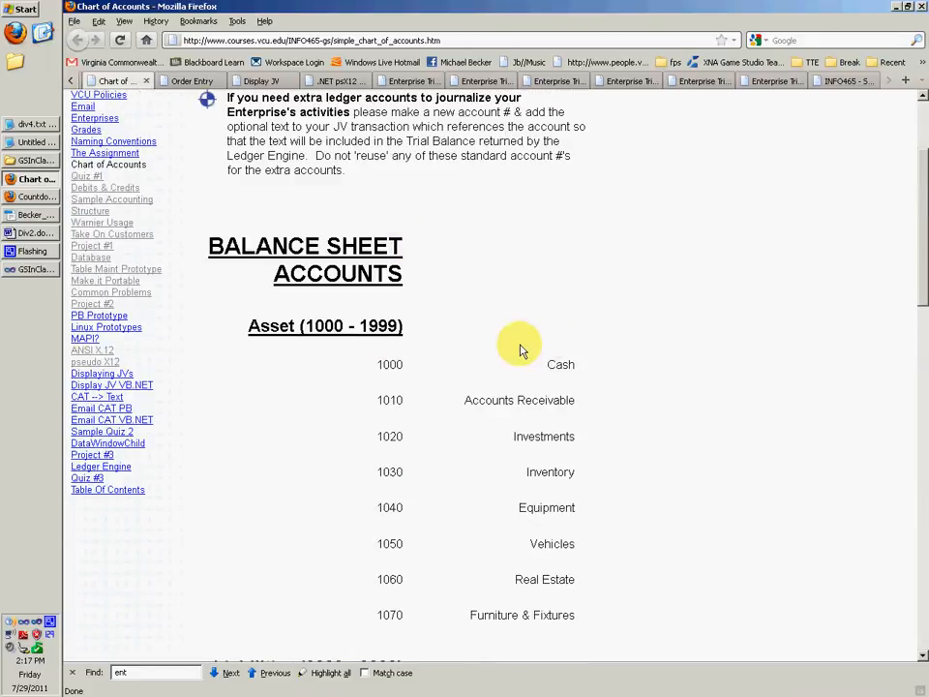
{"action": "scroll", "scroll_direction": "down", "scroll_amount": 3}
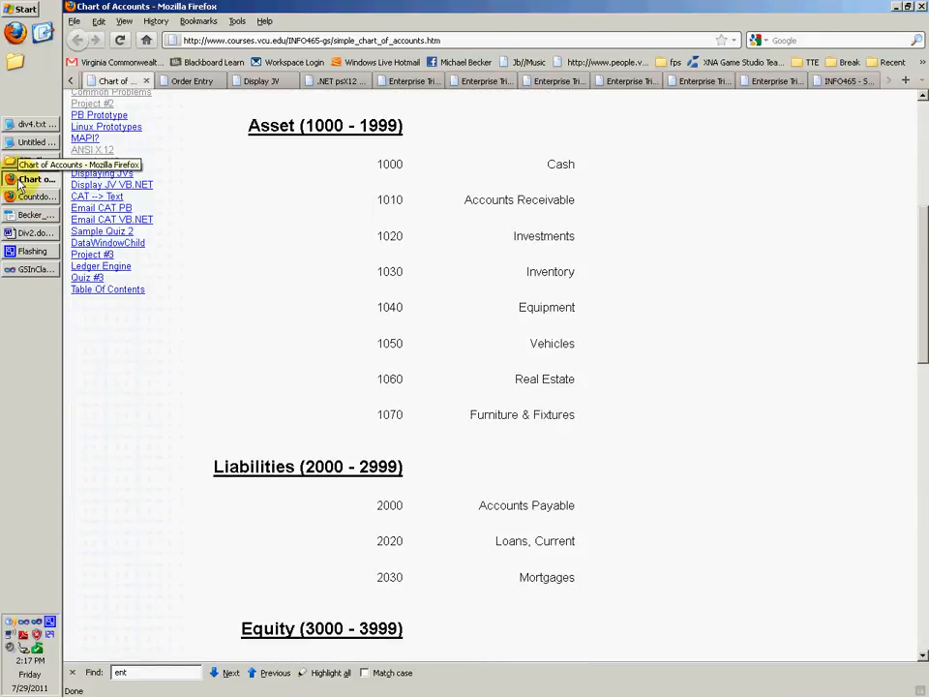
{"action": "left_click", "coordinate": [36, 213]}
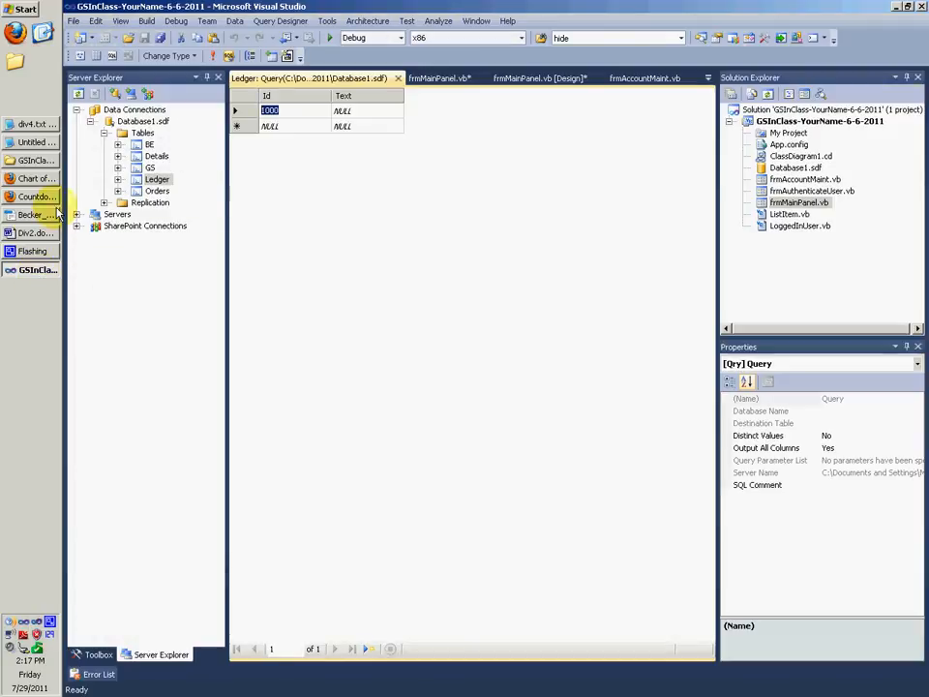